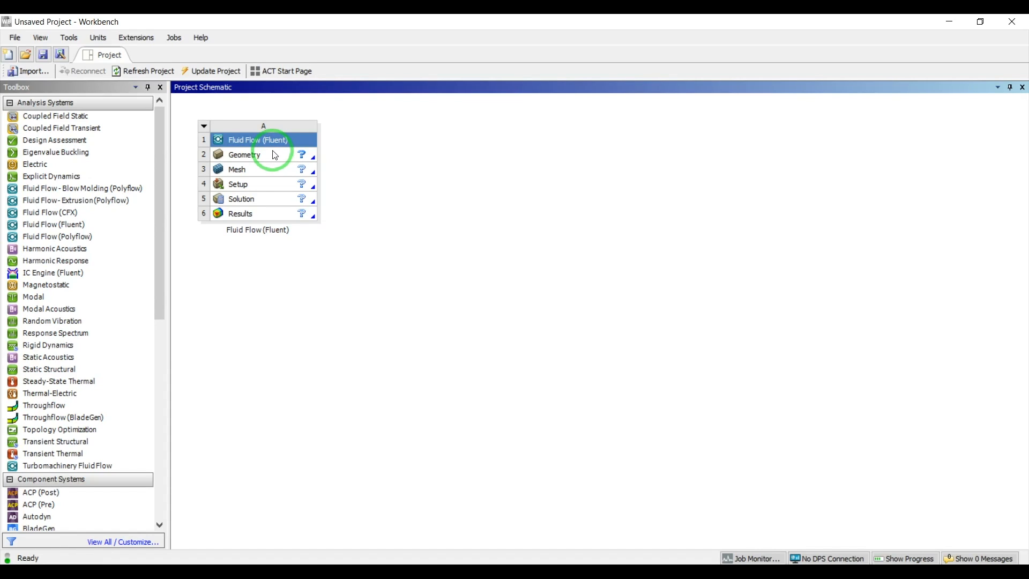
mouse_move(275, 180)
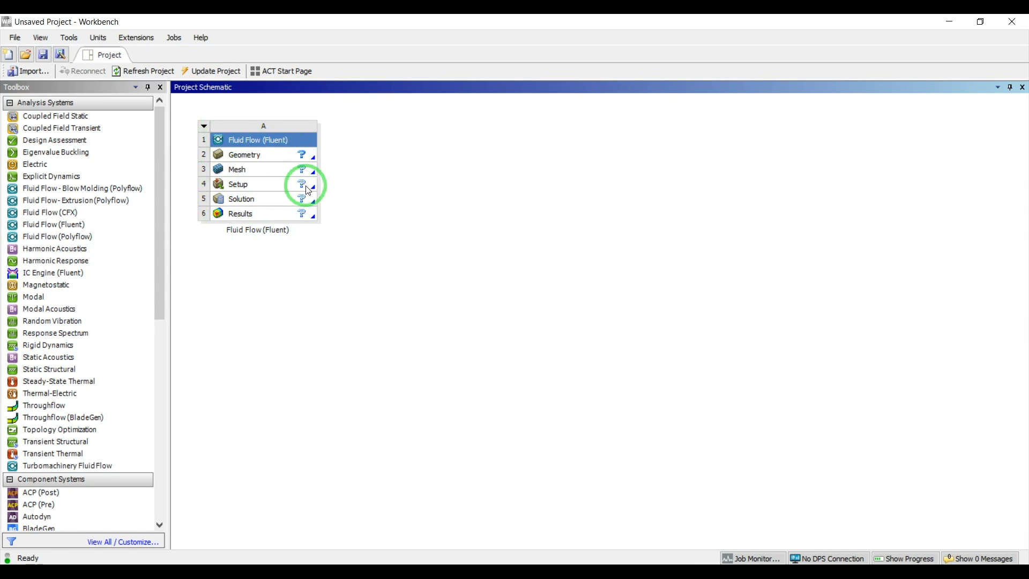
- Launch DesignModeler for the Fluid Flow system's Geometry cell
click(54, 224)
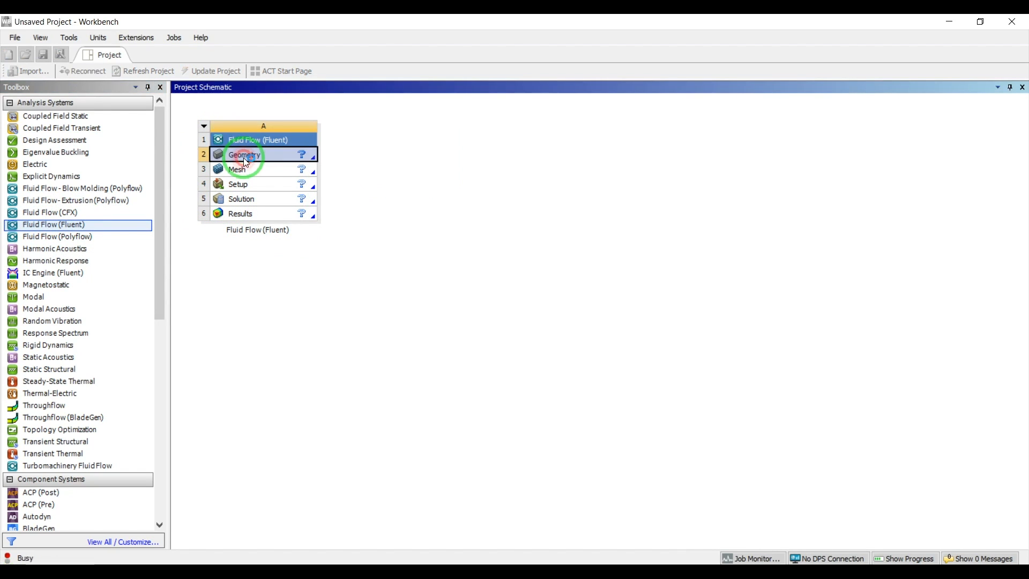
double_click(244, 155)
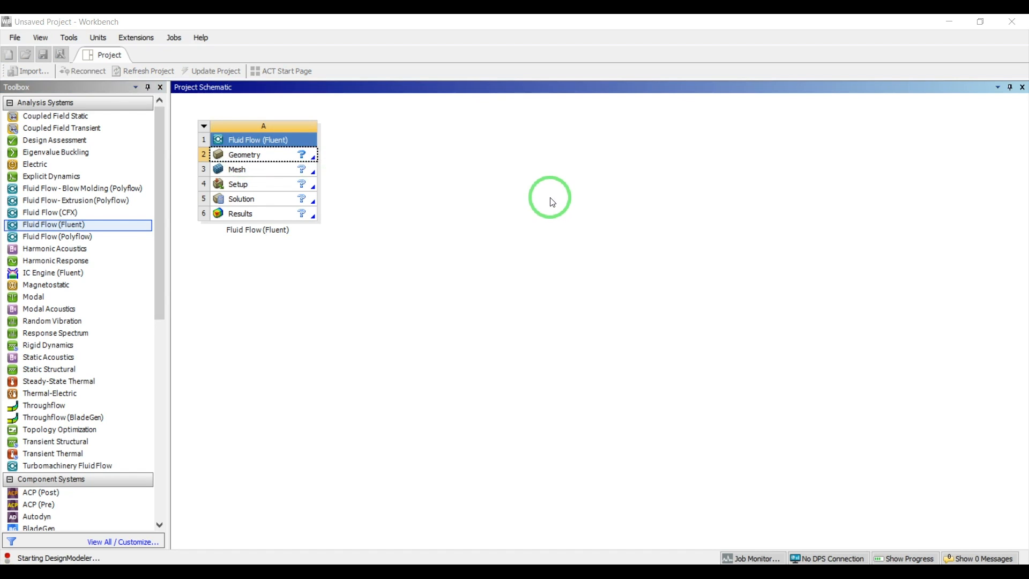
- Sketch a rectangle from the origin on XYPlane, dimensioned V1 = 80 mm and H2 = 120 mm
double_click(243, 154)
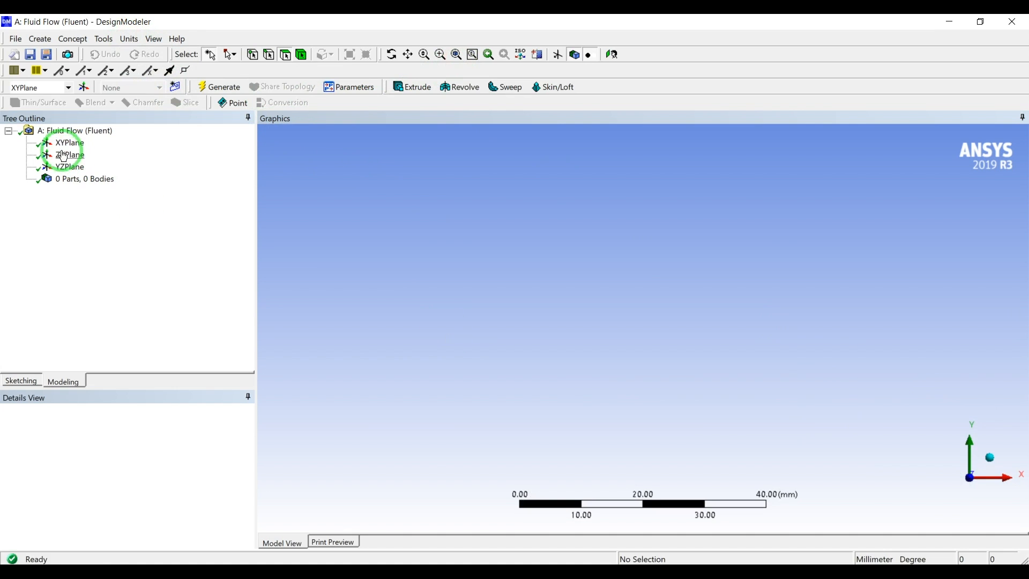
click(70, 143)
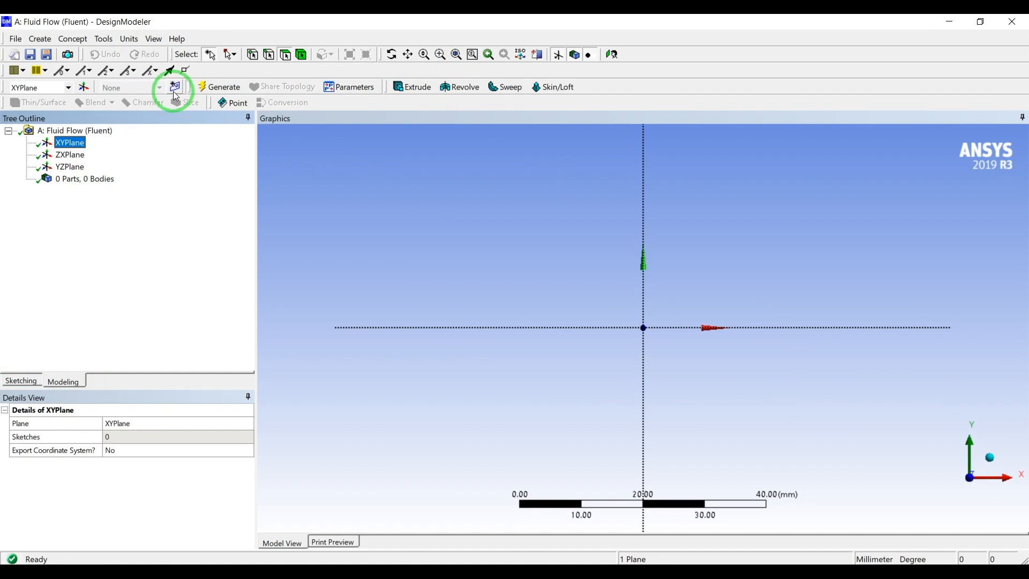
click(173, 87)
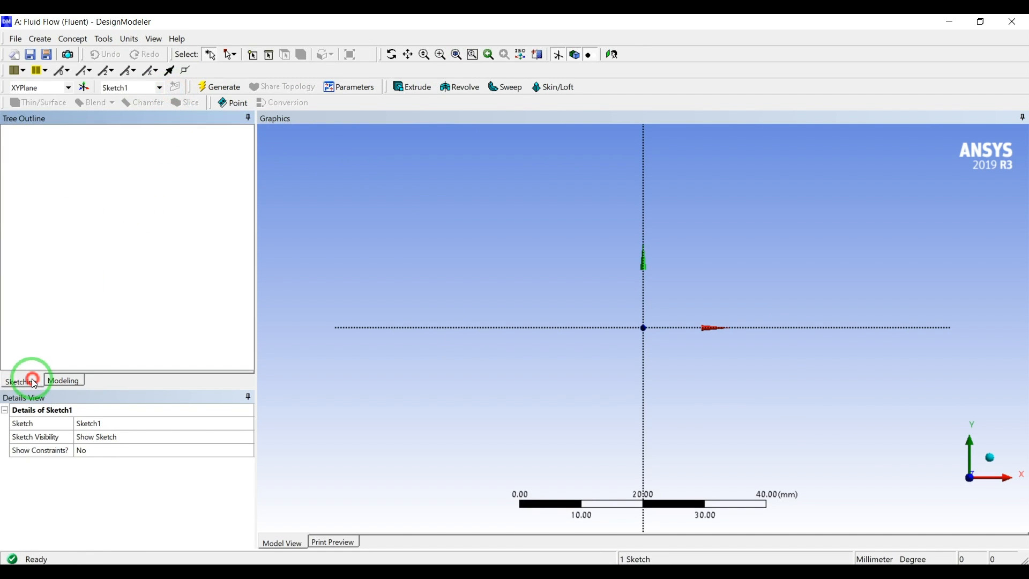
click(20, 382)
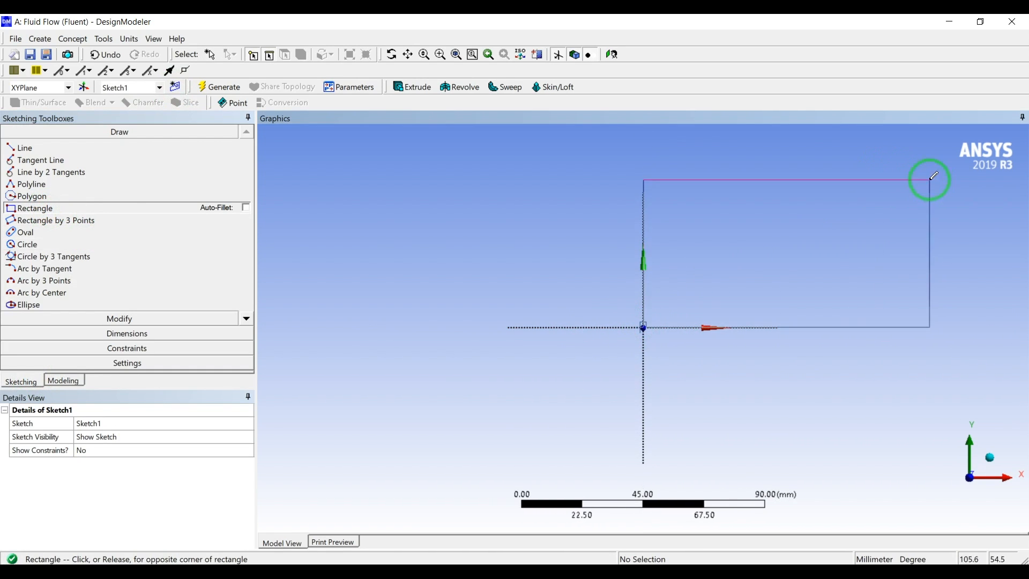
click(931, 176)
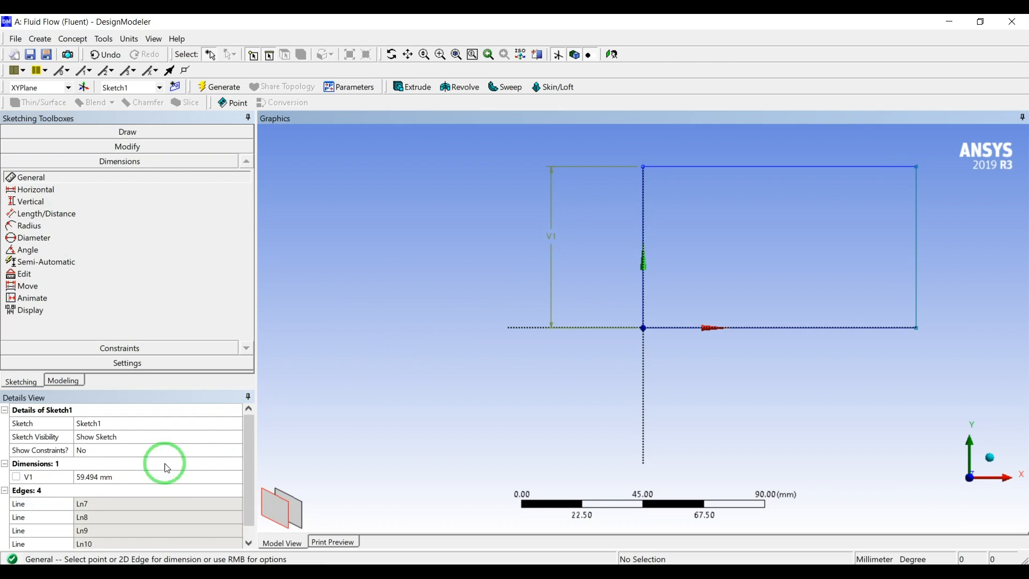
text(80 mm)
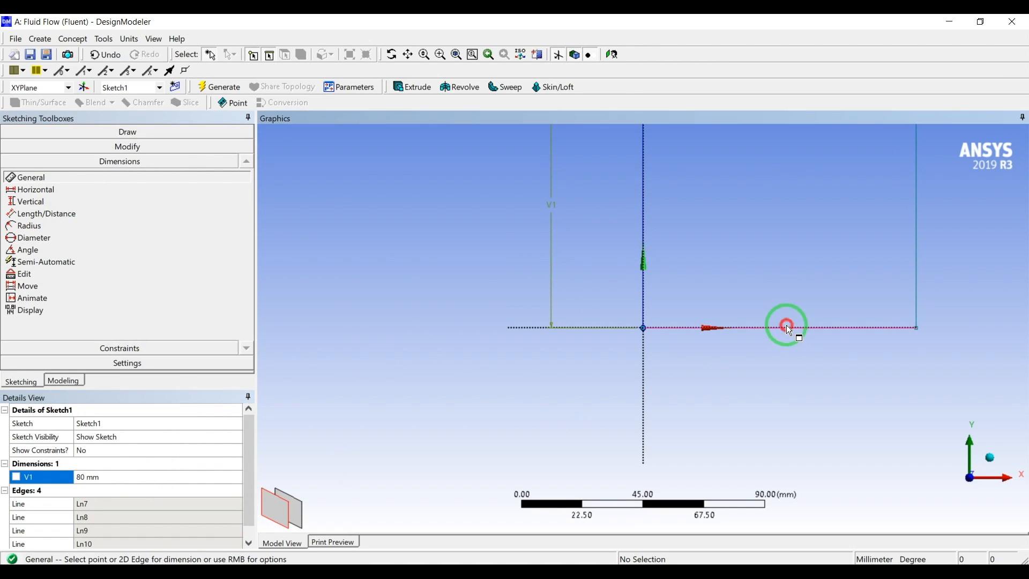
click(786, 327)
text(120)
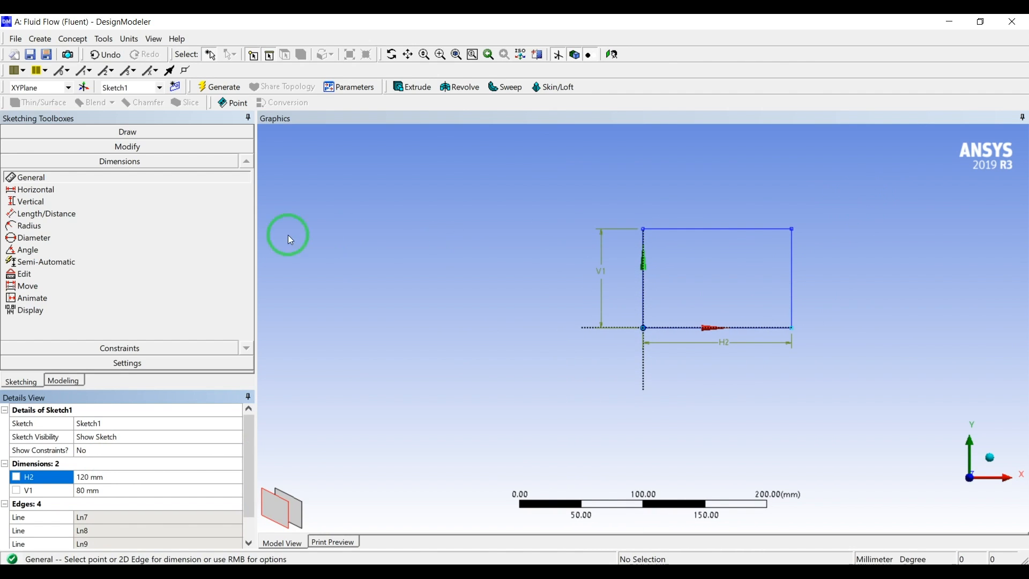
- Draw a small slanted slot inside the rectangle with Rectangle by 3 Points
click(119, 131)
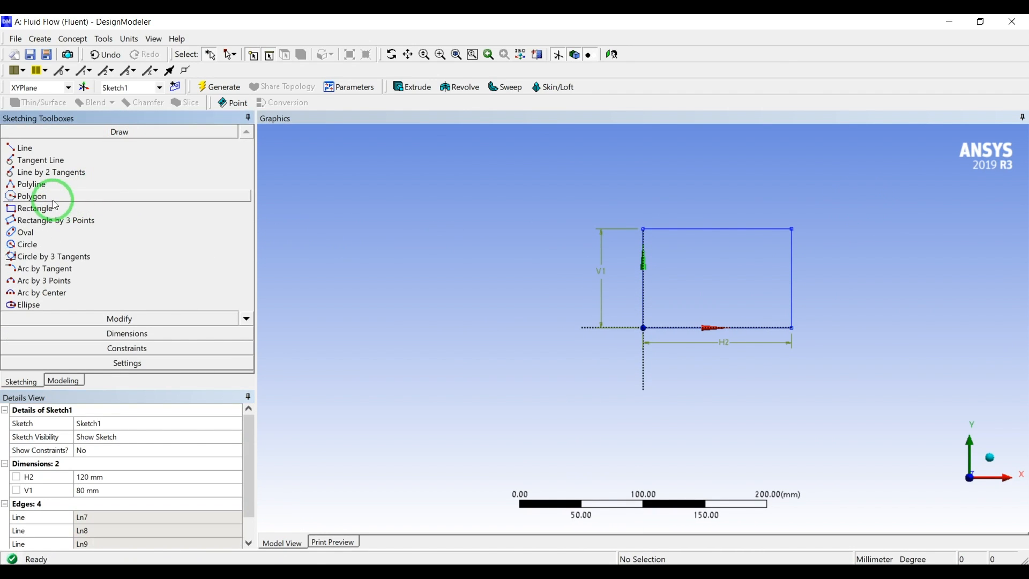
click(35, 208)
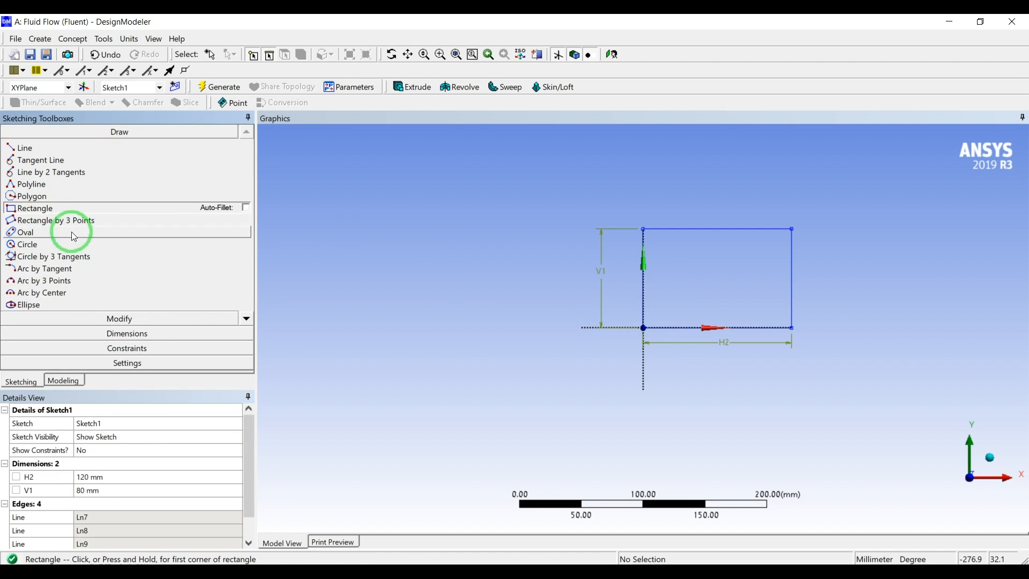
click(56, 220)
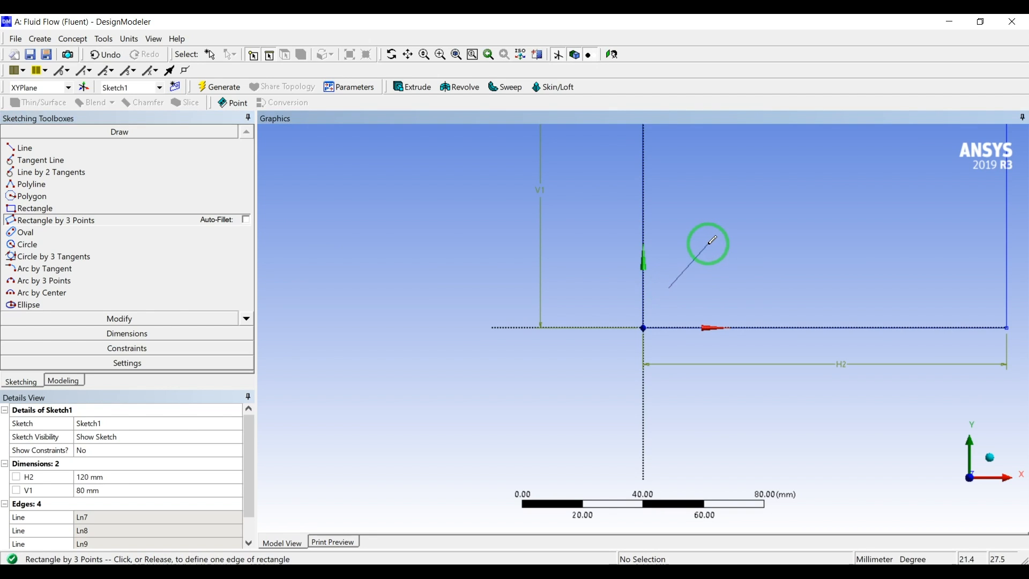
click(726, 251)
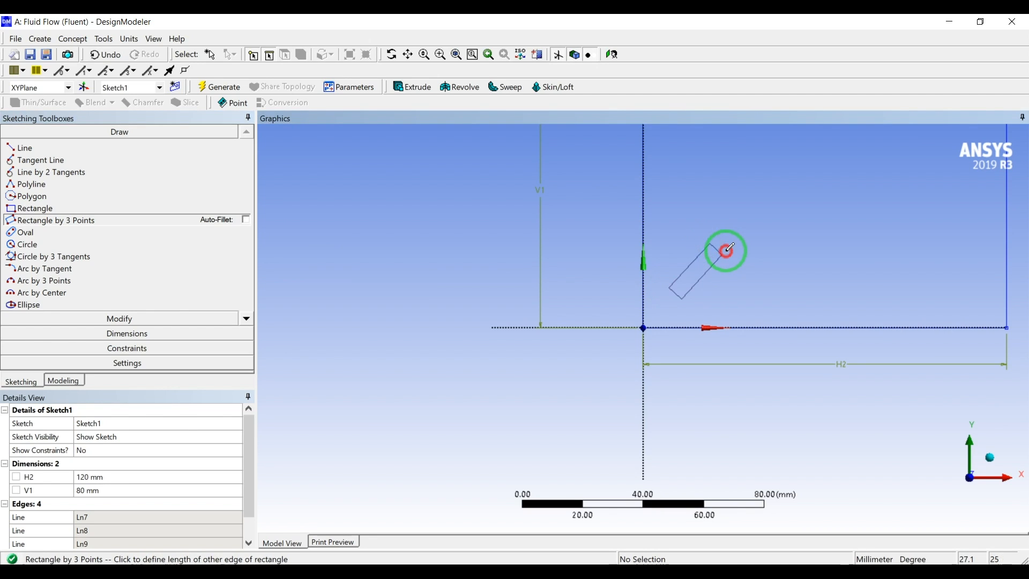
click(726, 251)
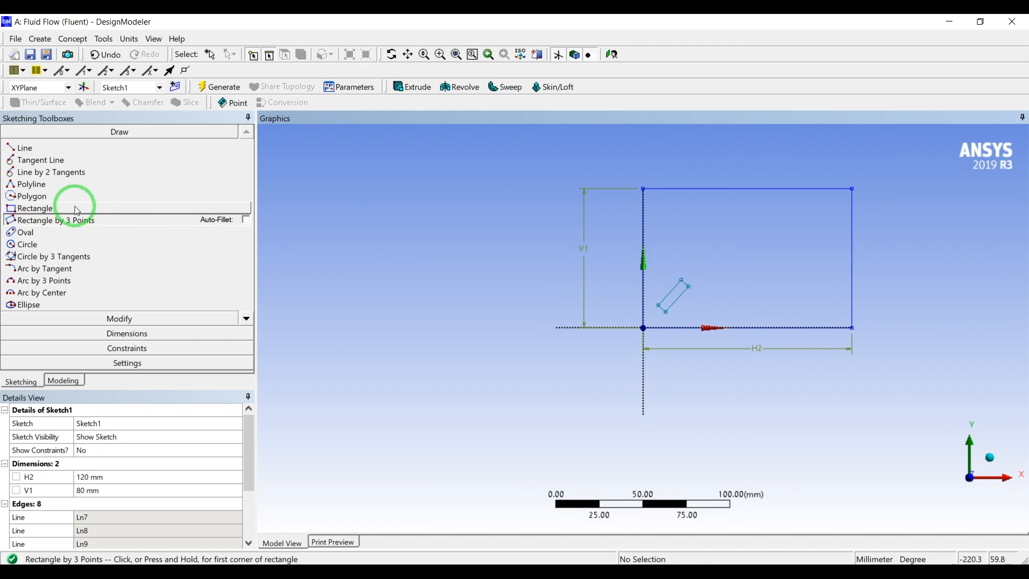
- Draw a small circle above the slot and select the slot and circle edges for copying
click(27, 245)
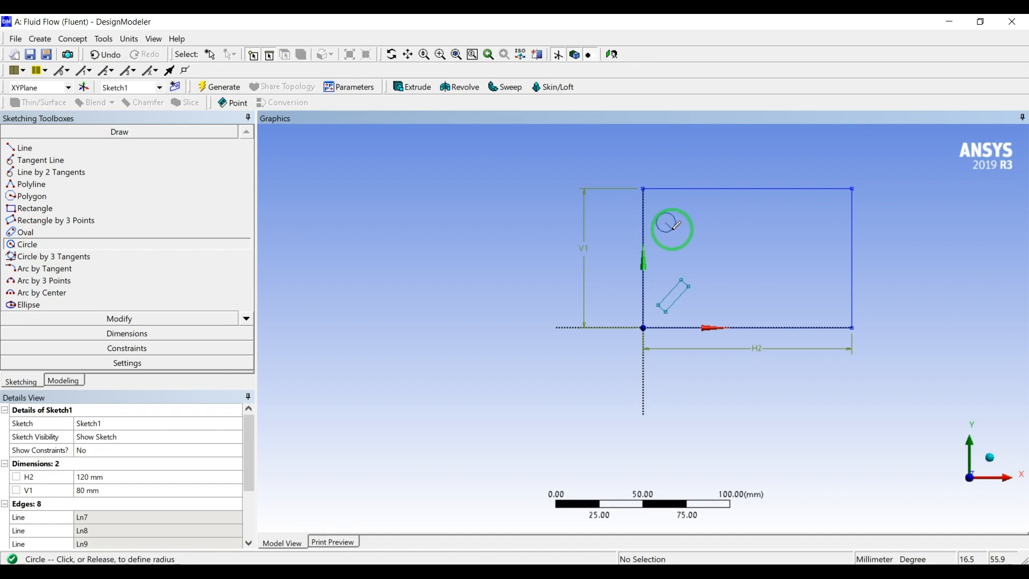
click(672, 227)
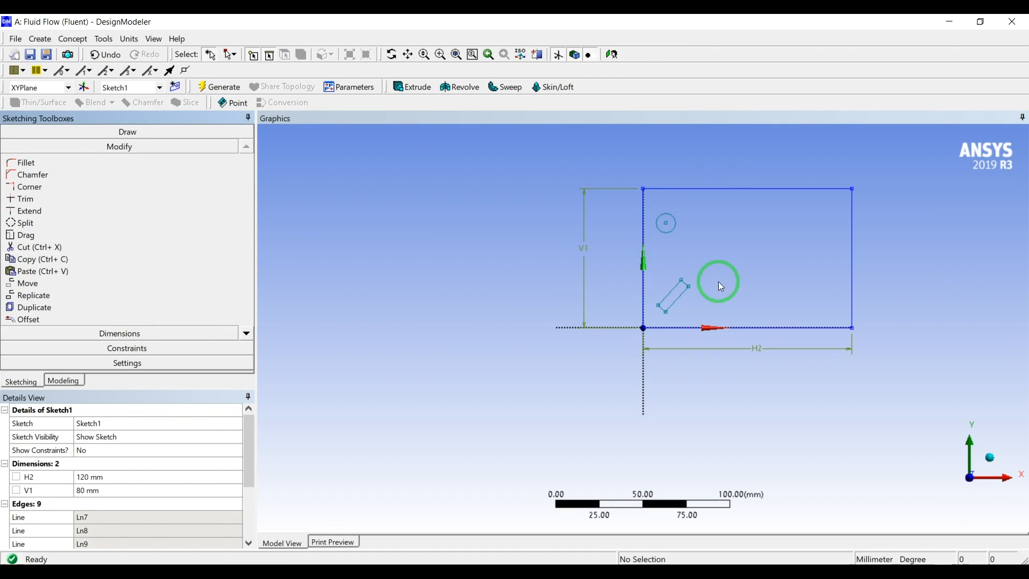
click(701, 282)
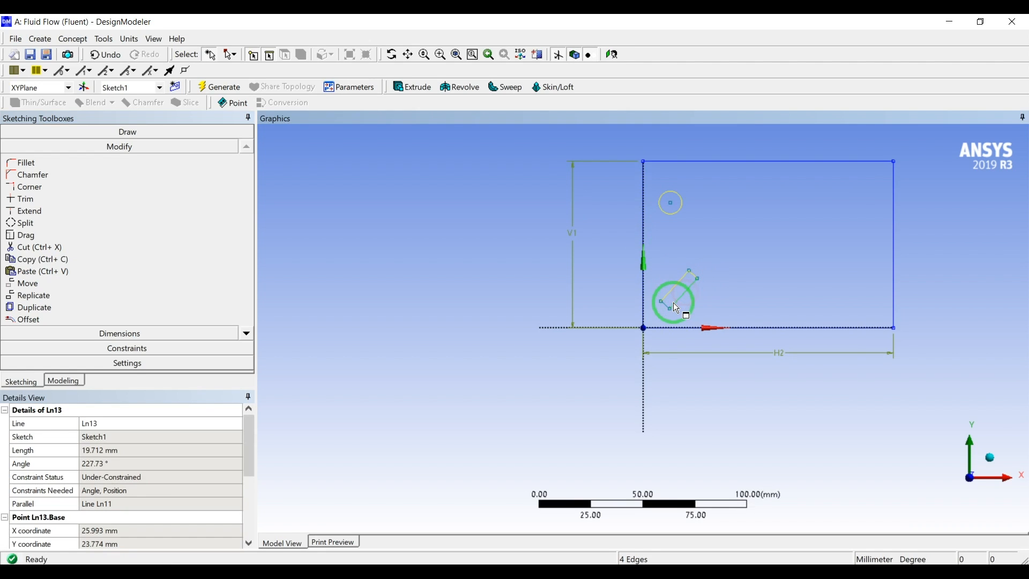
drag(669, 300, 744, 300)
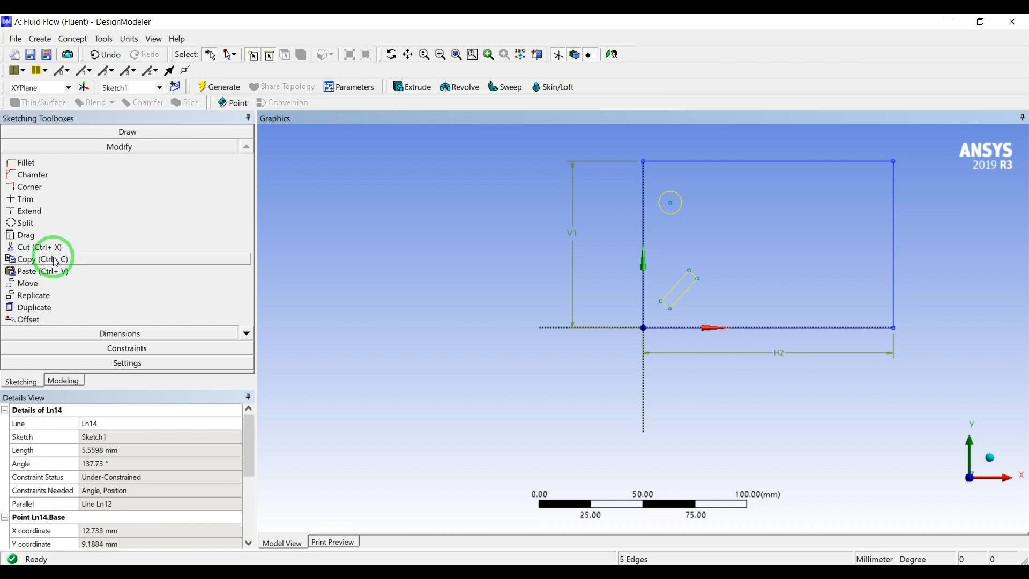
- Copy the slot and circle into rows of four slots and four circles across the rectangle
click(43, 259)
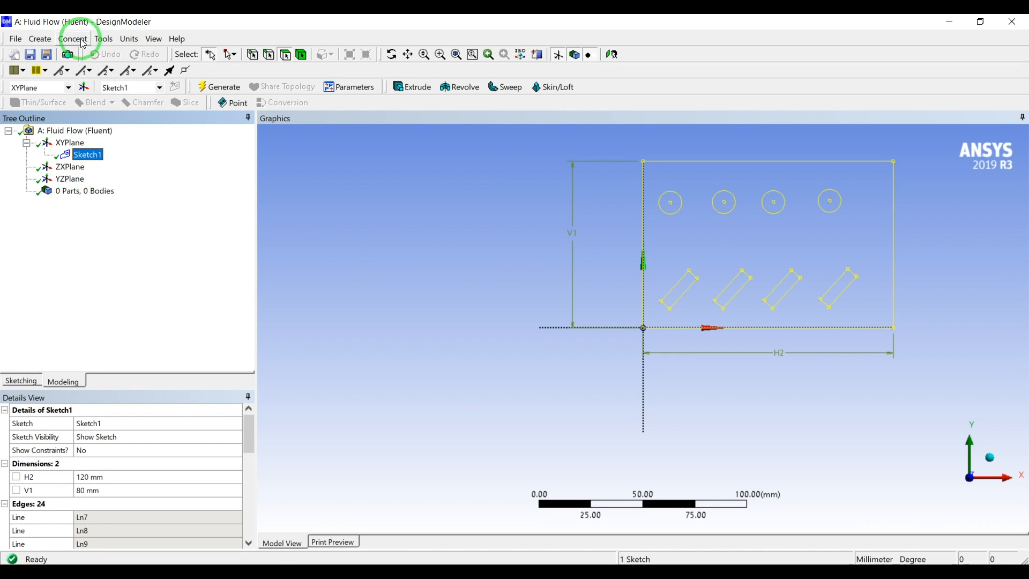
- Generate a surface body from Sketch1 with the circles and slots cut out as holes
click(73, 38)
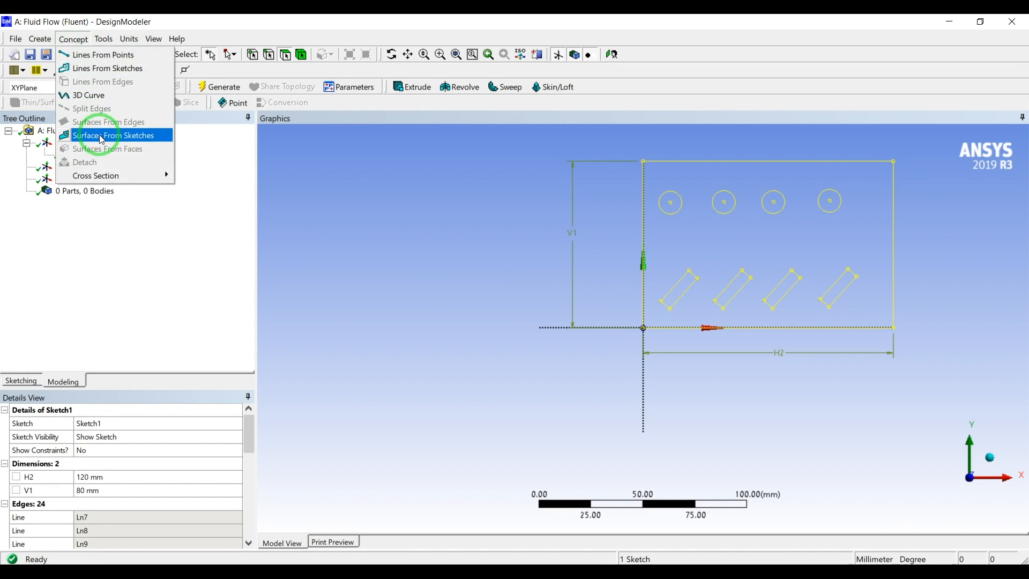
click(113, 135)
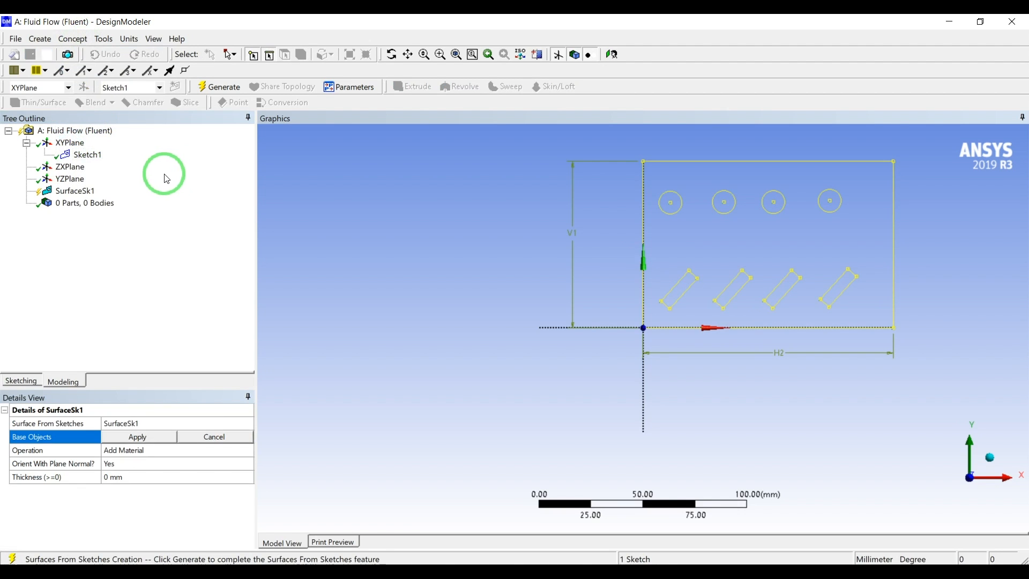
mouse_move(102, 97)
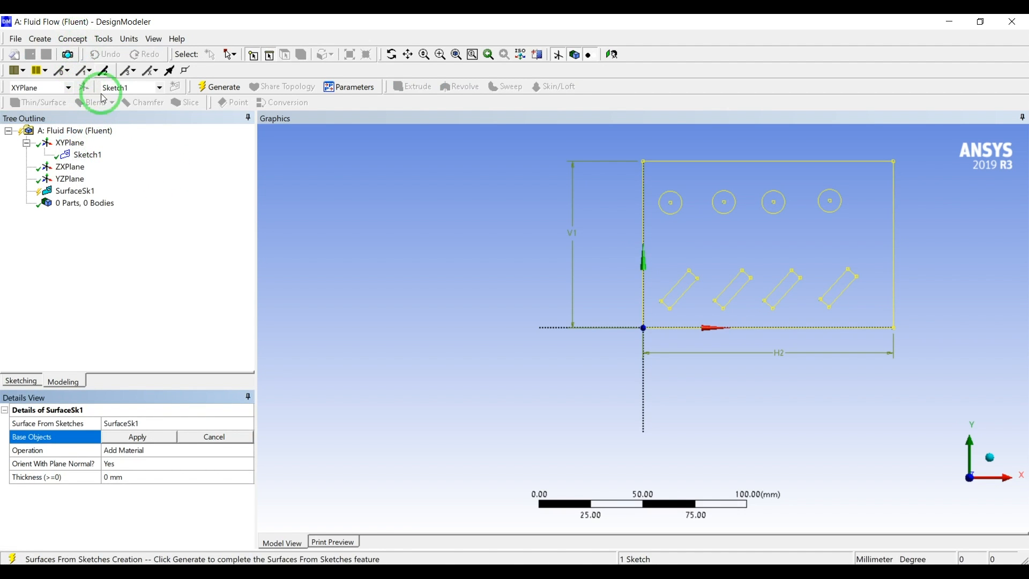
click(73, 39)
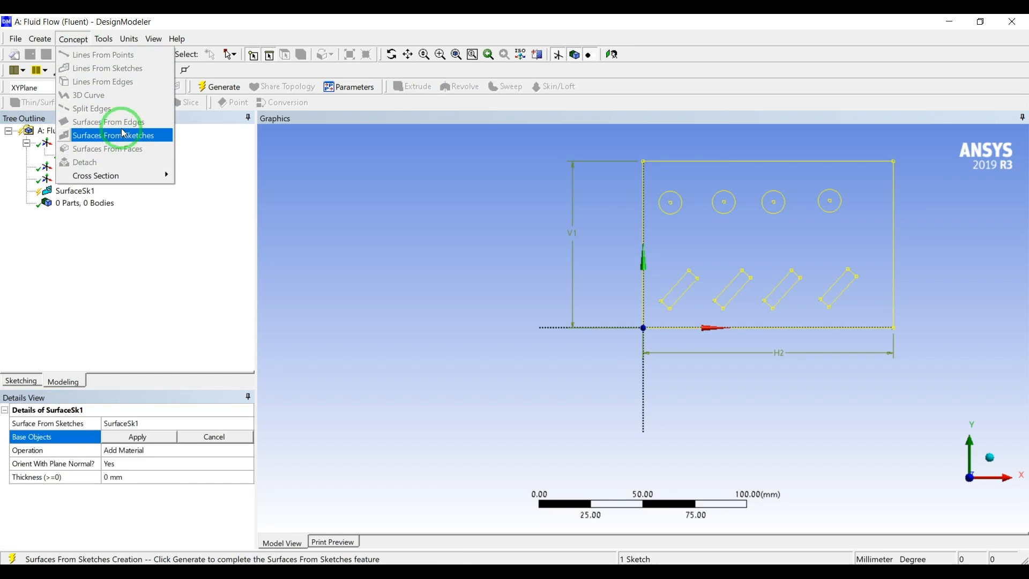
mouse_move(199, 329)
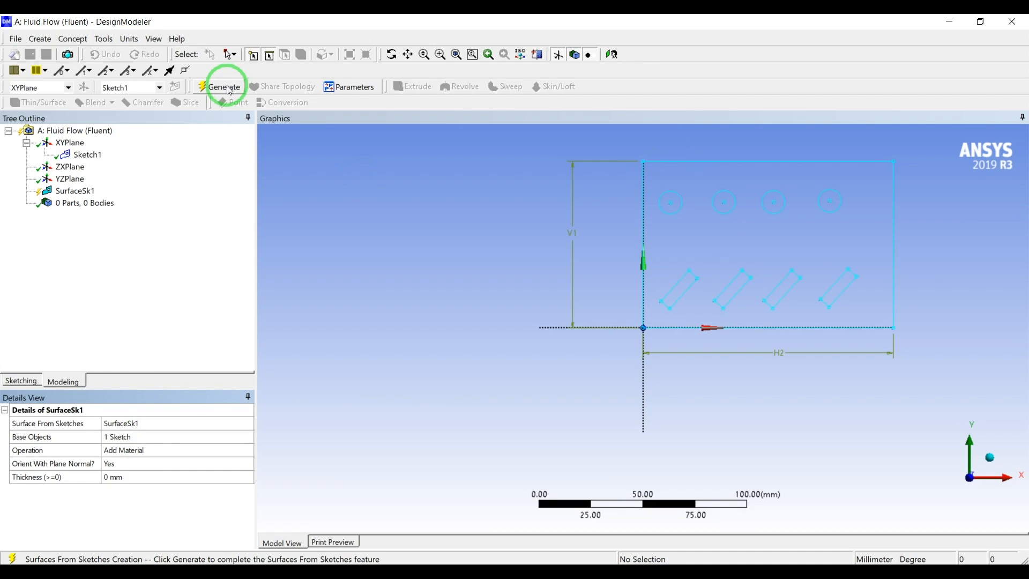
click(224, 86)
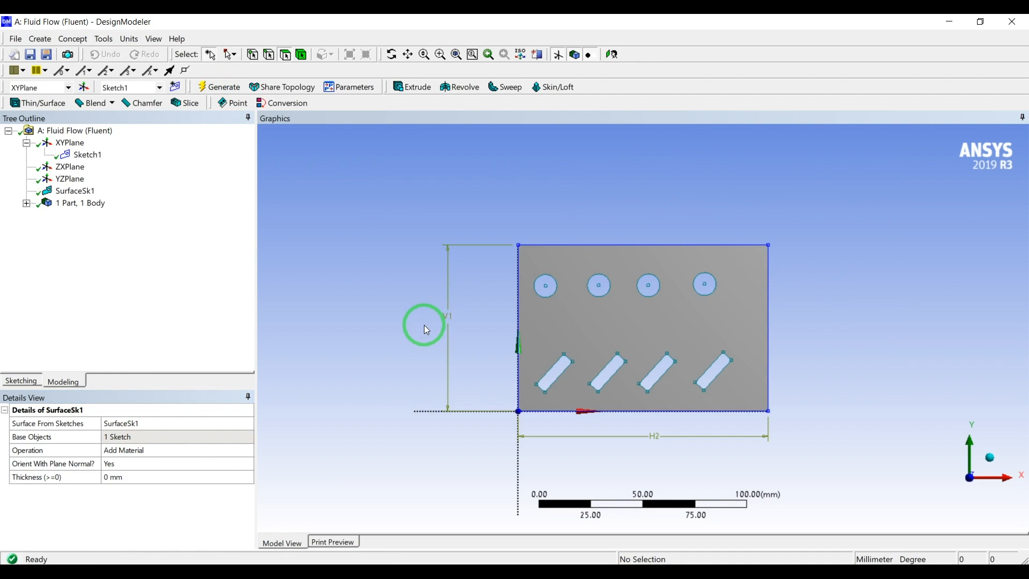
mouse_move(867, 147)
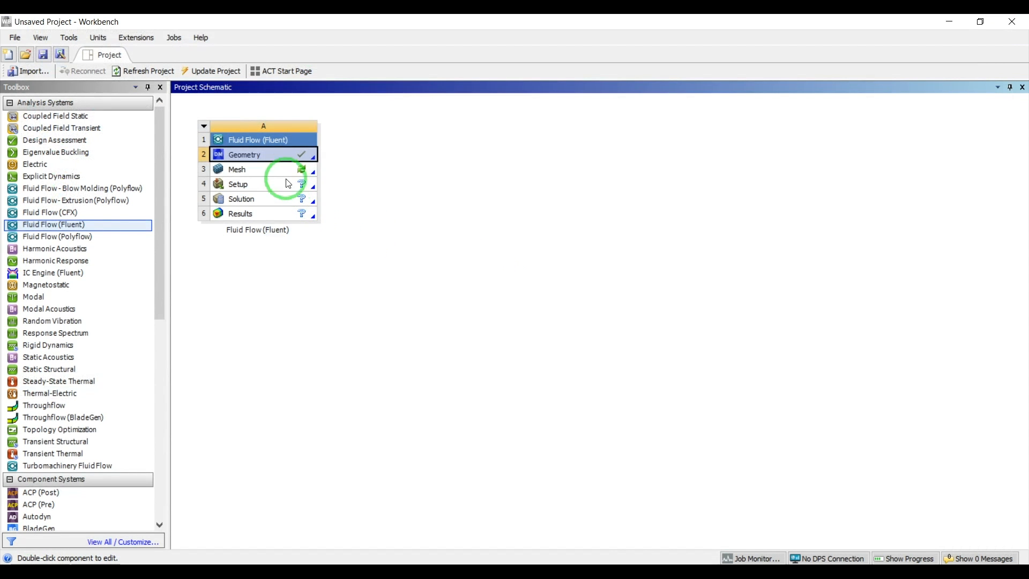
- Launch ANSYS Meshing from the Fluid Flow system's Mesh cell
double_click(236, 169)
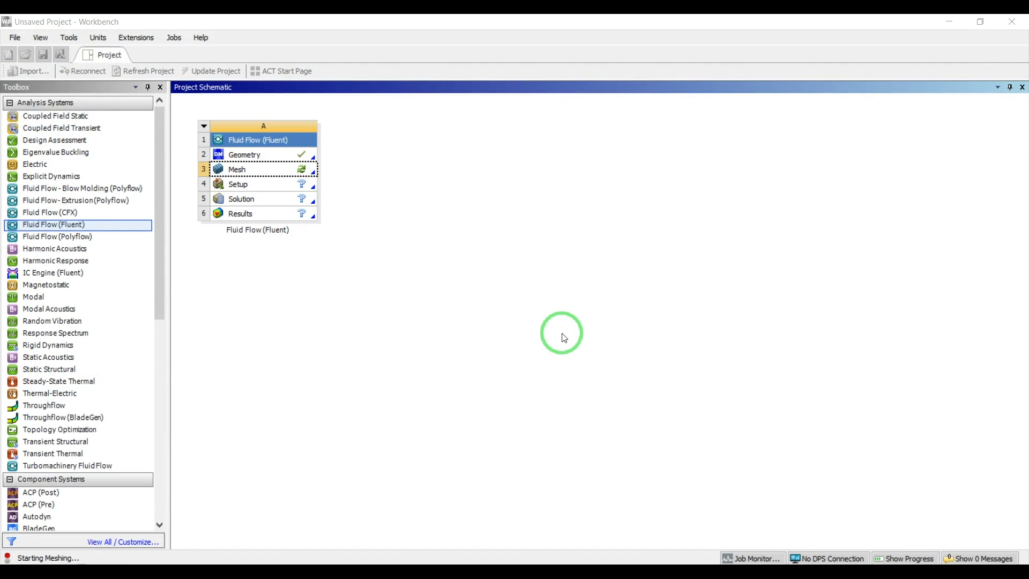
mouse_move(566, 353)
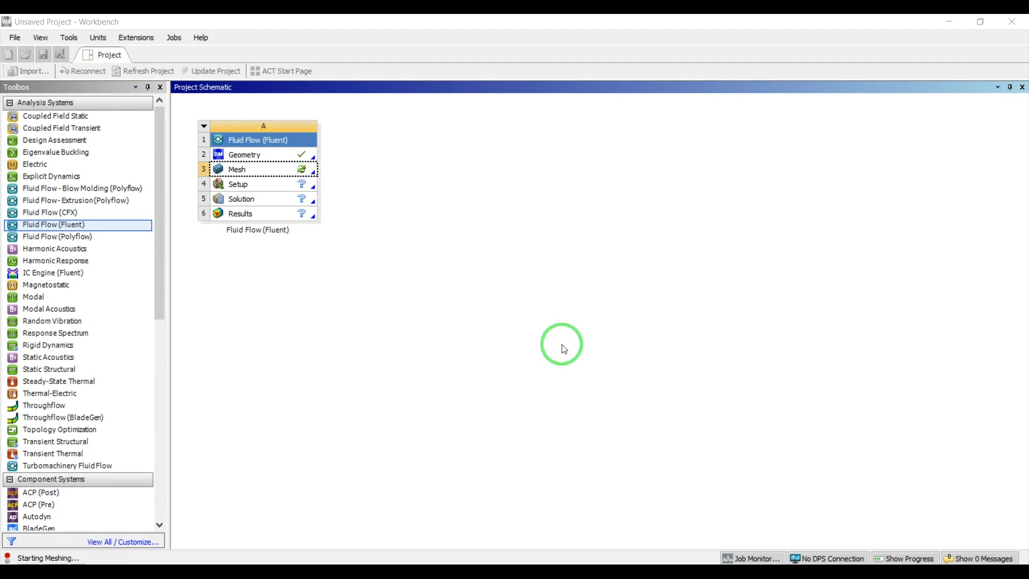
mouse_move(565, 344)
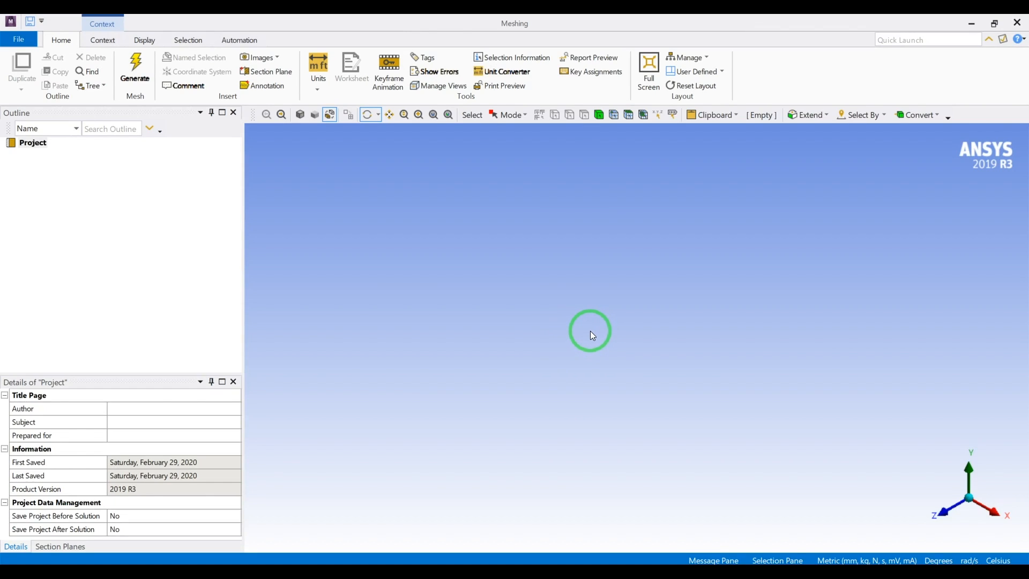
mouse_move(600, 341)
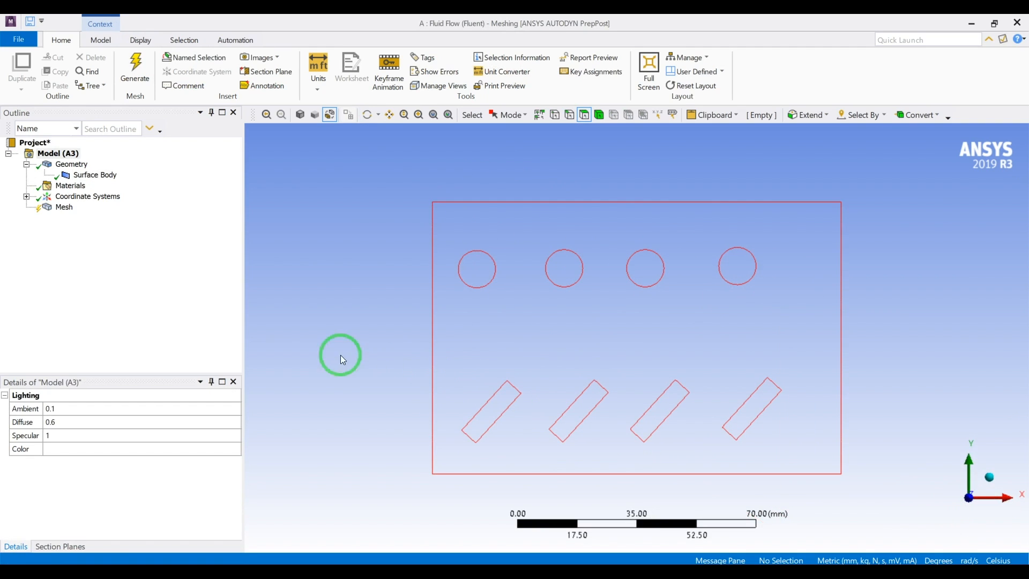
- Generate the plate mesh with a 1 mm default element size
click(64, 207)
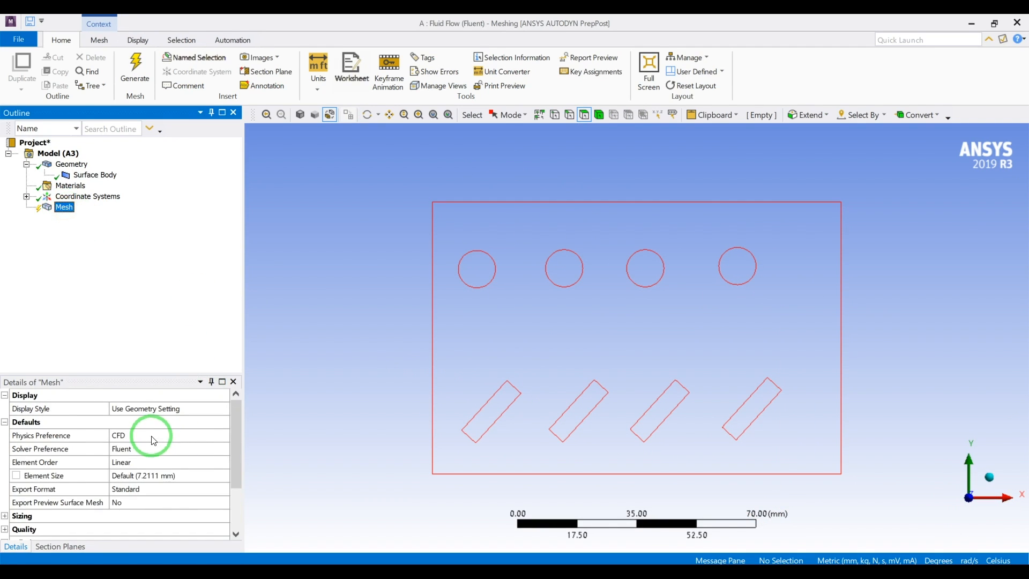
click(164, 475)
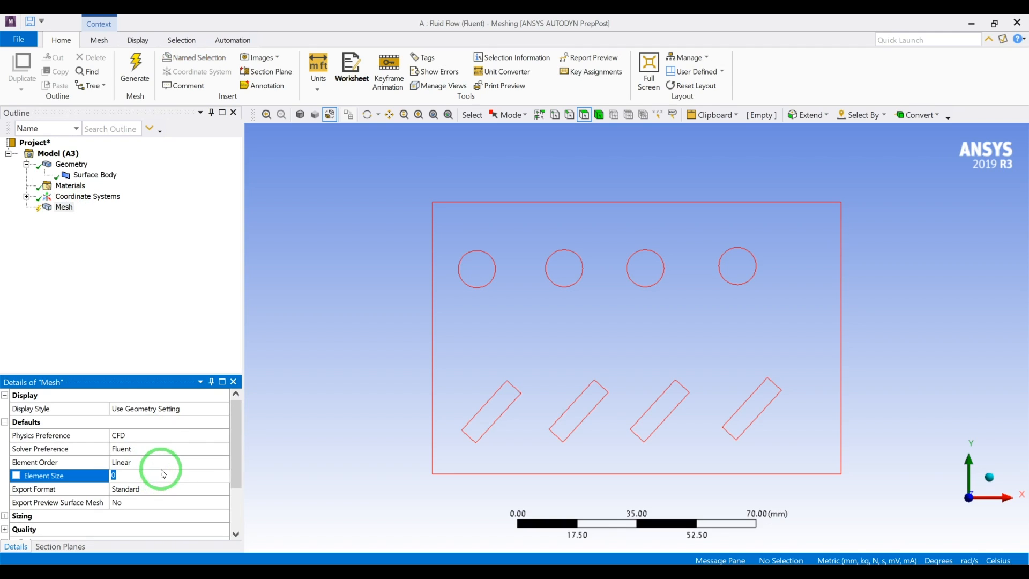
text(1.0 mm)
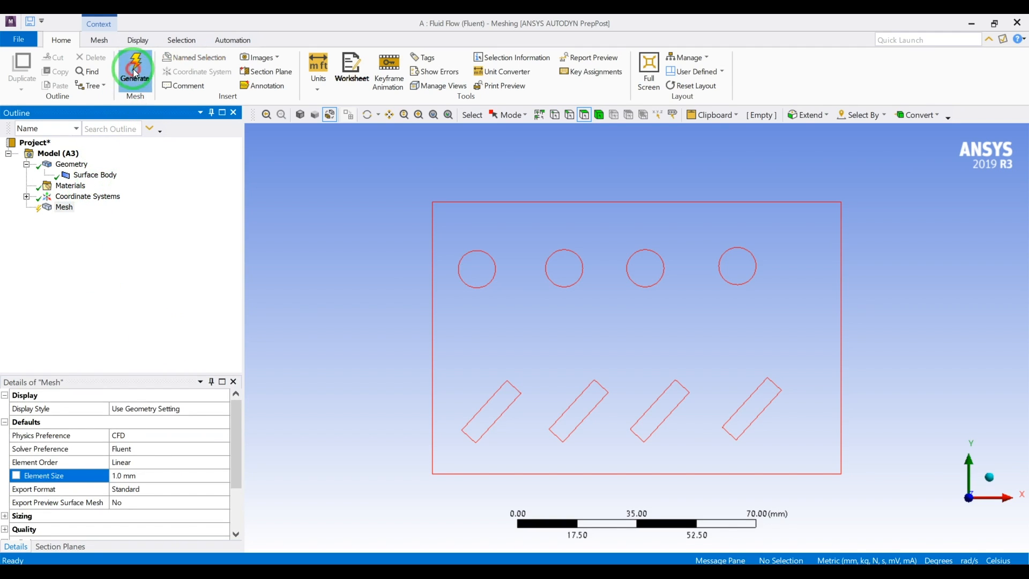
click(134, 68)
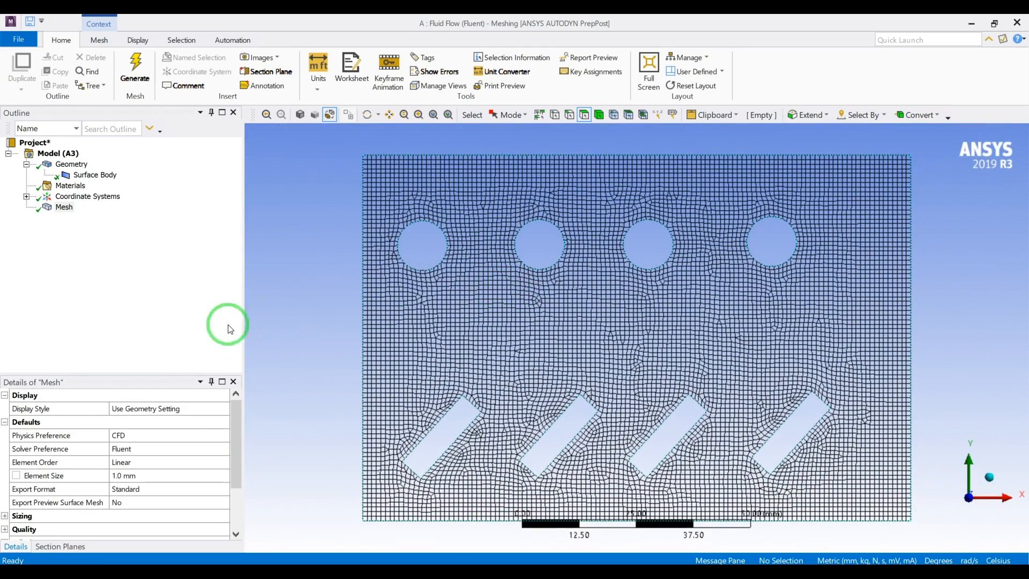
- Report mesh skewness, then orthogonal quality (min 0.66, average 0.988)
scroll(down, 3)
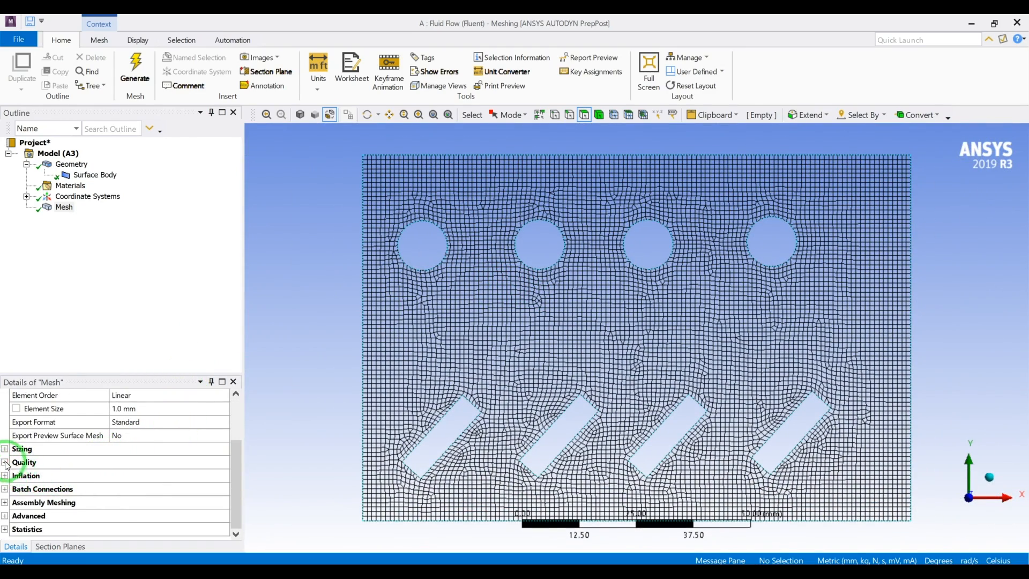
click(5, 462)
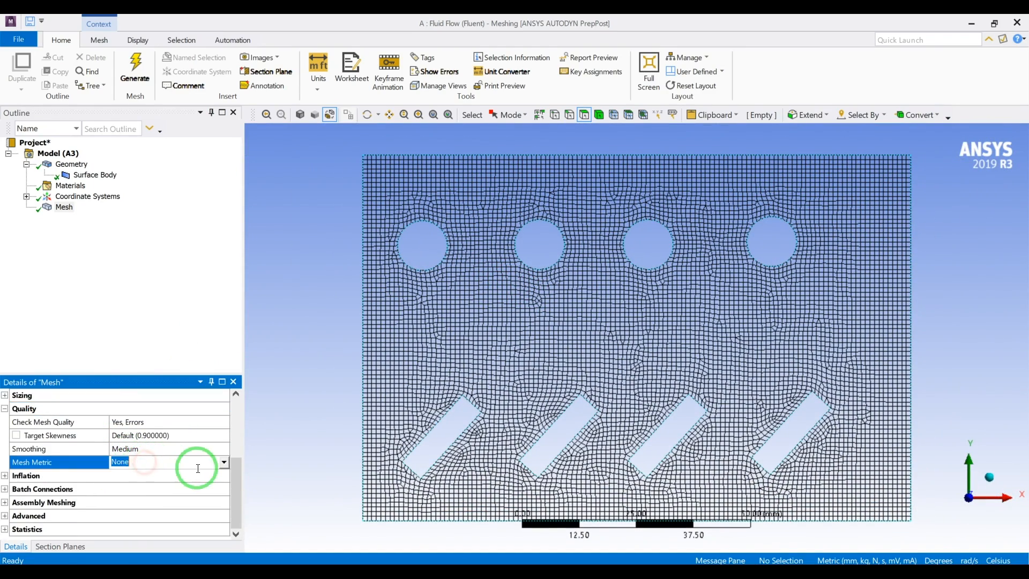
click(223, 462)
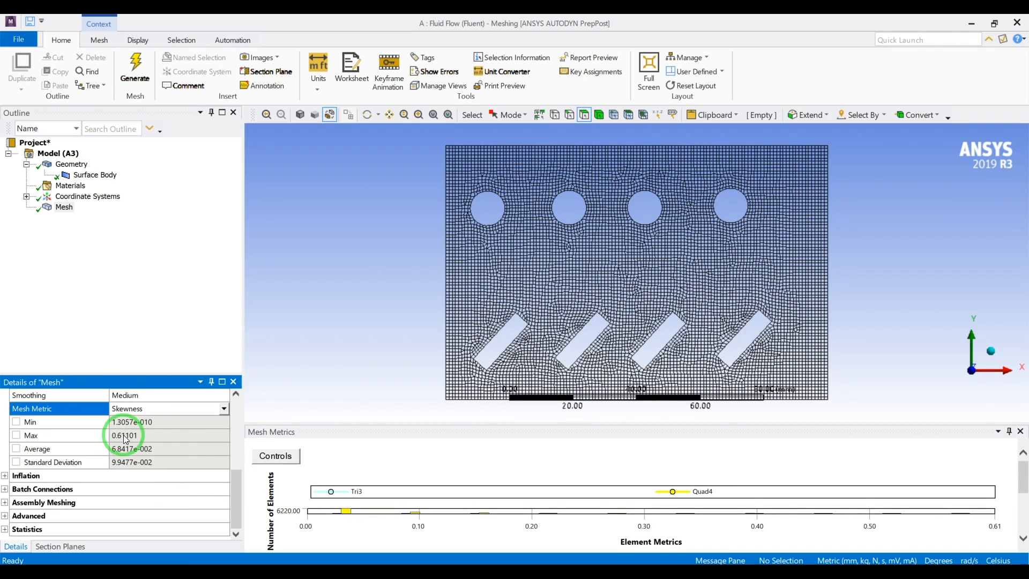
click(223, 408)
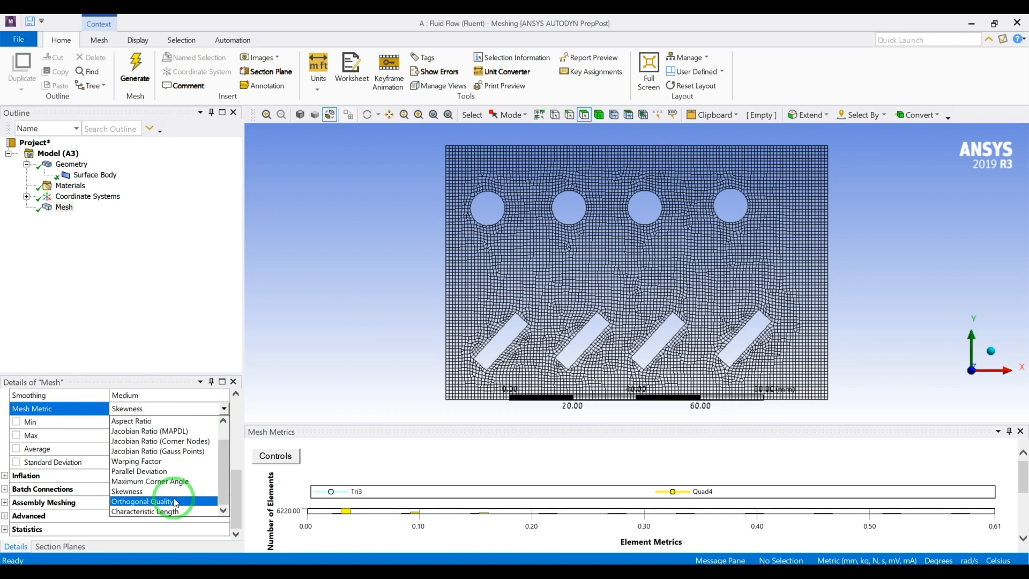
click(142, 501)
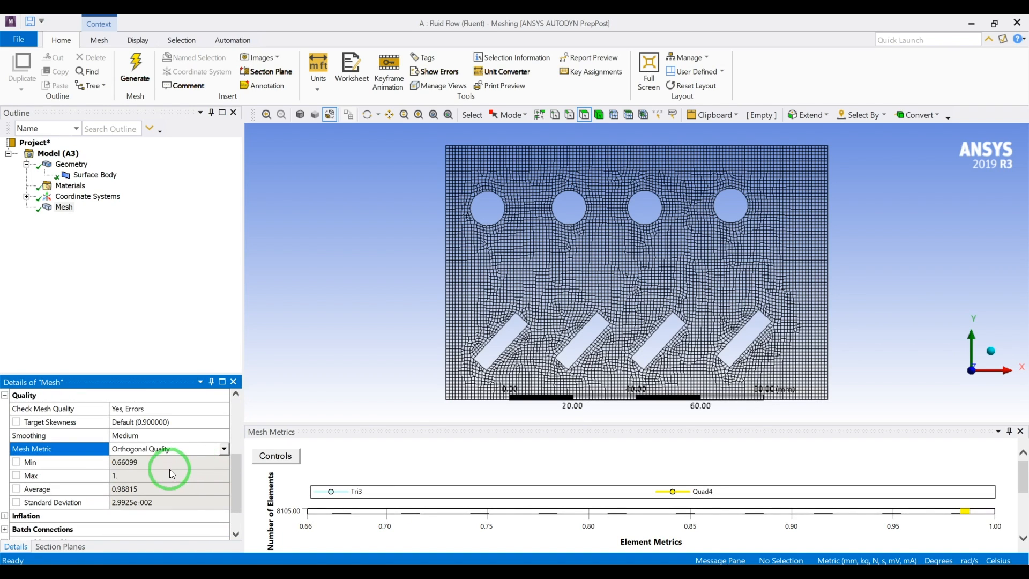
mouse_move(124, 462)
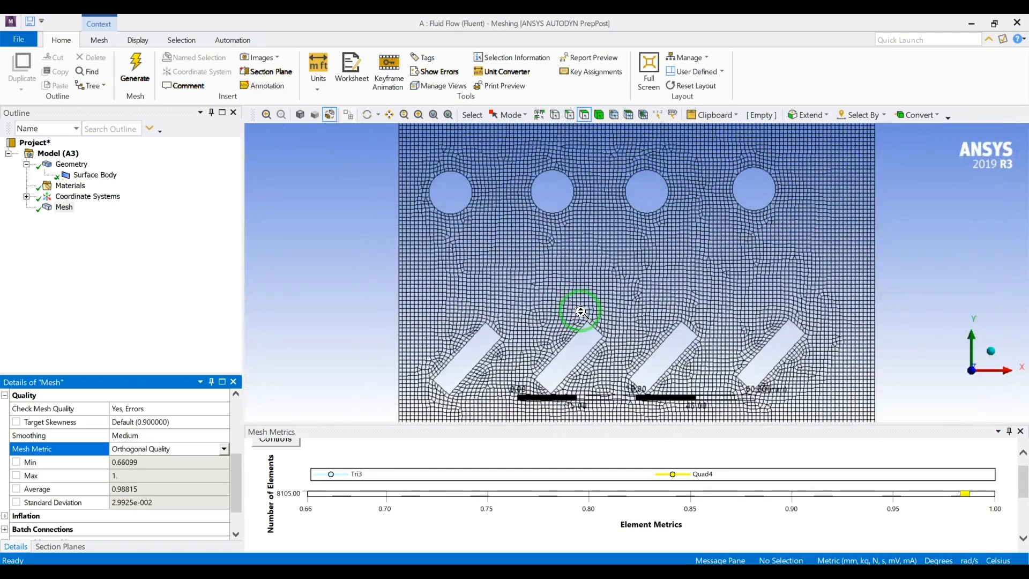
- Zoom into the mesh and bring up the Mesh Insert menu of controls
drag(582, 312, 541, 217)
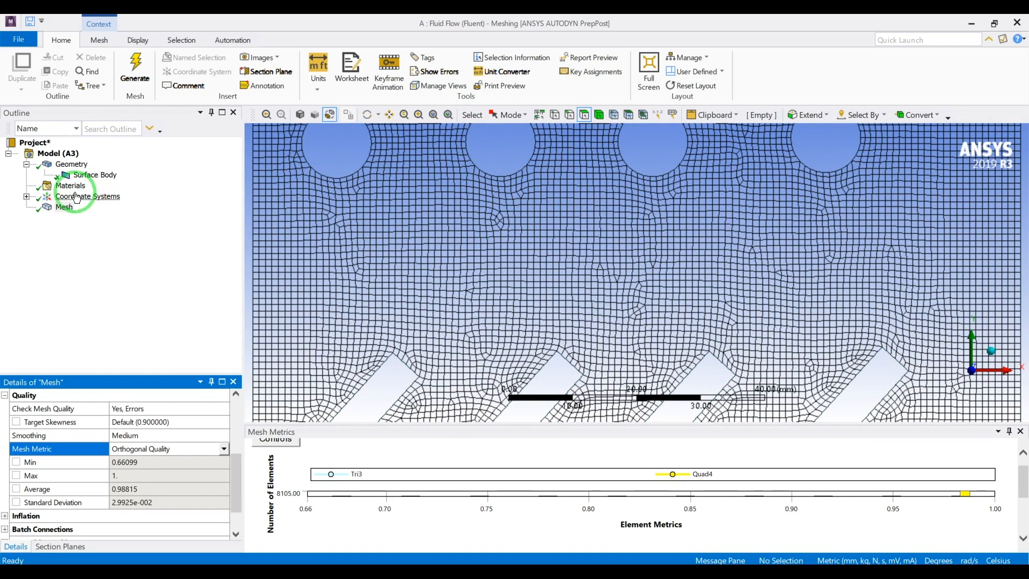
right_click(63, 207)
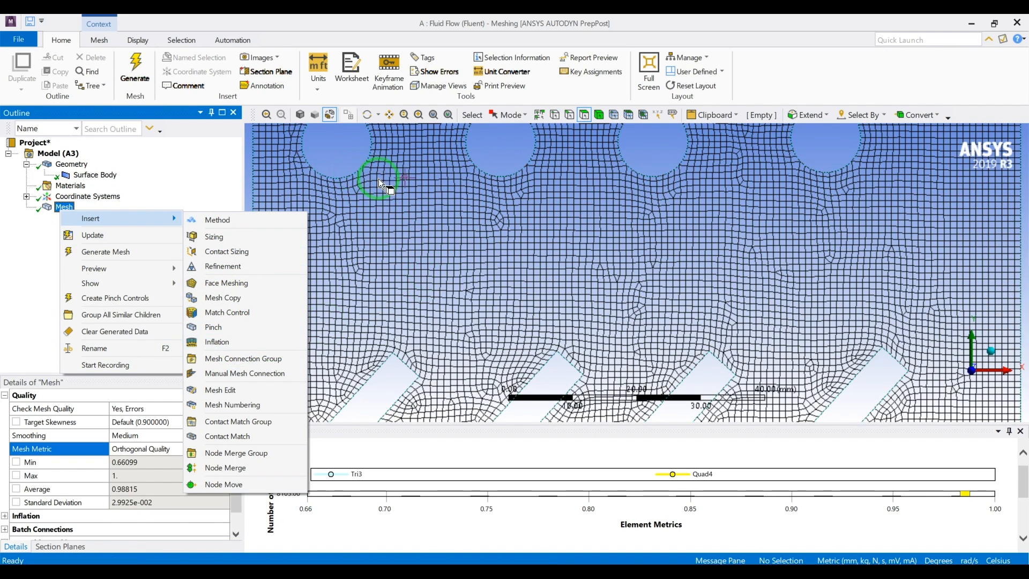
mouse_move(226, 312)
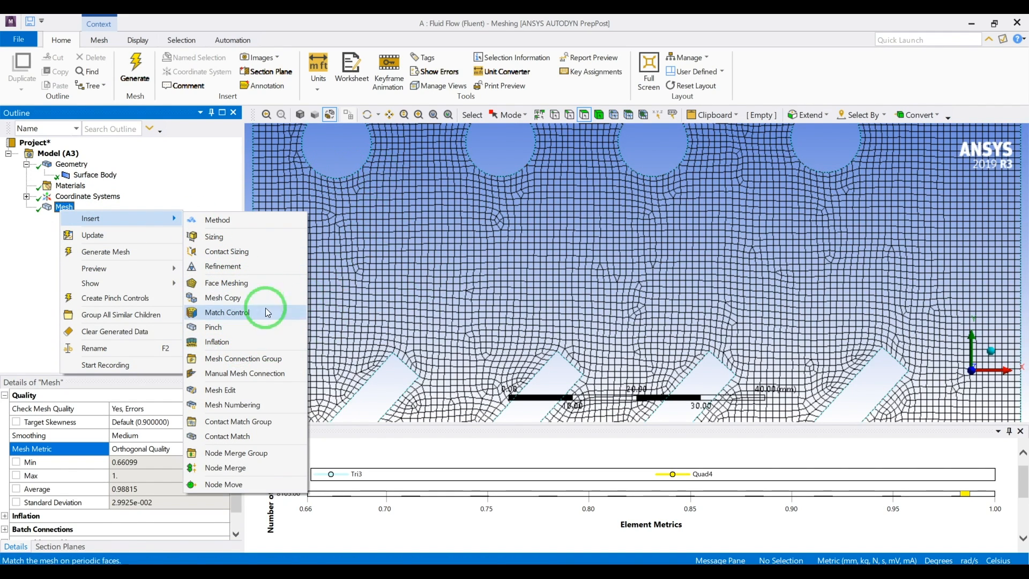
- Add an inflation control on the plate face with a hole edge boundary and 5 maximum layers
click(216, 341)
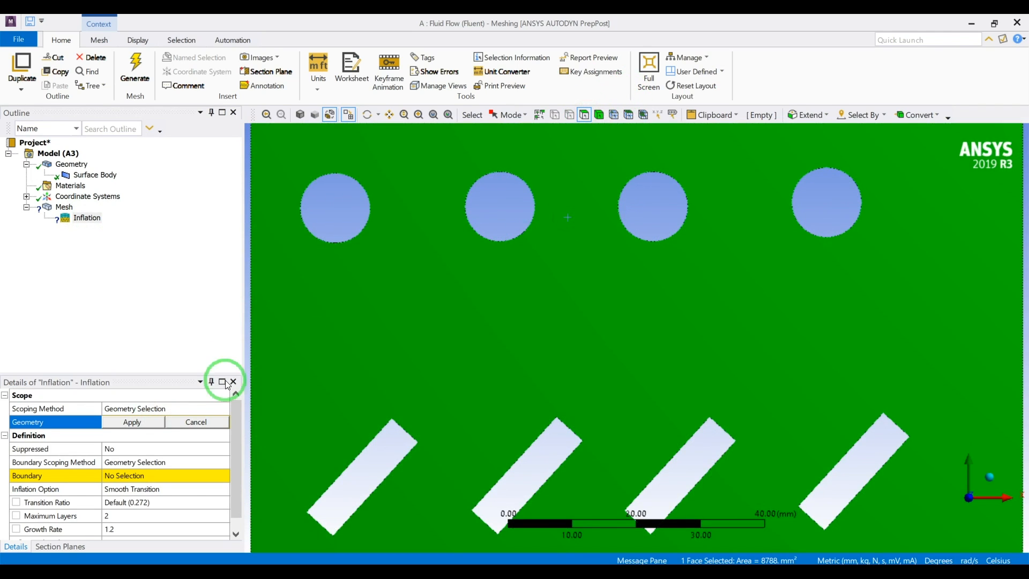
click(131, 421)
text(5)
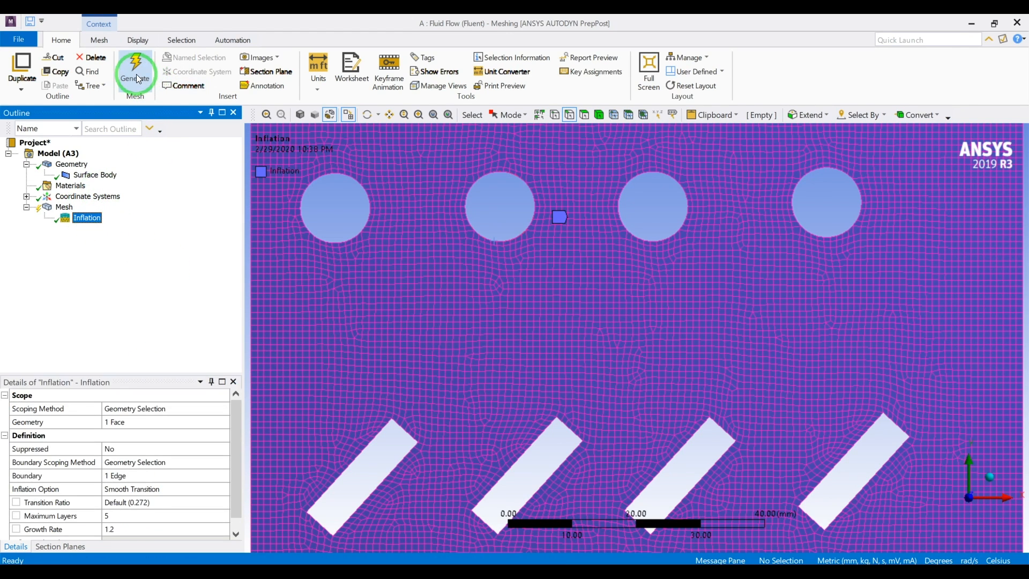
- Regenerate the mesh and inspect the thin inflation layers wrapping the circular hole
click(135, 71)
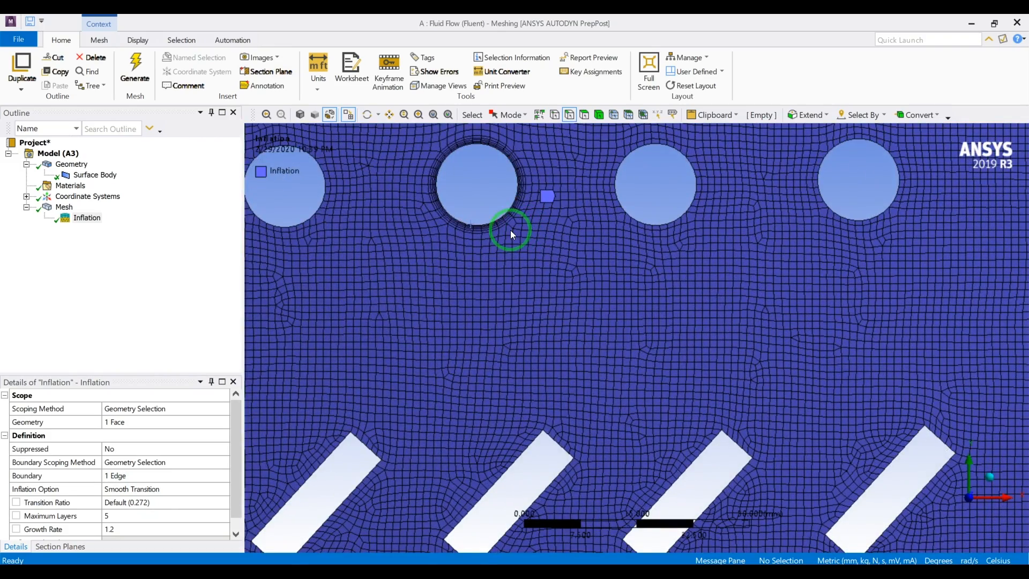
scroll(up, 3)
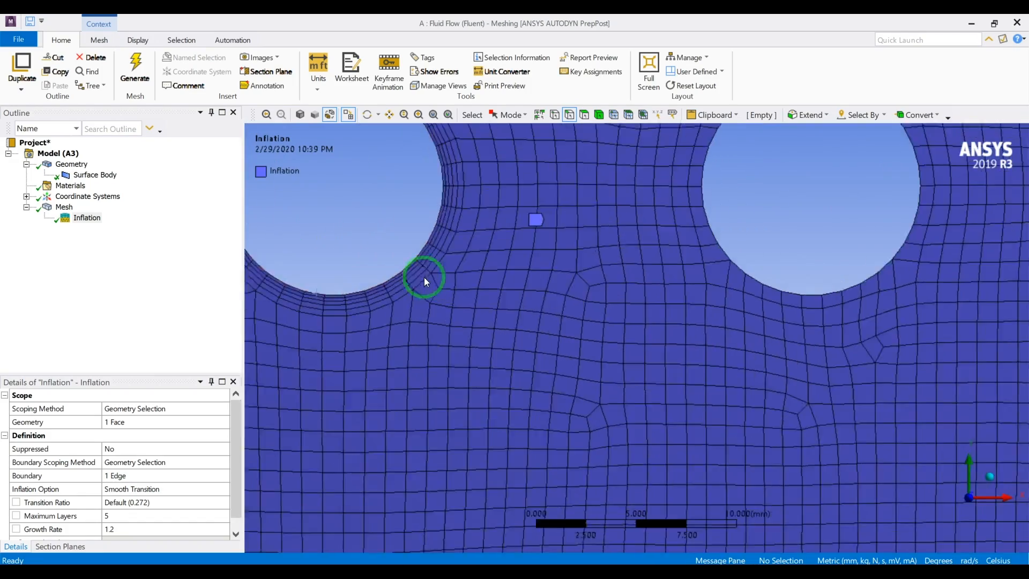
scroll(down, 3)
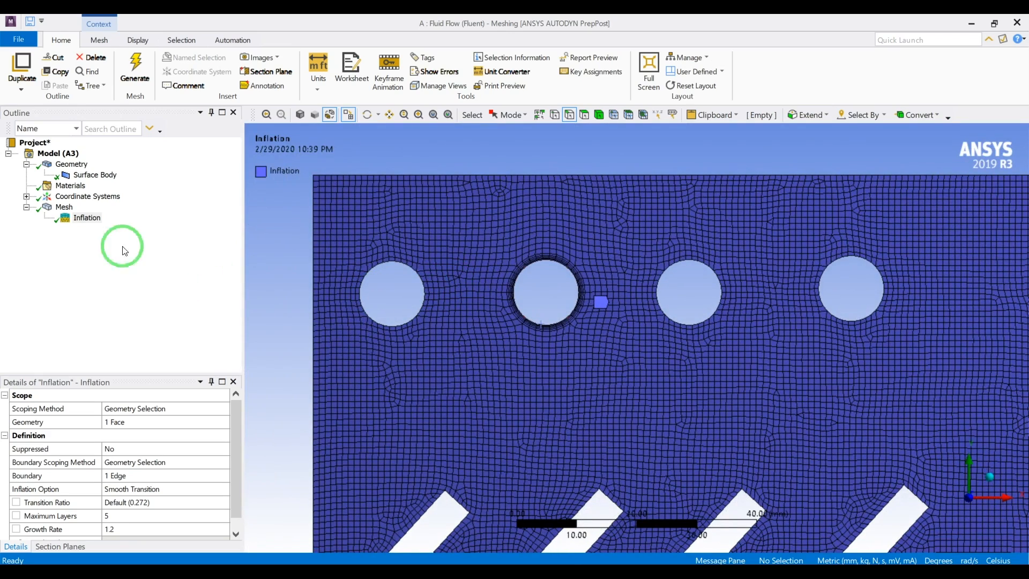
- Delete the Inflation control from the Outline and regenerate the mesh without boundary layers
right_click(87, 218)
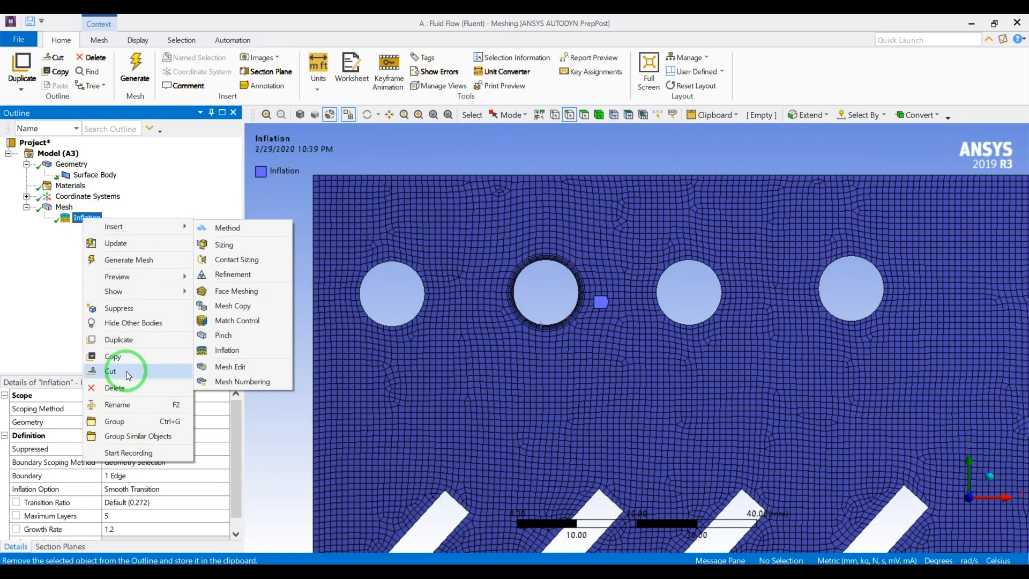
click(511, 393)
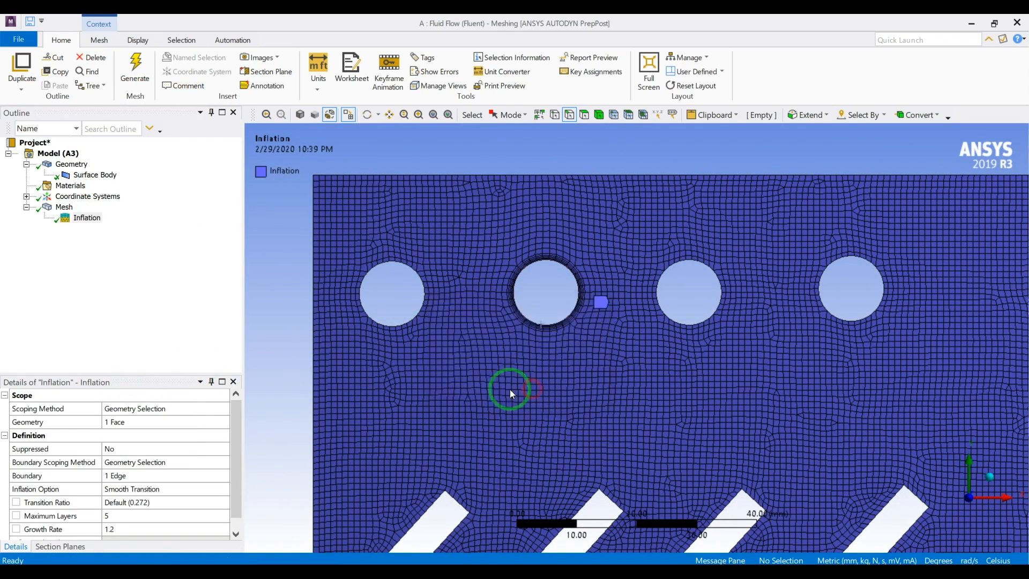
click(135, 69)
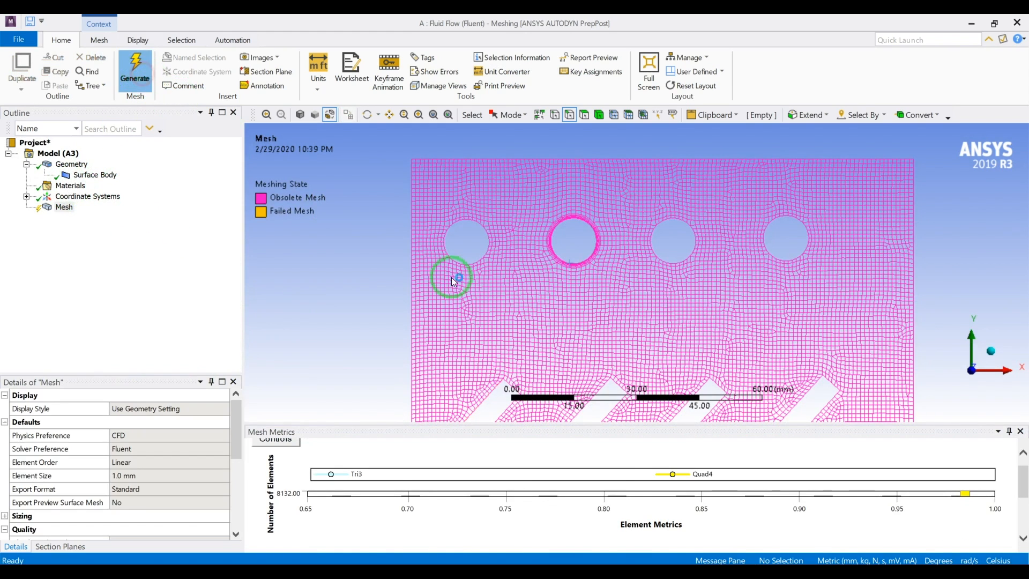
click(135, 68)
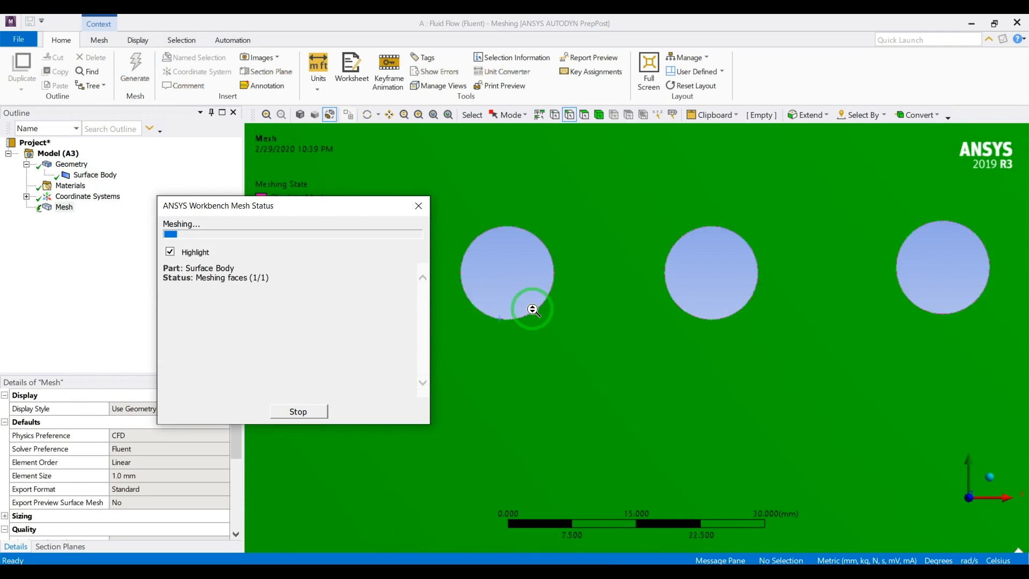
scroll(down, 3)
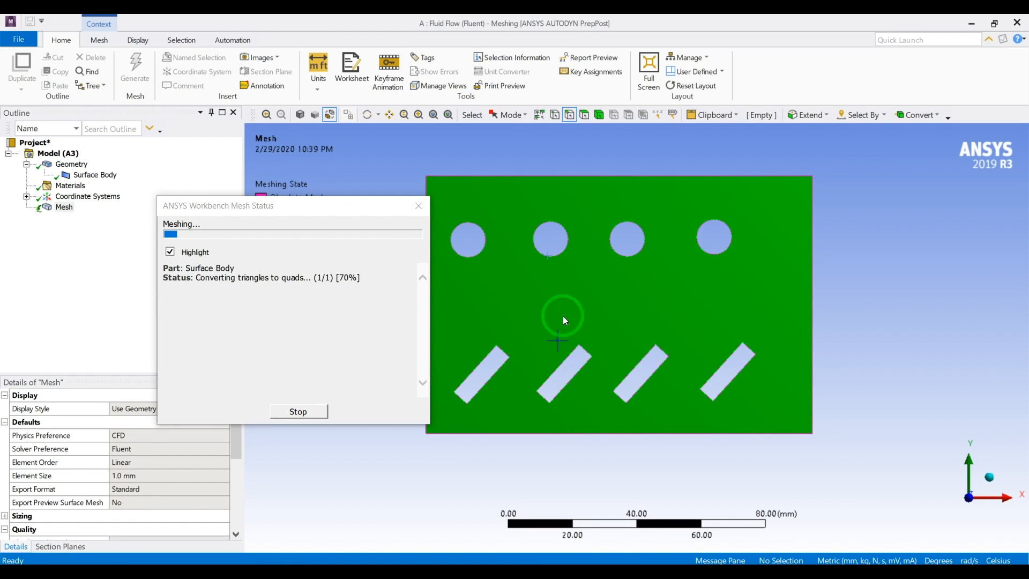
mouse_move(580, 312)
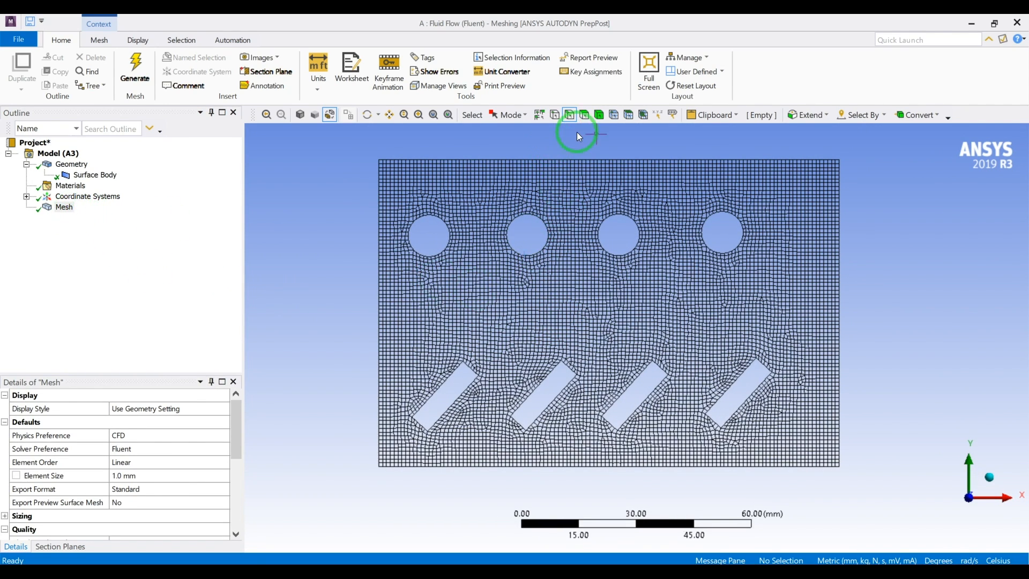
- Group the circular hole edges into a named selection called 'circles'
click(528, 255)
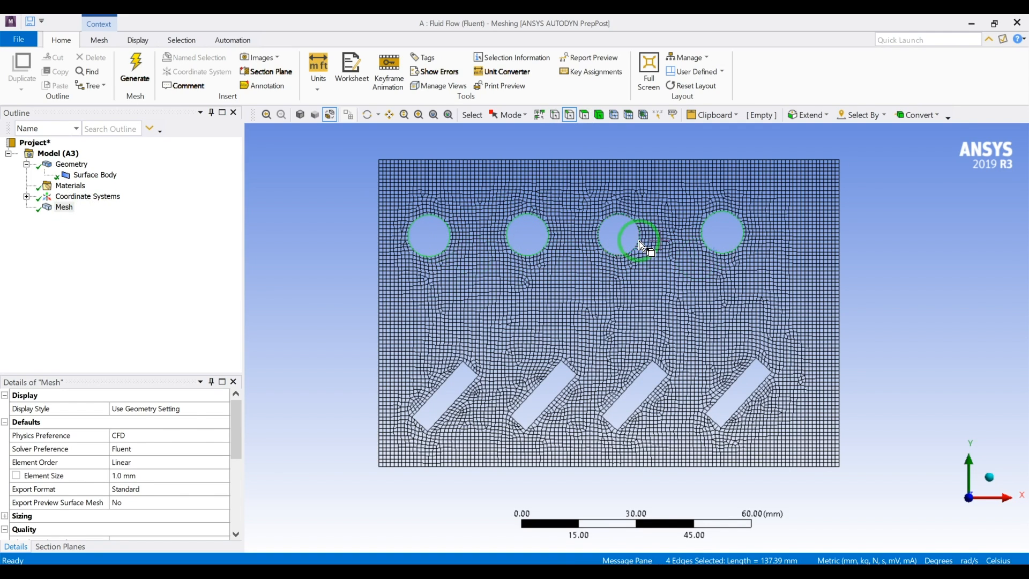
click(722, 233)
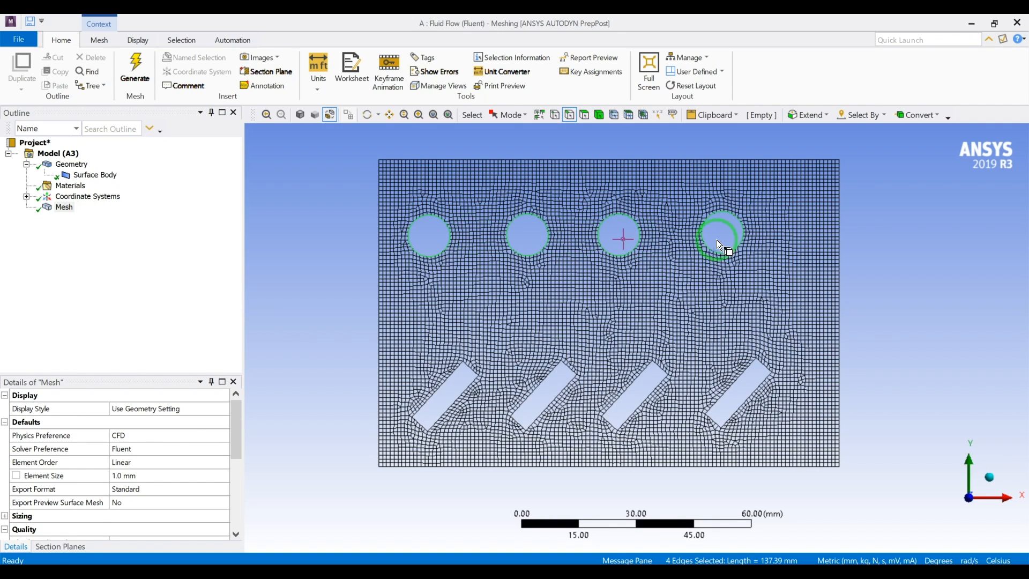
right_click(719, 246)
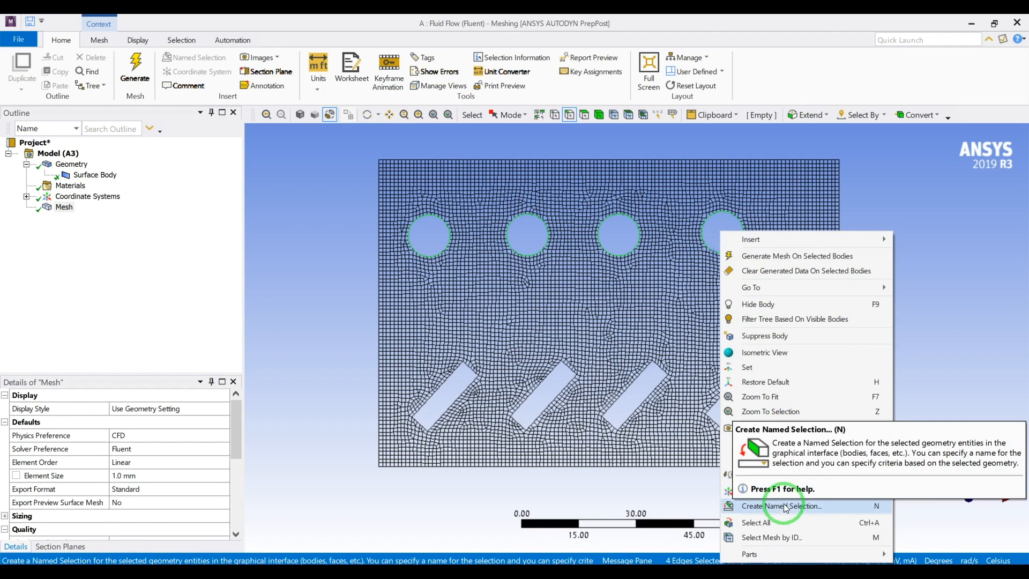
click(780, 505)
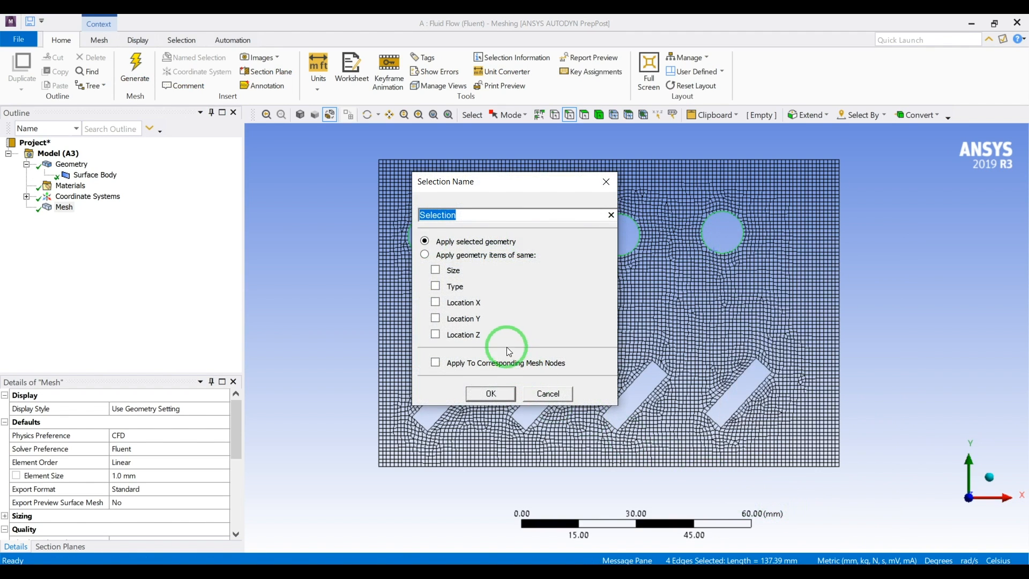
text(circle)
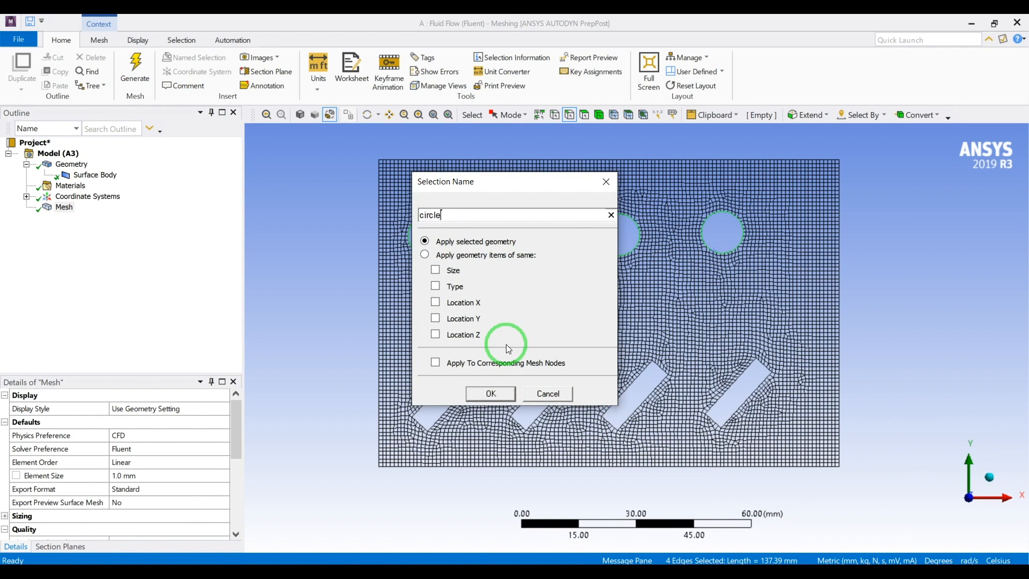
click(490, 394)
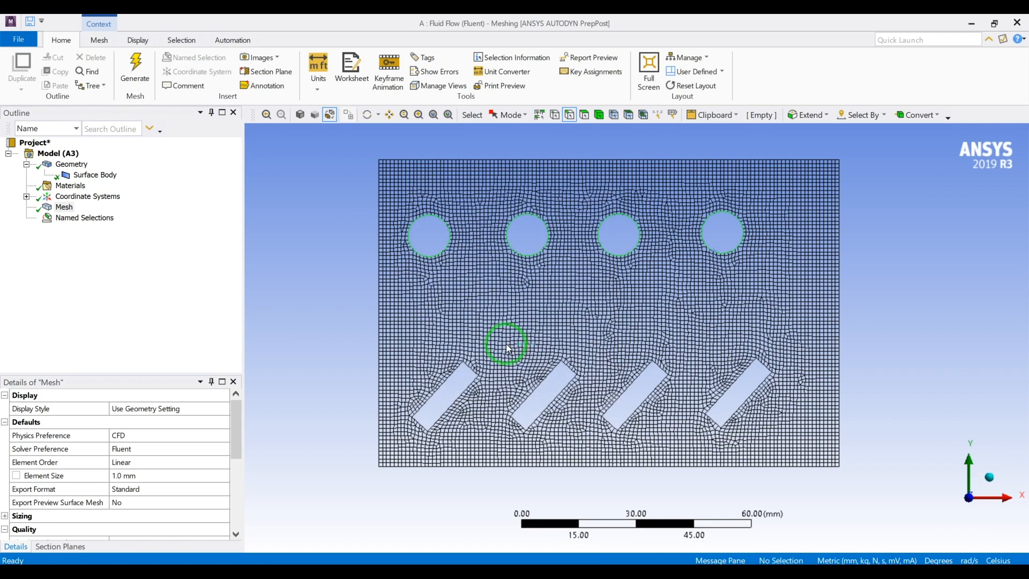
- Group the four slanted rectangles' edges into a named selection called 'rectangles'
click(464, 375)
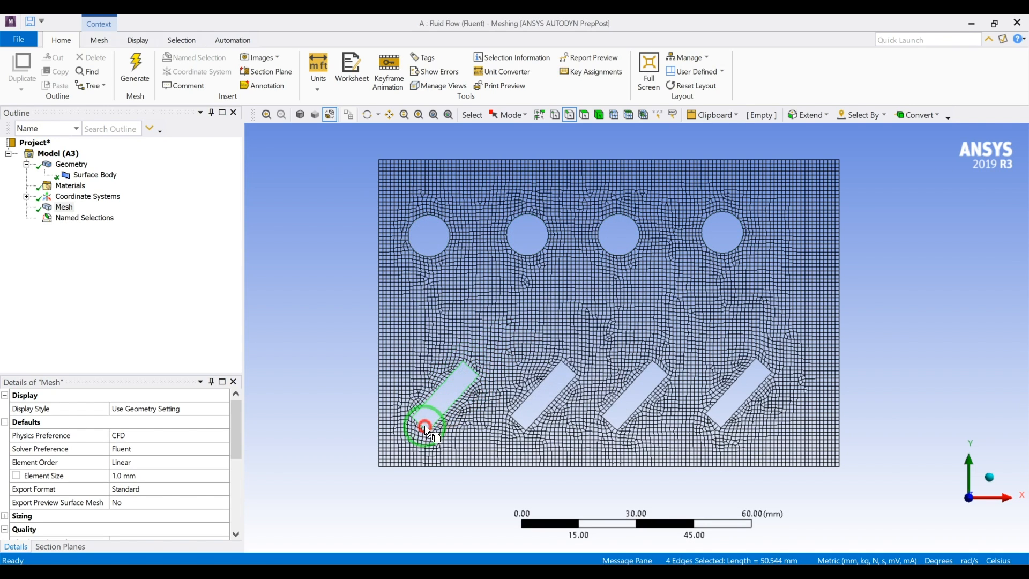
click(545, 420)
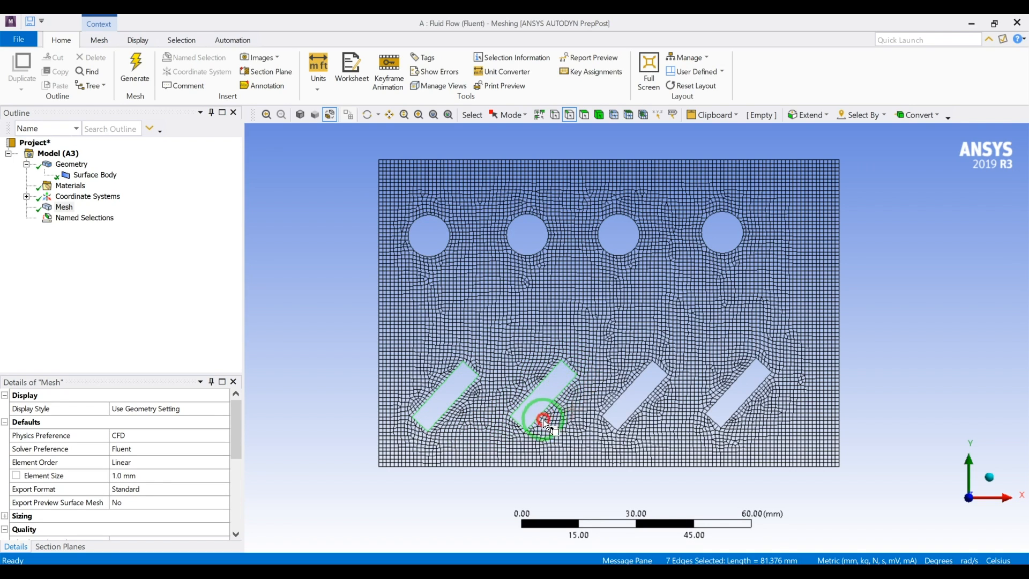
click(637, 414)
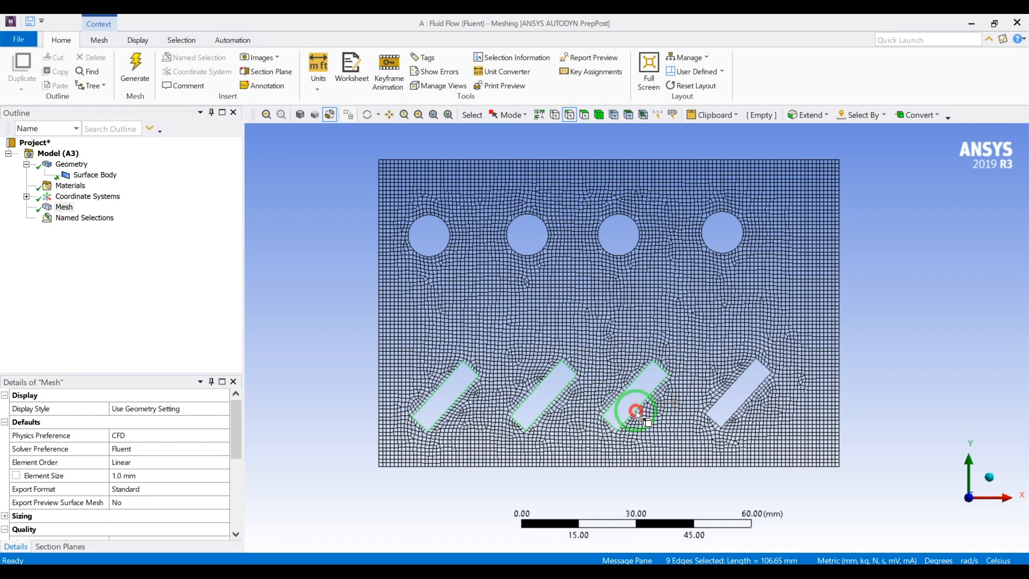
click(773, 364)
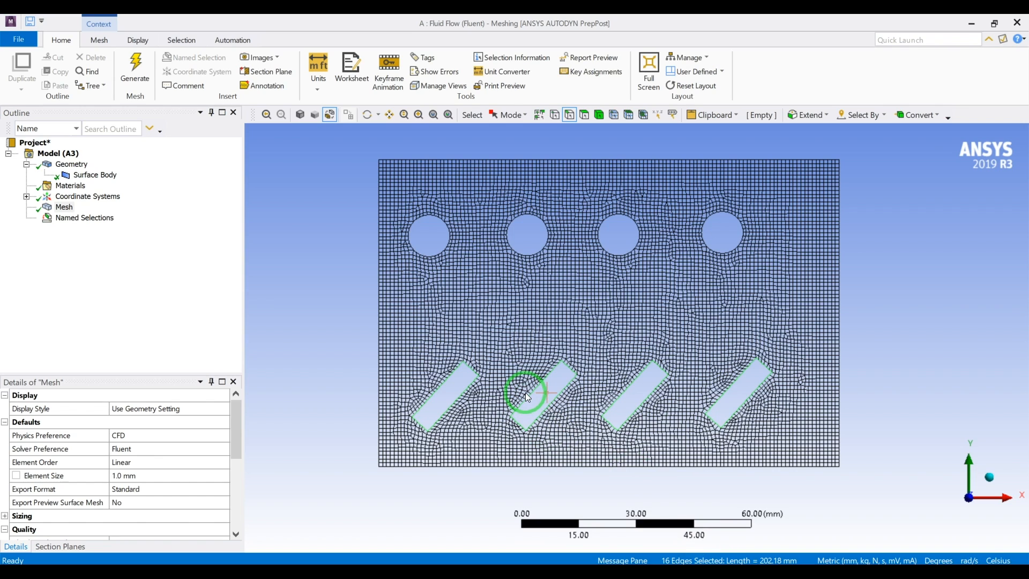
text(recta)
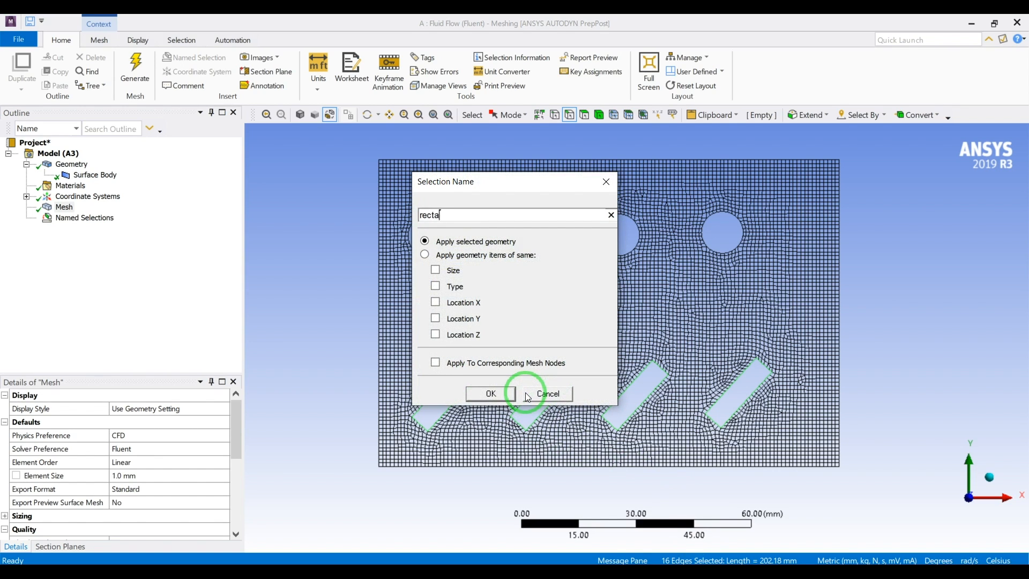
click(548, 394)
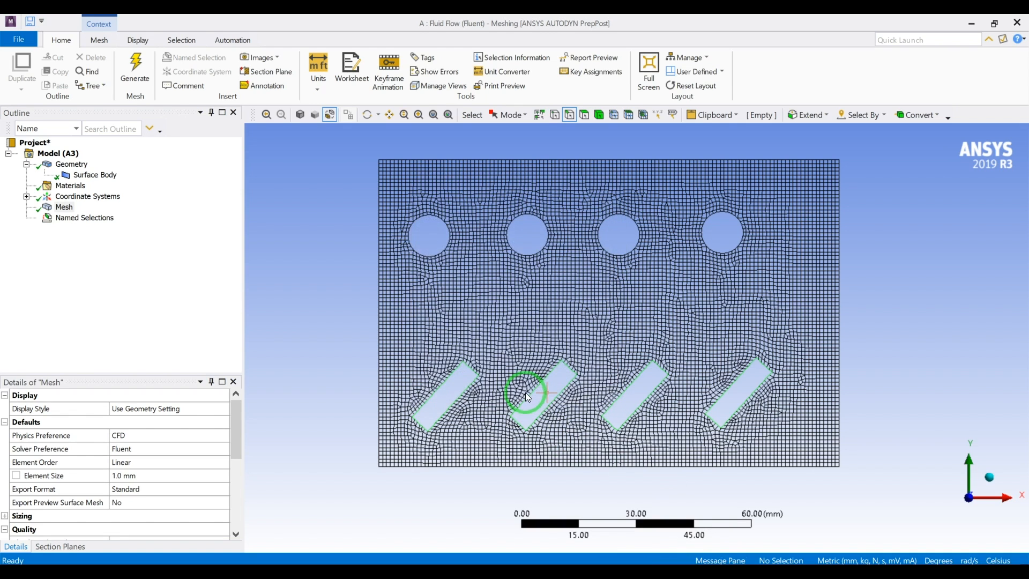
click(26, 218)
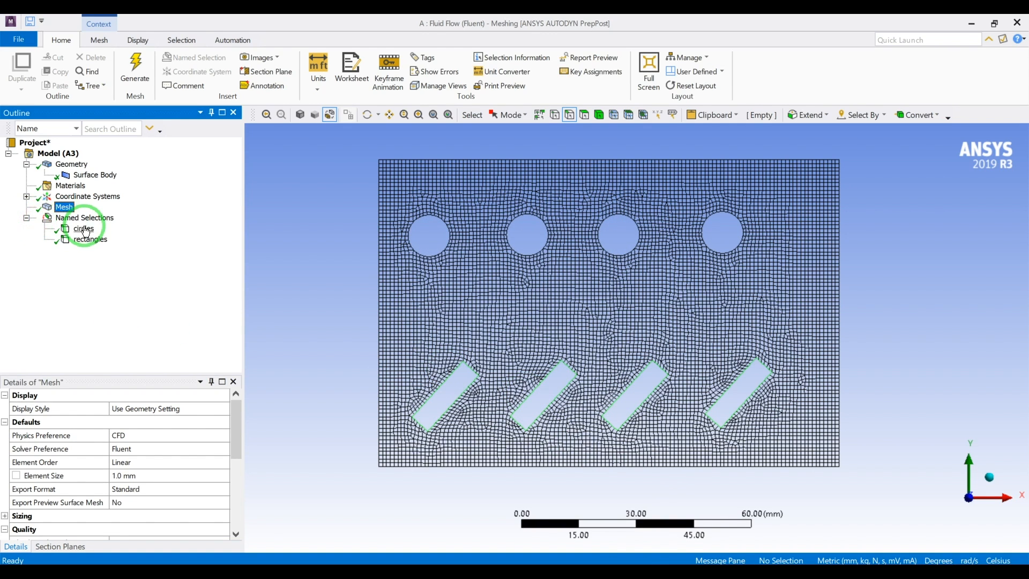
- Update the mesh so it translates to Fluent, then return to the Workbench project
click(84, 228)
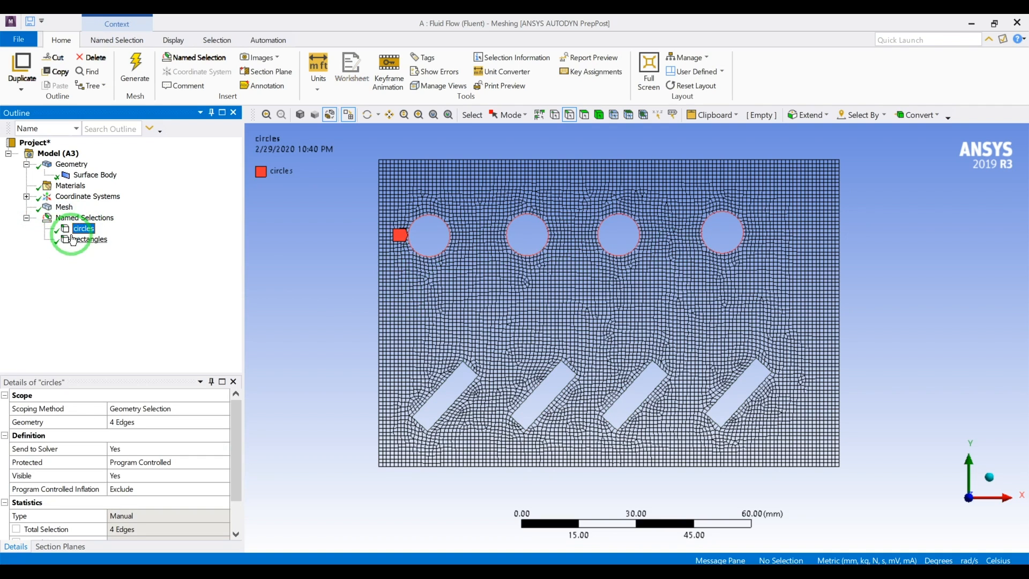
right_click(63, 207)
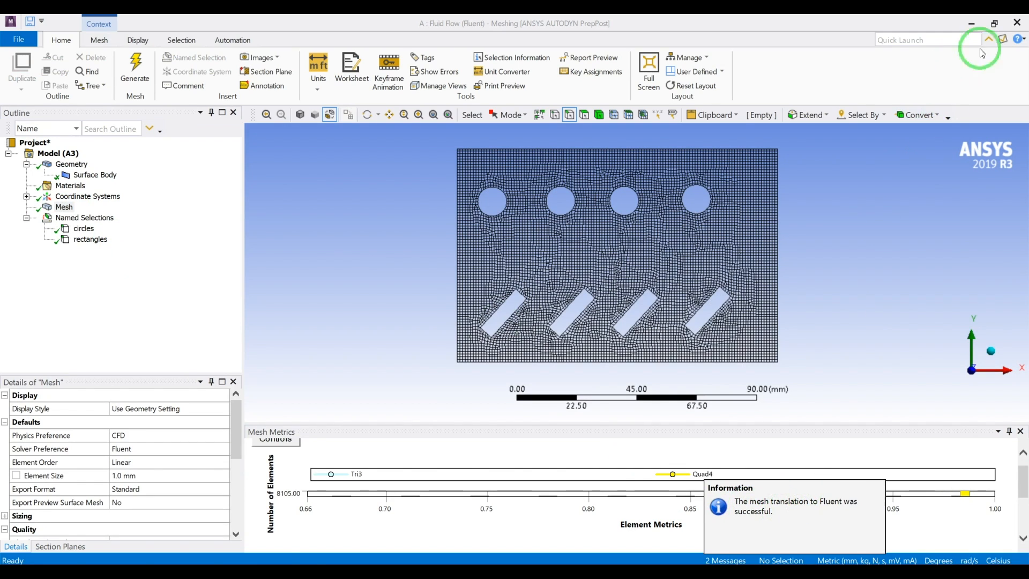
click(629, 203)
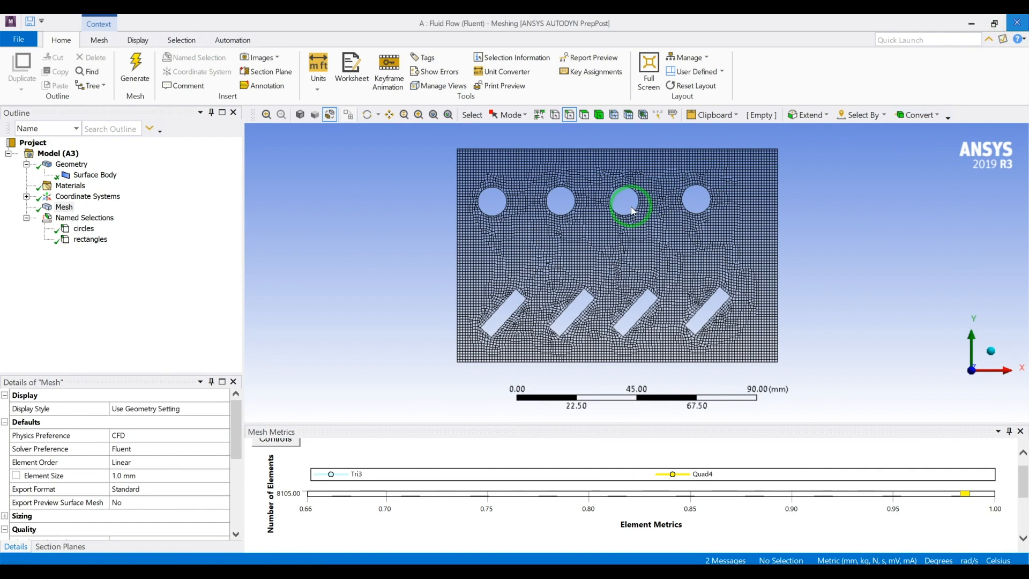
double_click(263, 183)
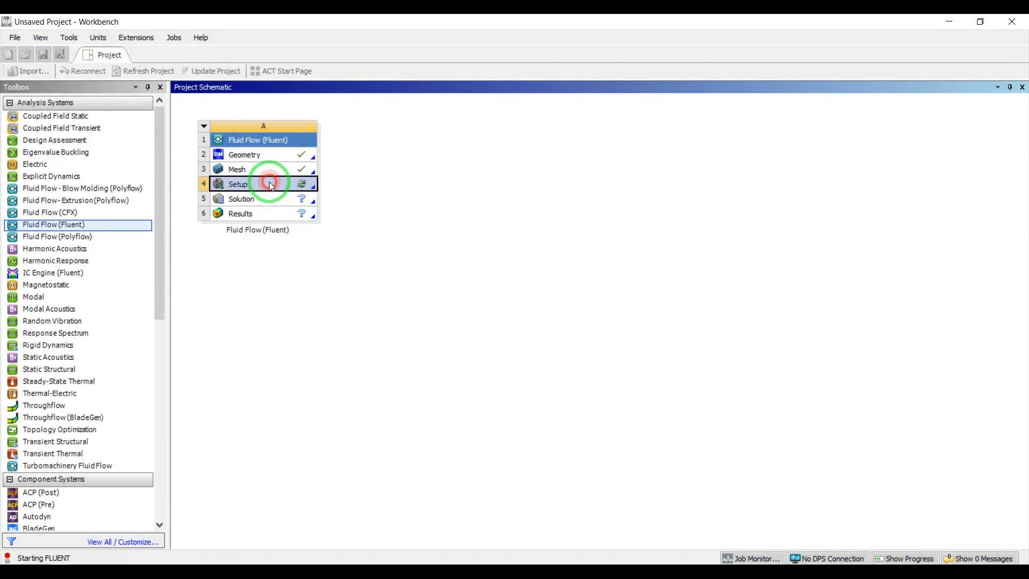
- Launch Fluent setup in 2D double precision with 8 parallel processes and intel MPI
double_click(238, 184)
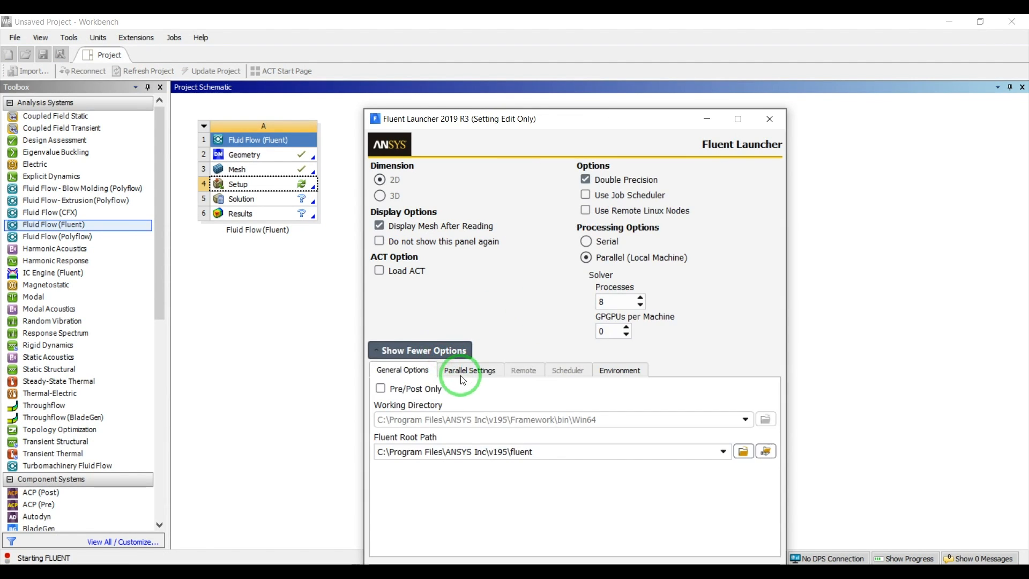
click(470, 370)
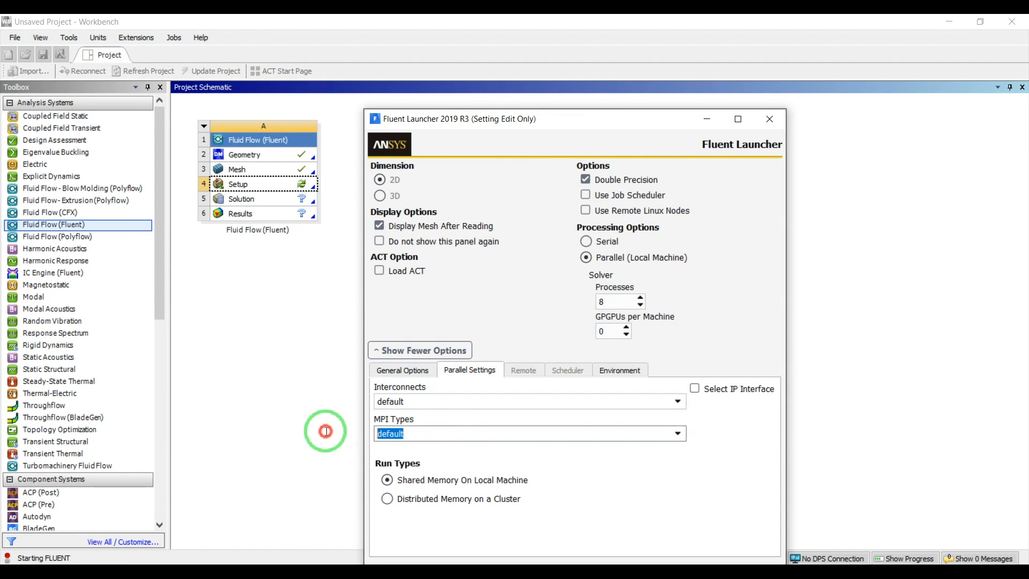
text(intel)
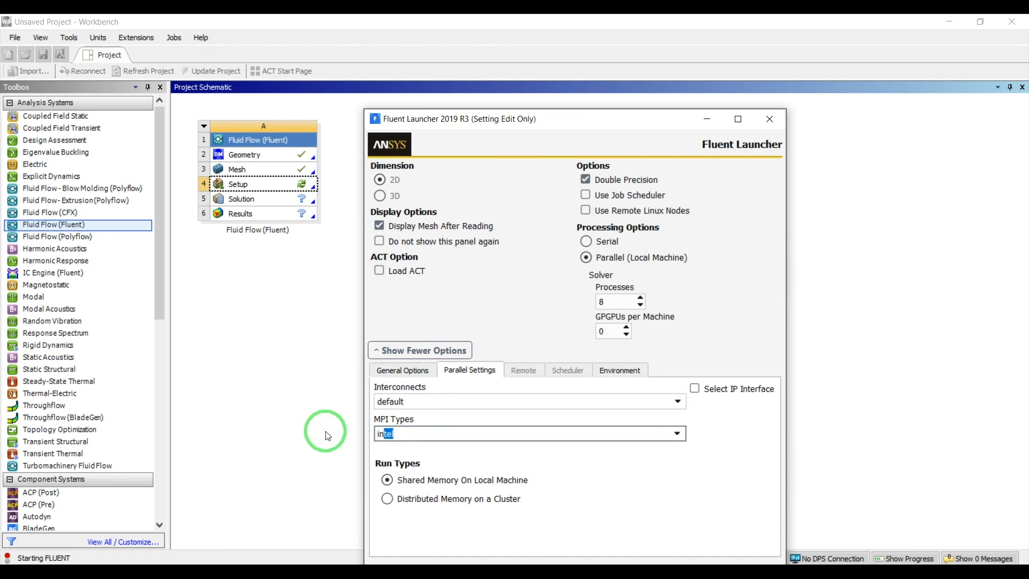
click(462, 433)
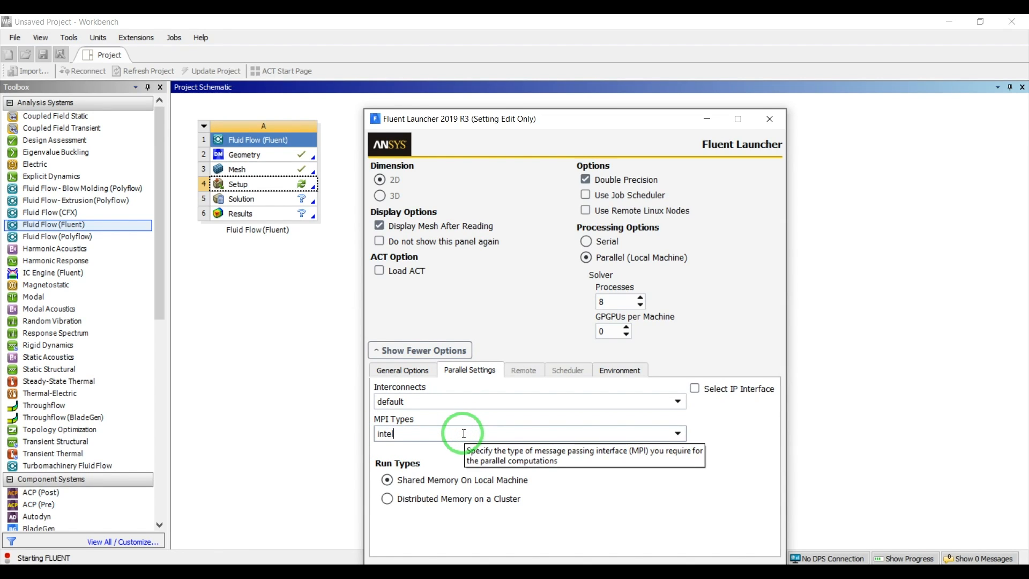
click(420, 349)
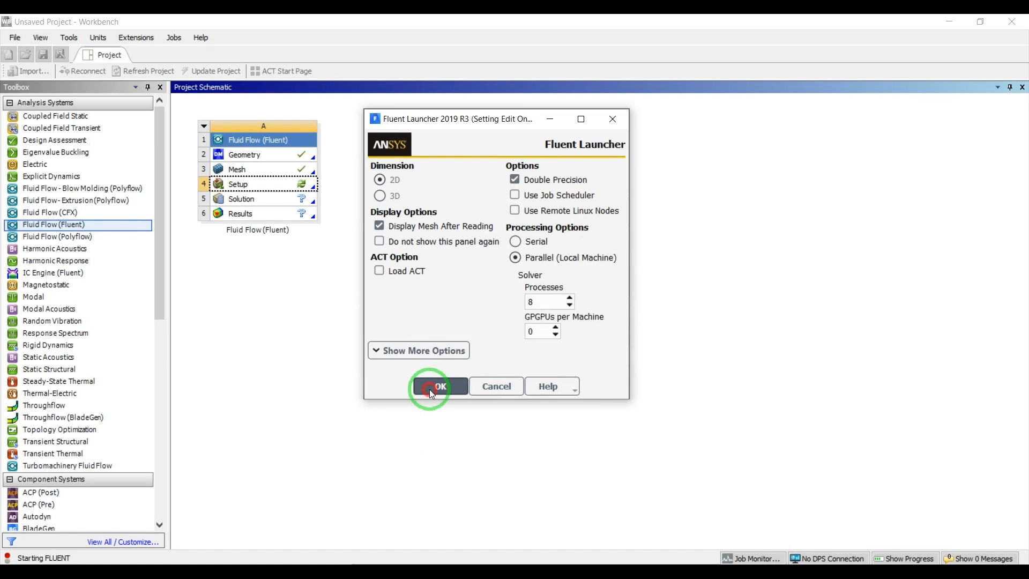
click(440, 386)
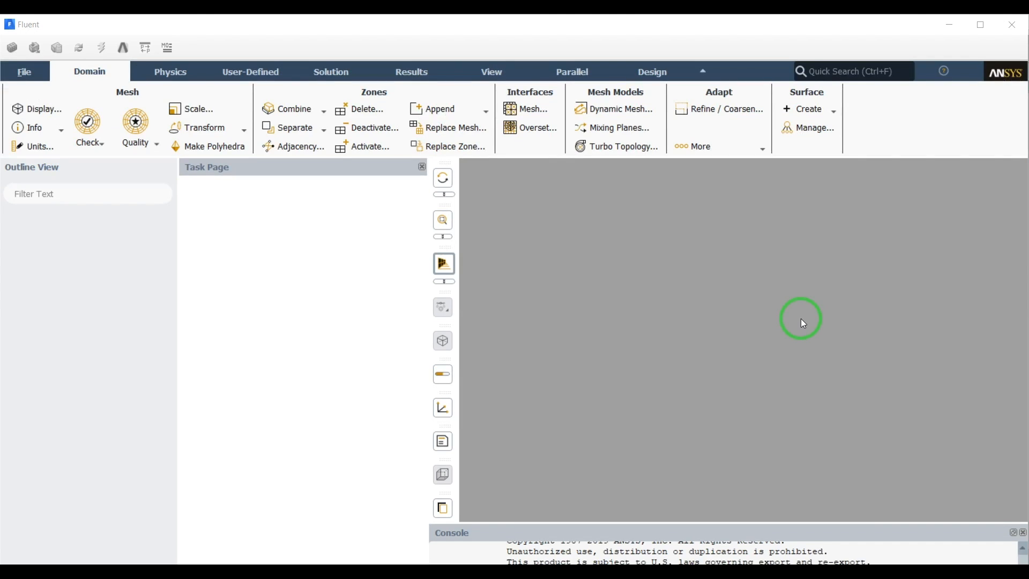
- Make the solver transient and enable gravity at -9.81 m/s² in Y
scroll(down, 3)
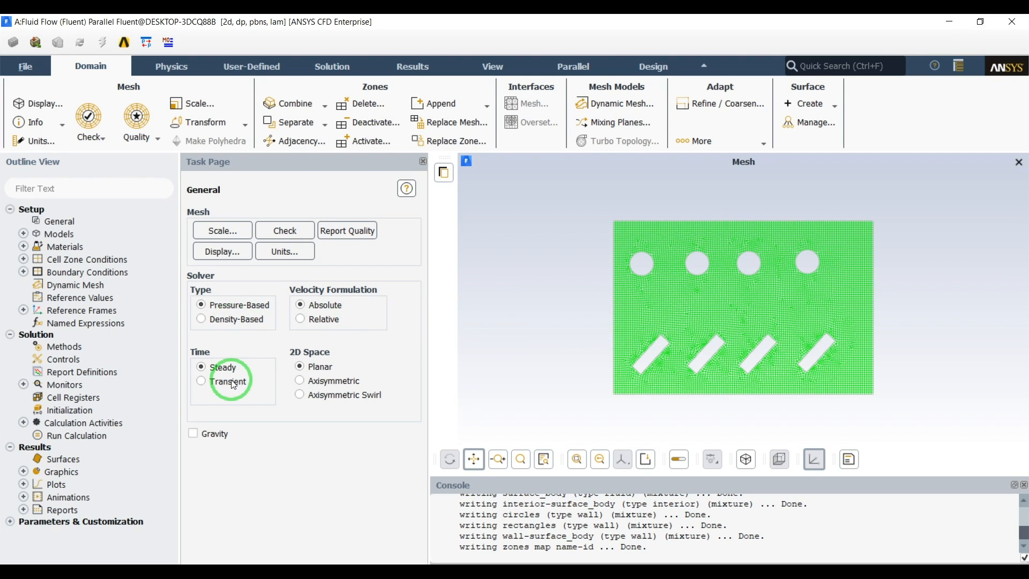
click(200, 381)
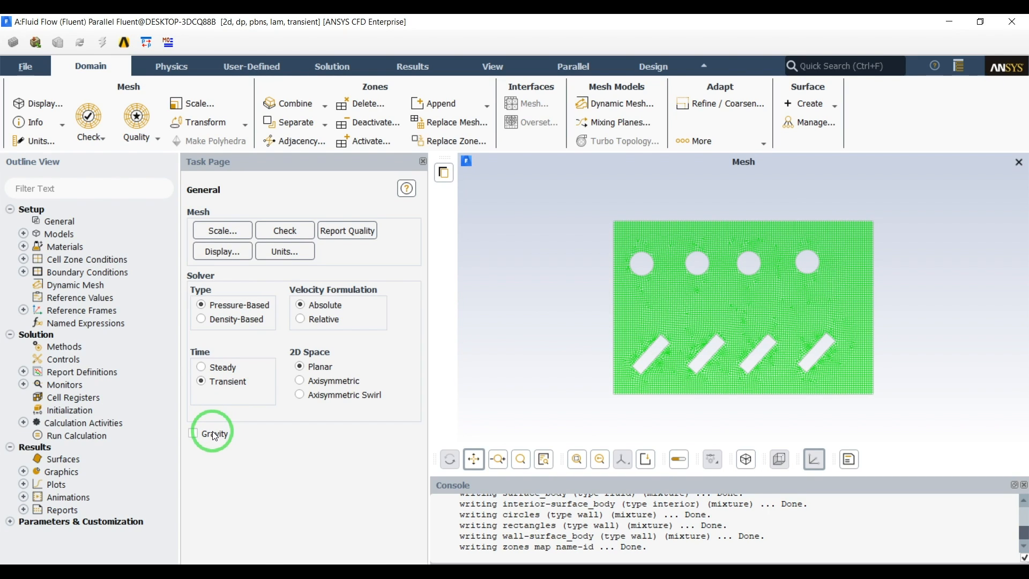
click(194, 433)
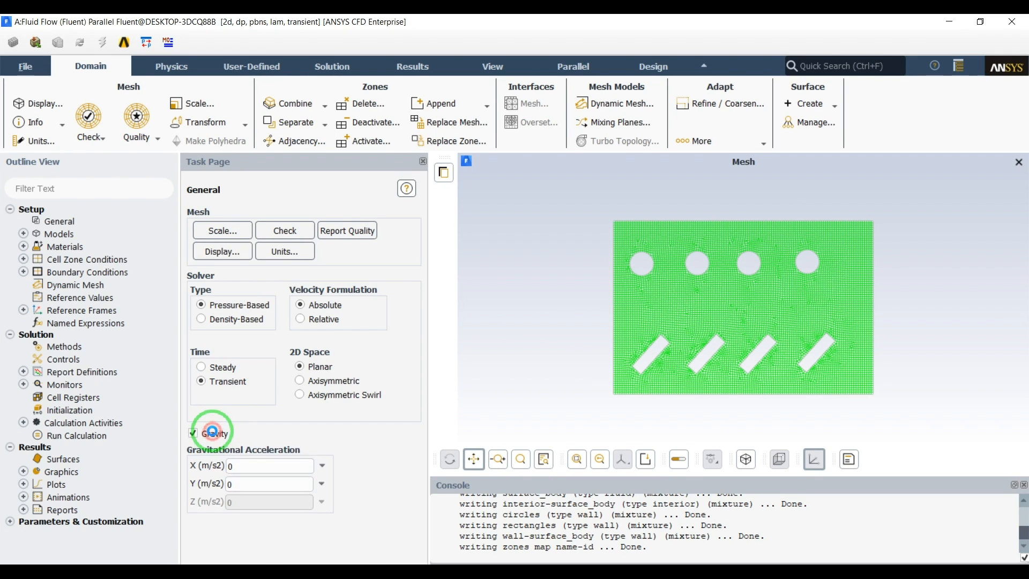
click(266, 484)
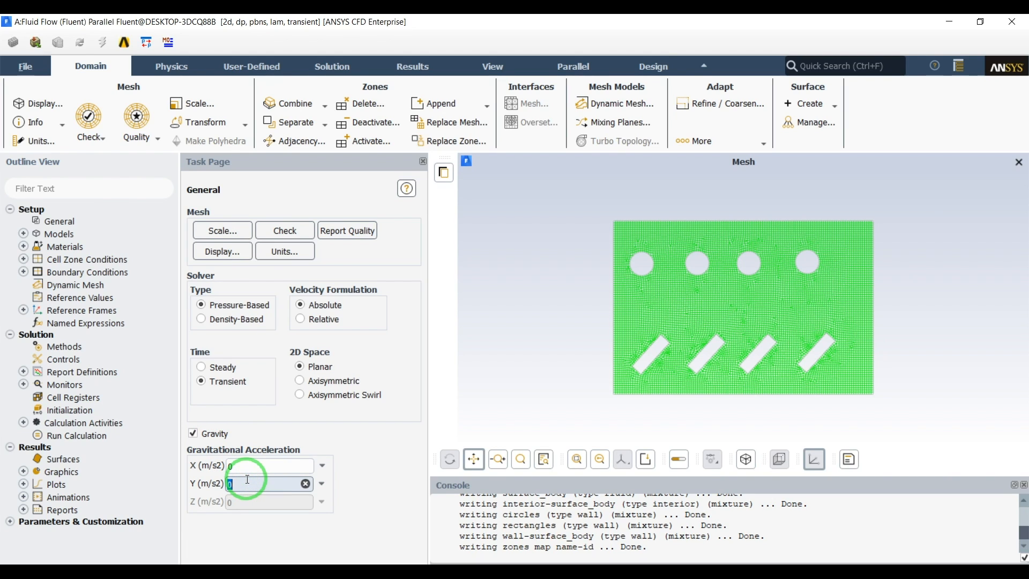
text(9.81)
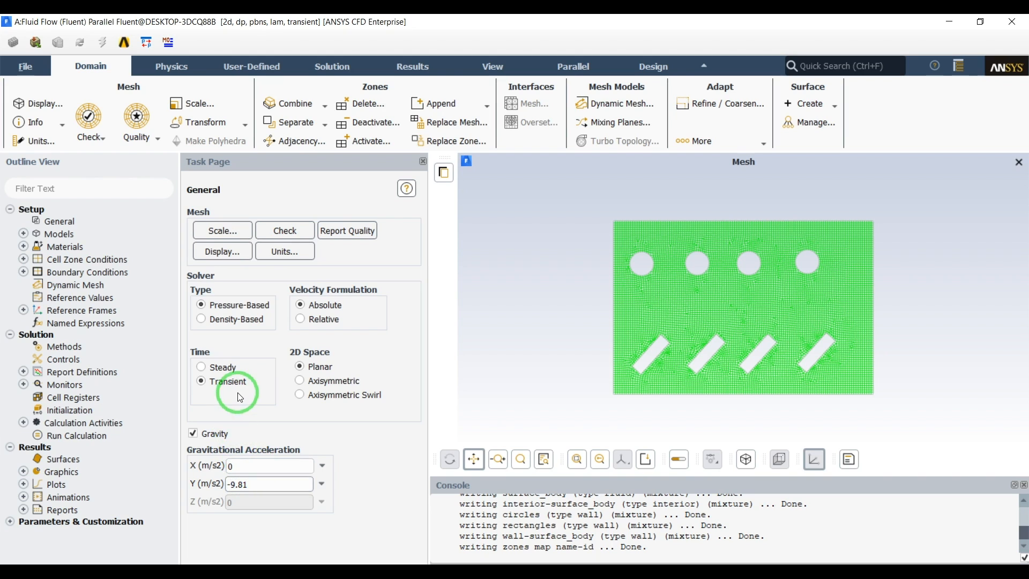
click(23, 246)
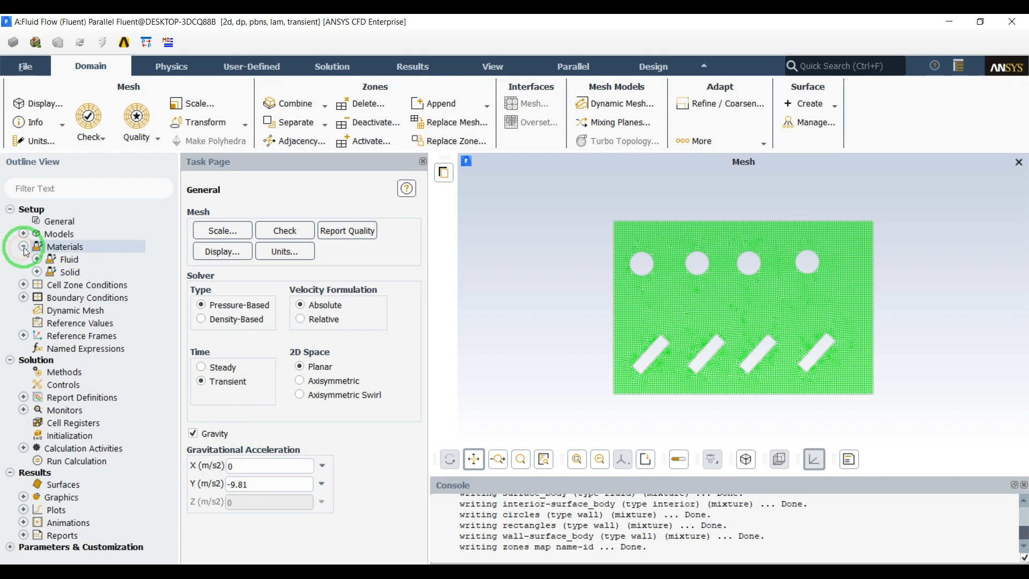
- Set air's density to incompressible-ideal-gas, apply it and close the material settings
click(24, 251)
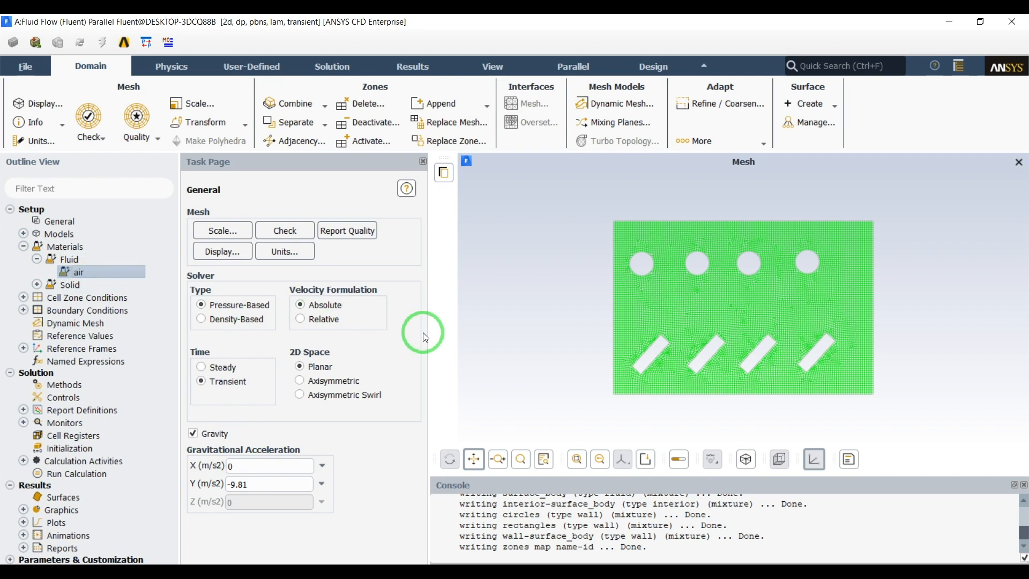
double_click(79, 272)
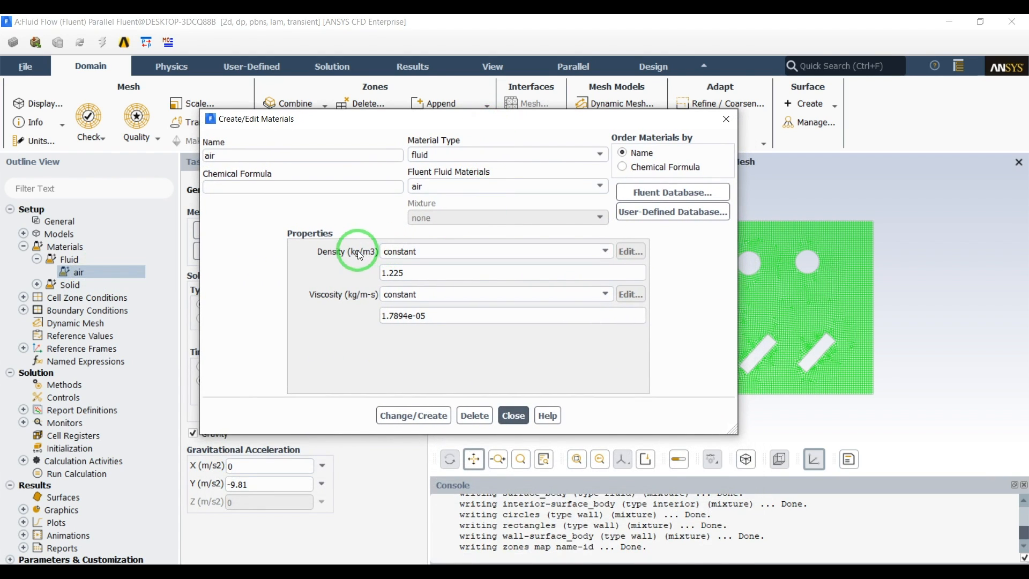
mouse_move(451, 200)
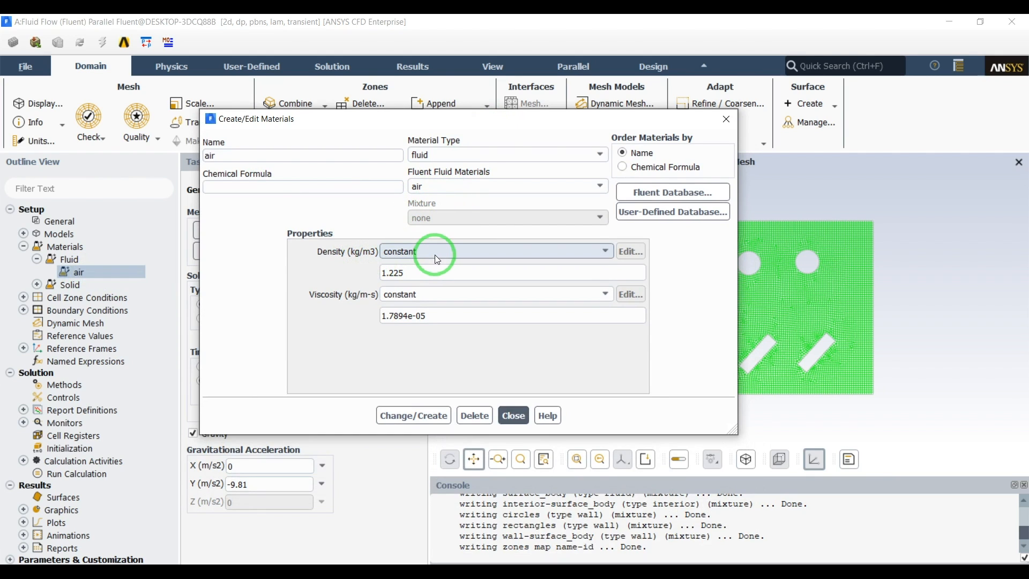
mouse_move(817, 316)
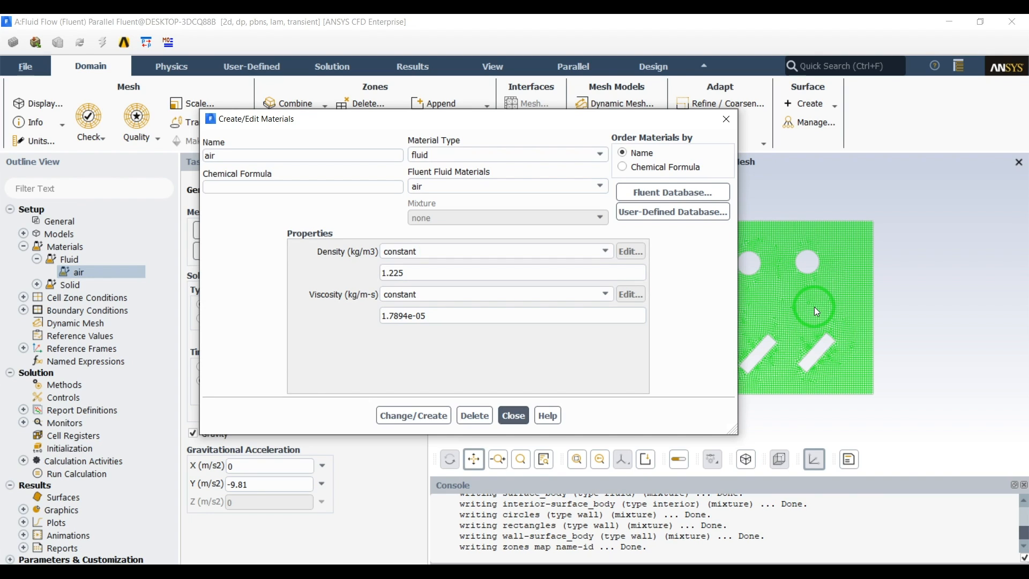
mouse_move(514, 255)
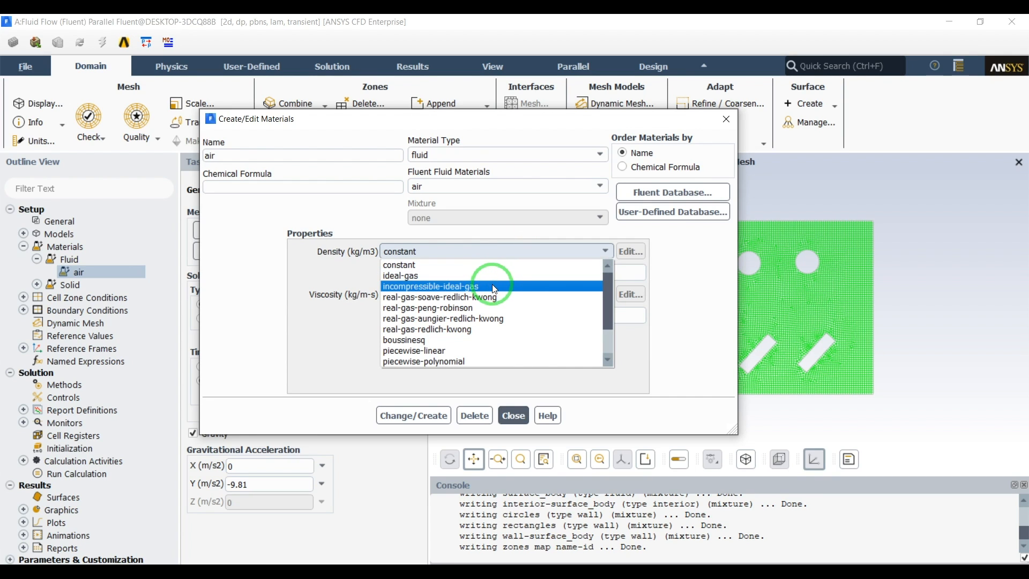
click(431, 286)
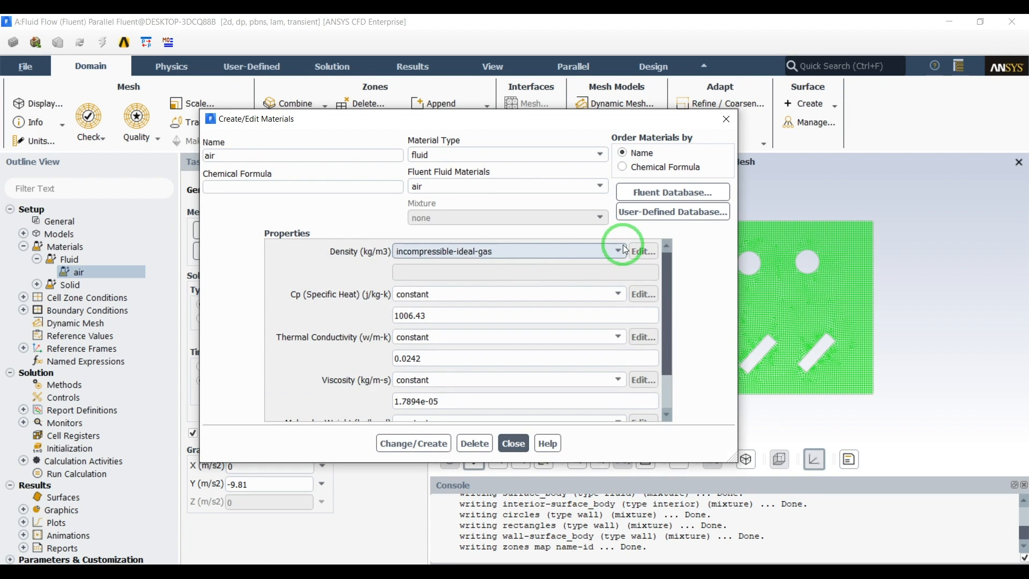
click(616, 251)
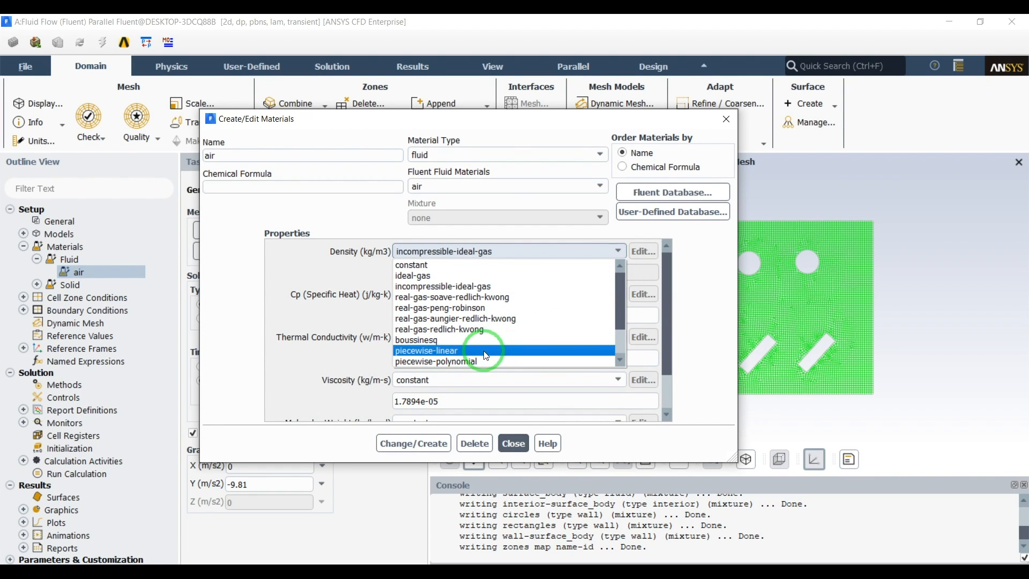
mouse_move(522, 358)
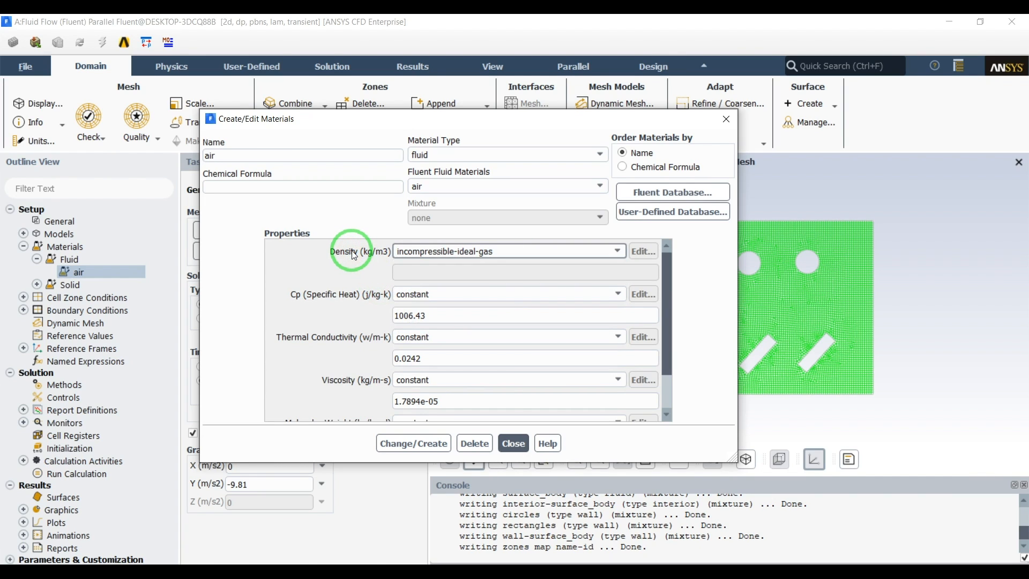
mouse_move(355, 407)
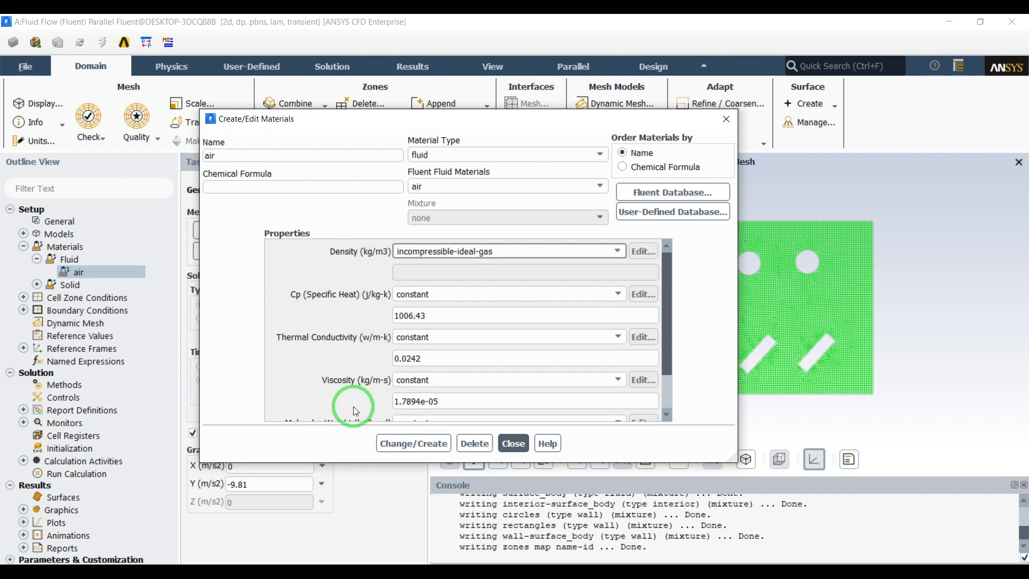
click(413, 443)
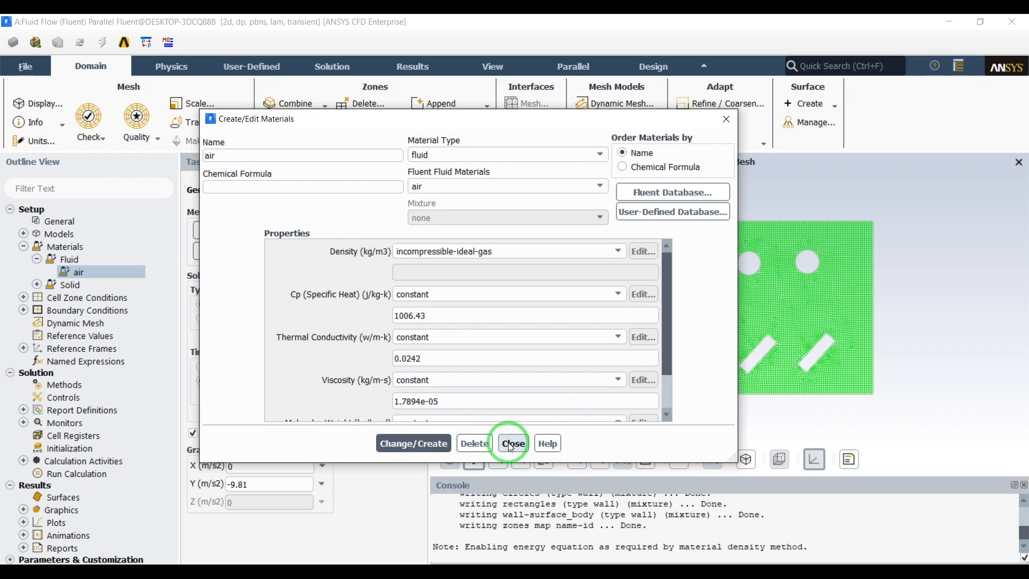
click(513, 443)
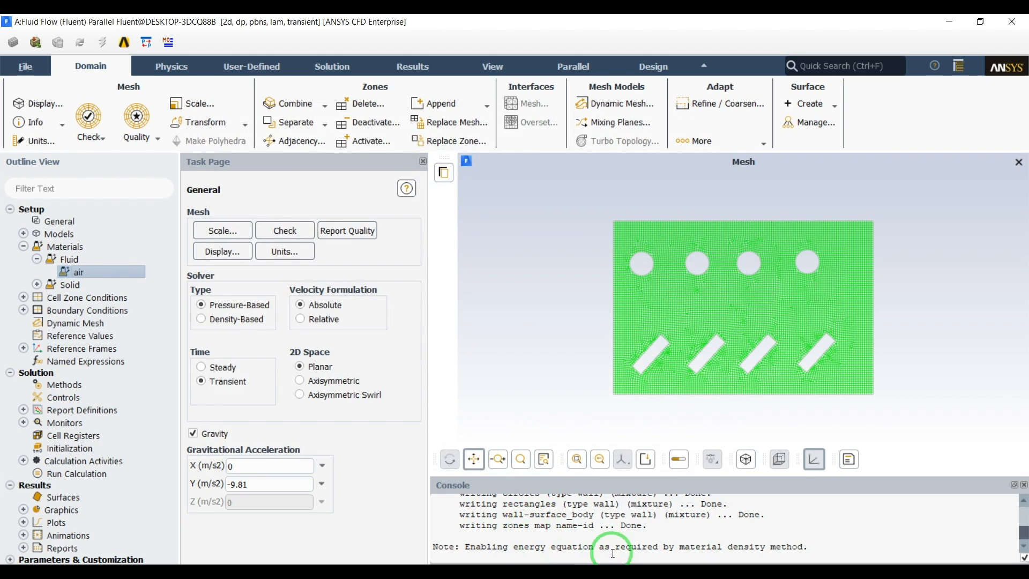
mouse_move(667, 544)
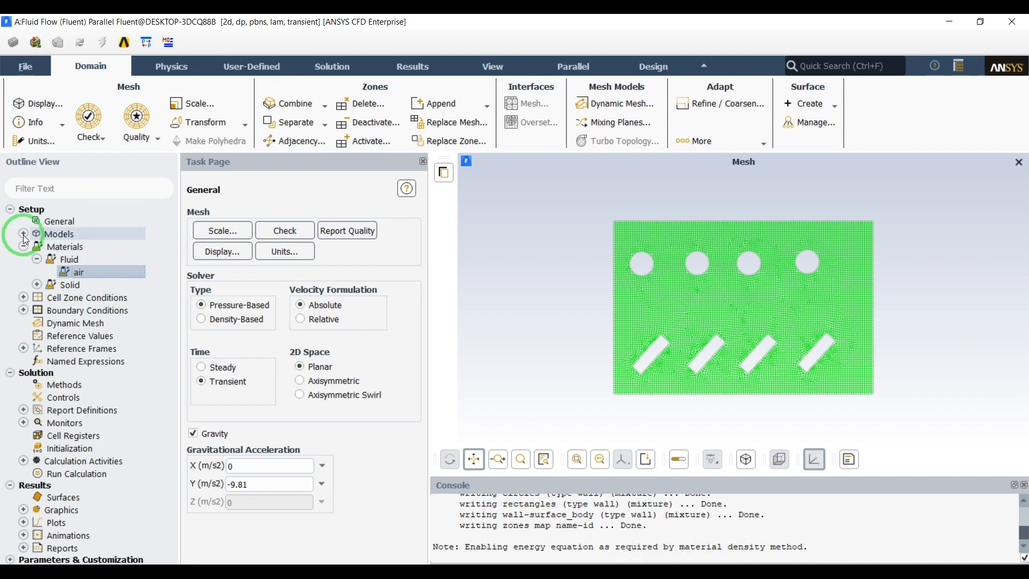
- Check Energy is on under Models, then list the wall boundaries and select circles
click(24, 236)
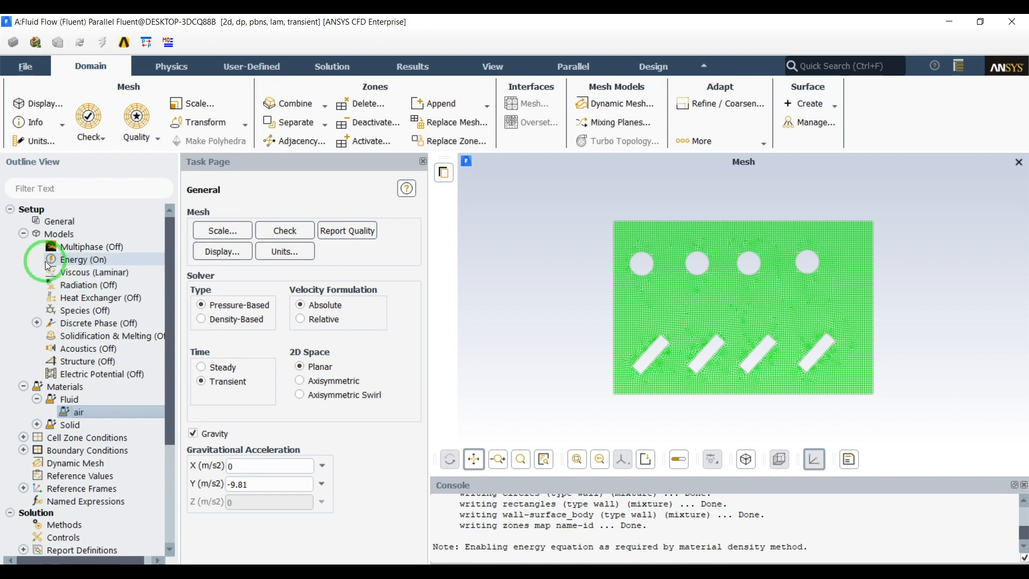
click(23, 234)
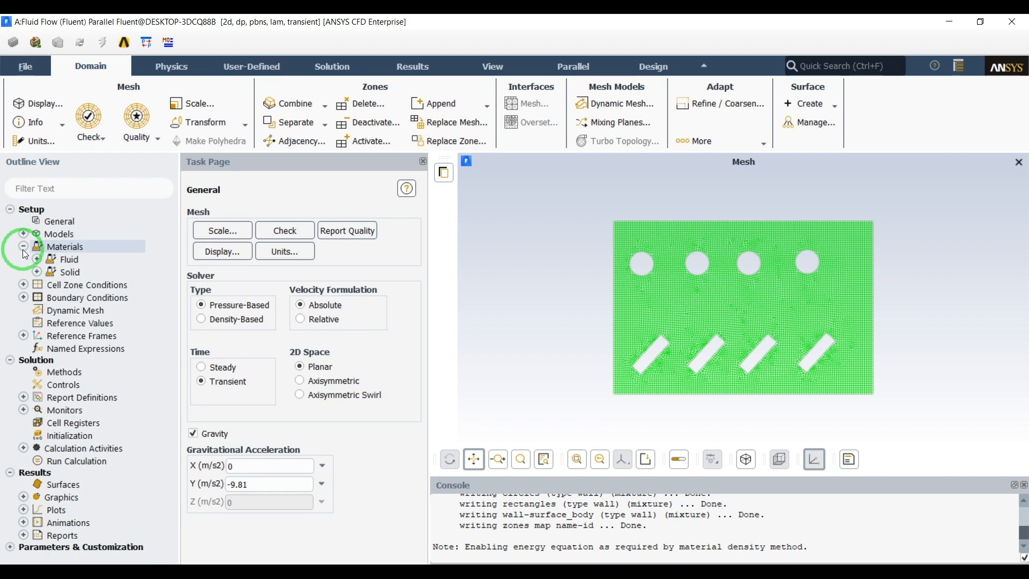
click(23, 250)
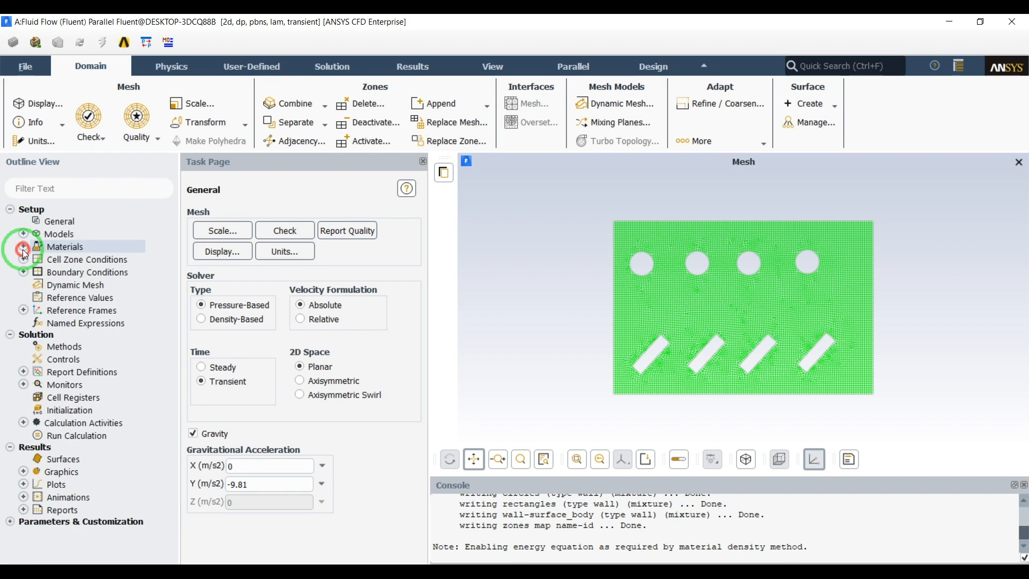
click(22, 272)
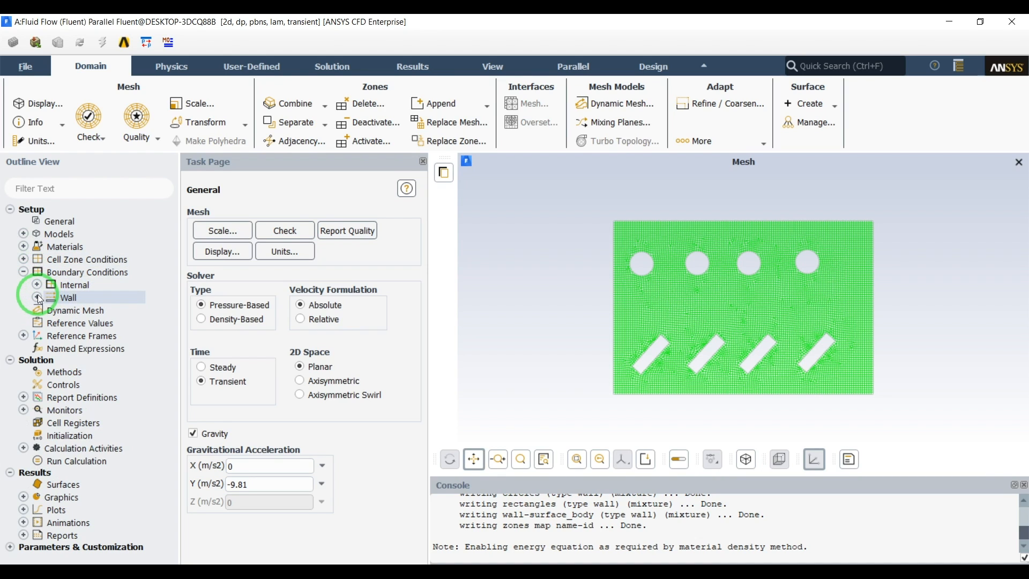
click(37, 297)
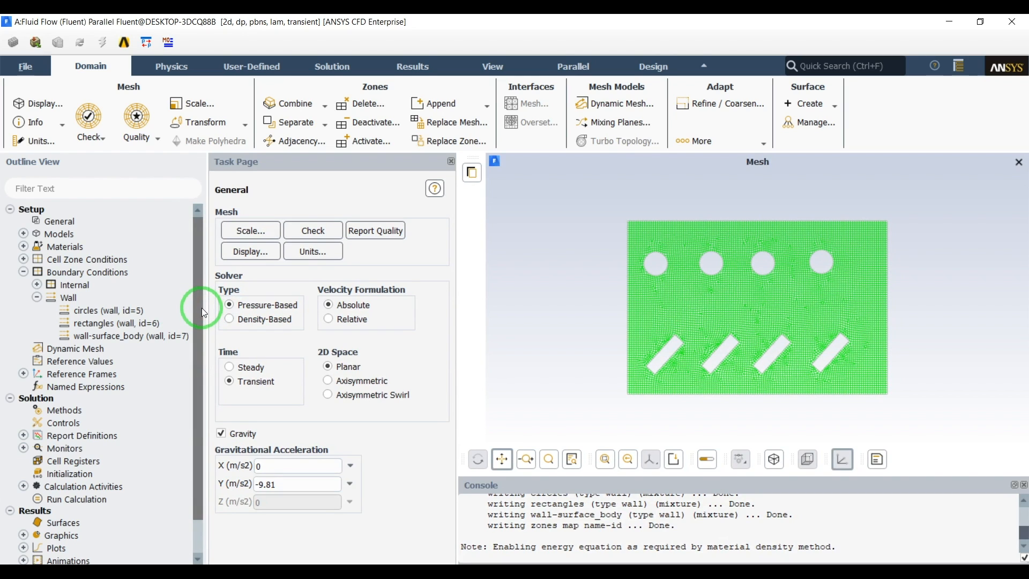
click(65, 247)
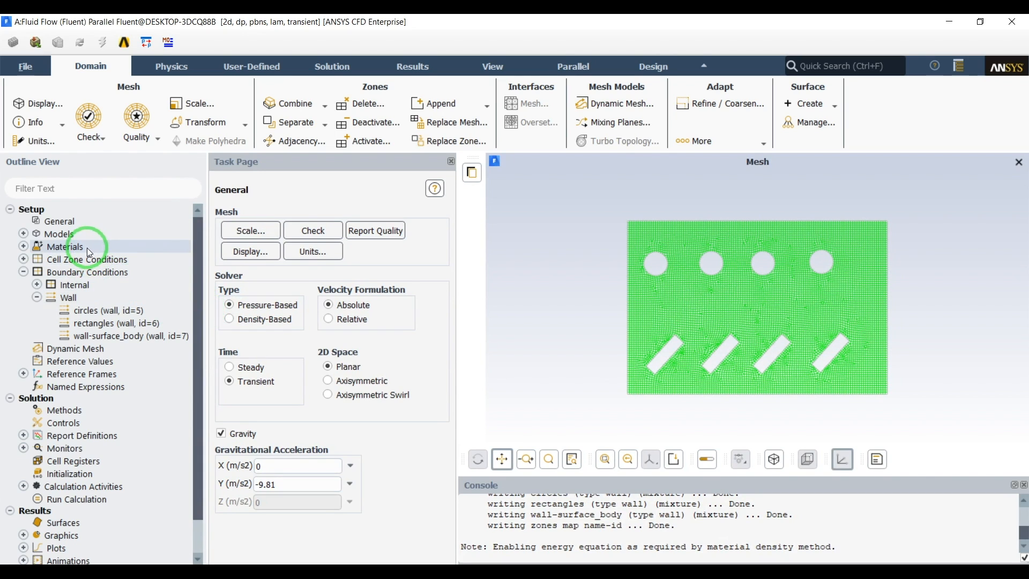
click(108, 309)
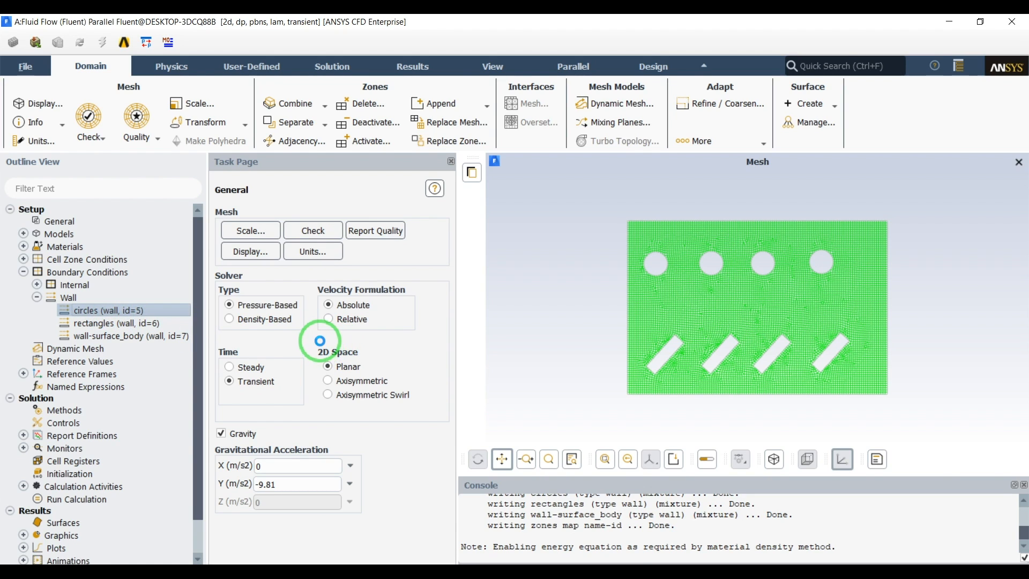
- Give the circles wall a fixed Temperature thermal condition of 20
double_click(109, 310)
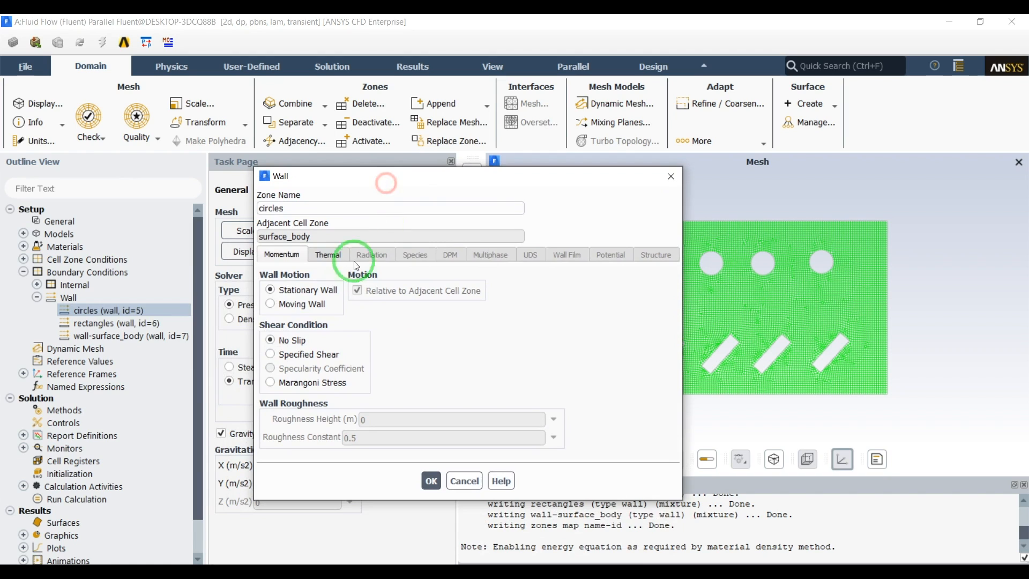
click(328, 255)
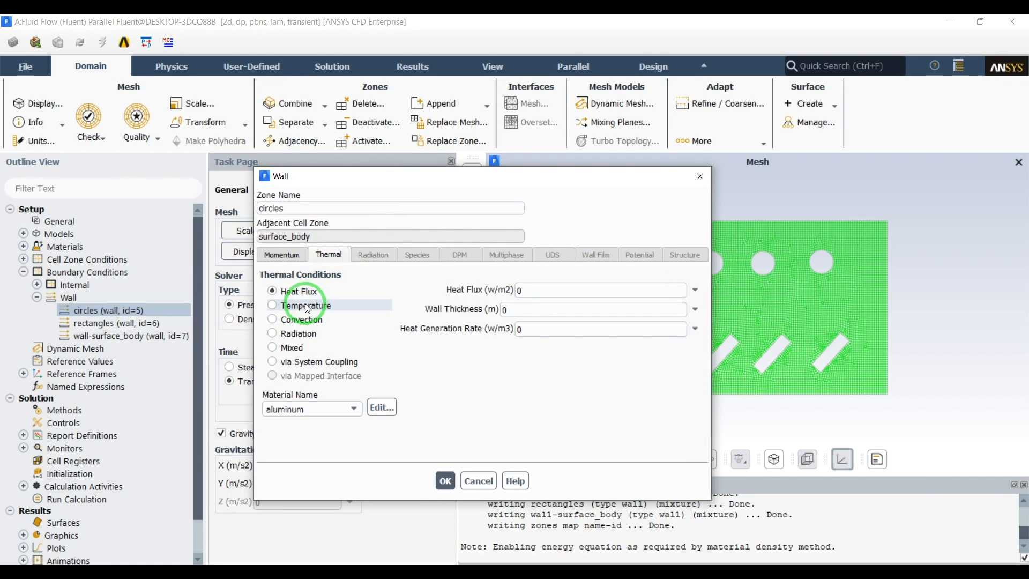
click(271, 304)
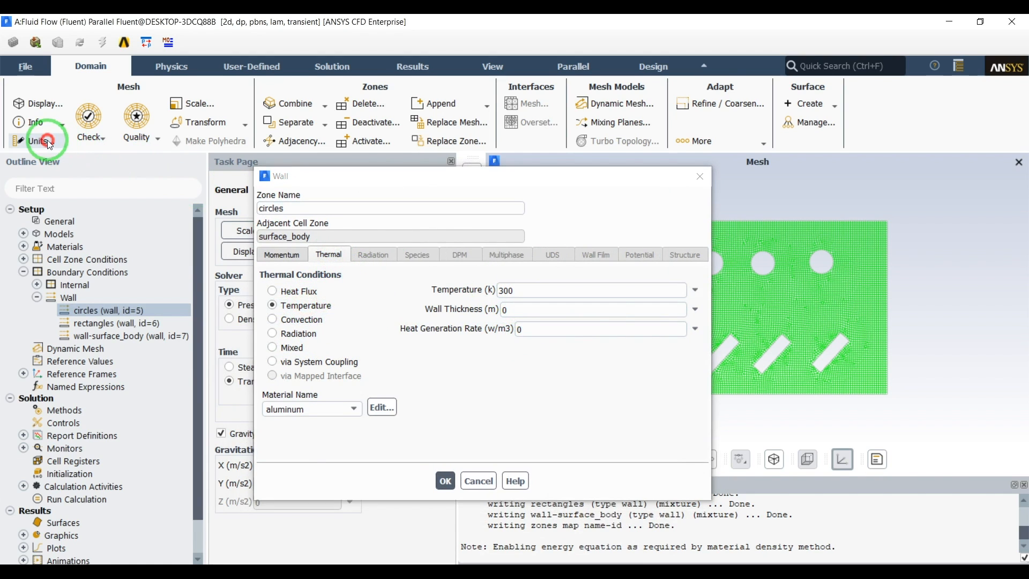
click(40, 141)
text(20)
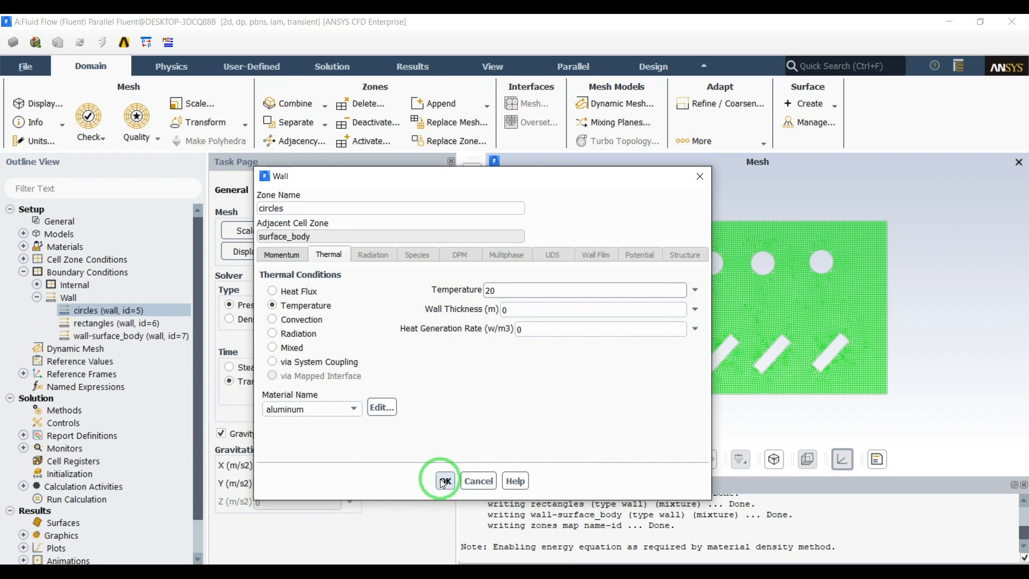
click(445, 481)
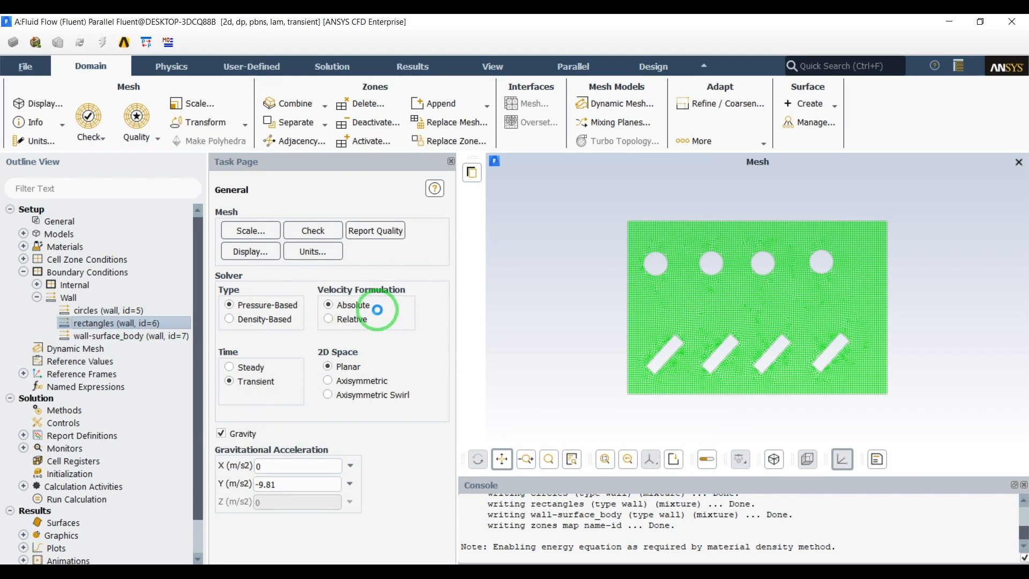
- Give the rectangles wall a fixed Temperature thermal condition of 60 °C
double_click(116, 323)
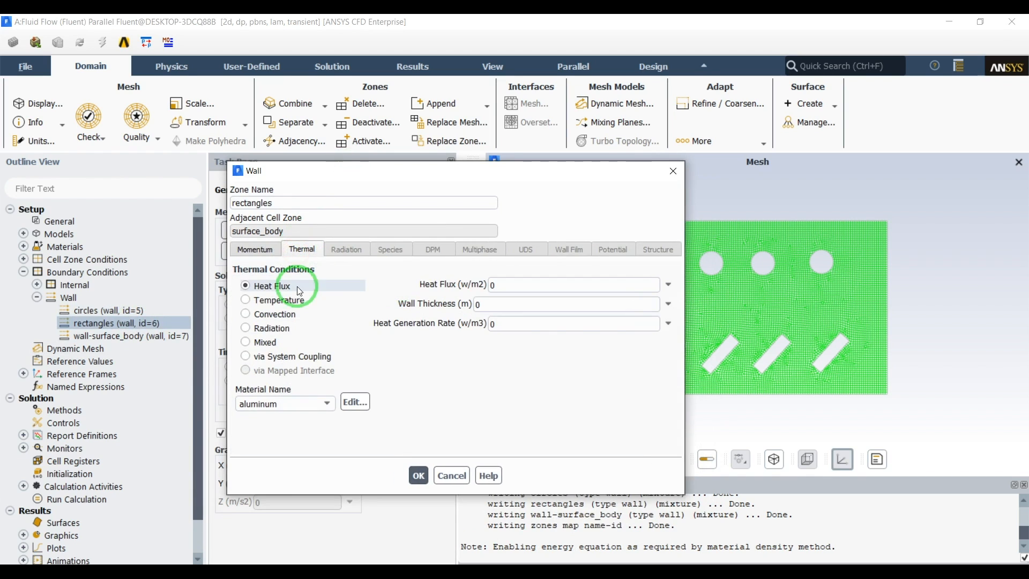
click(246, 300)
text(60)
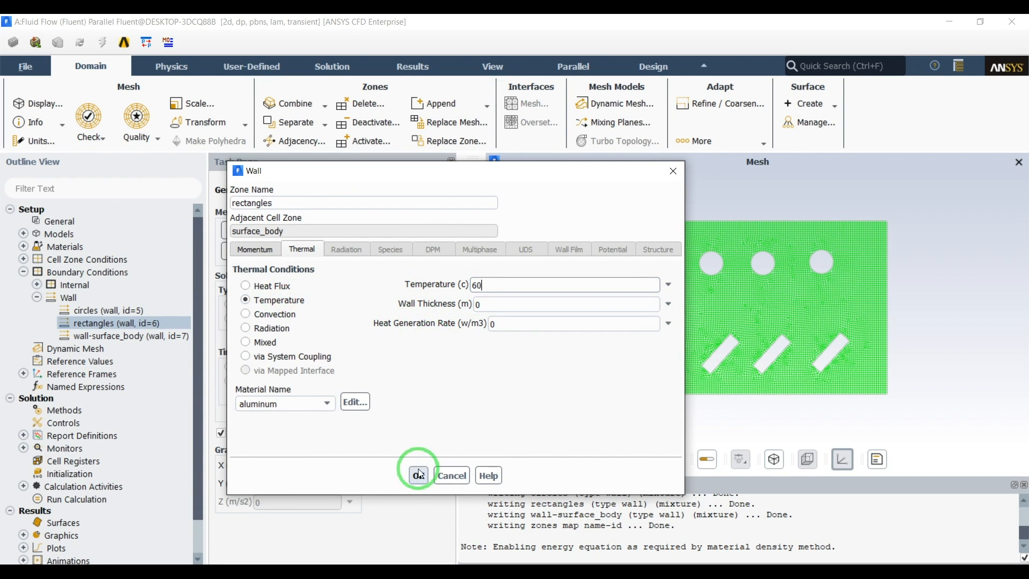
click(419, 475)
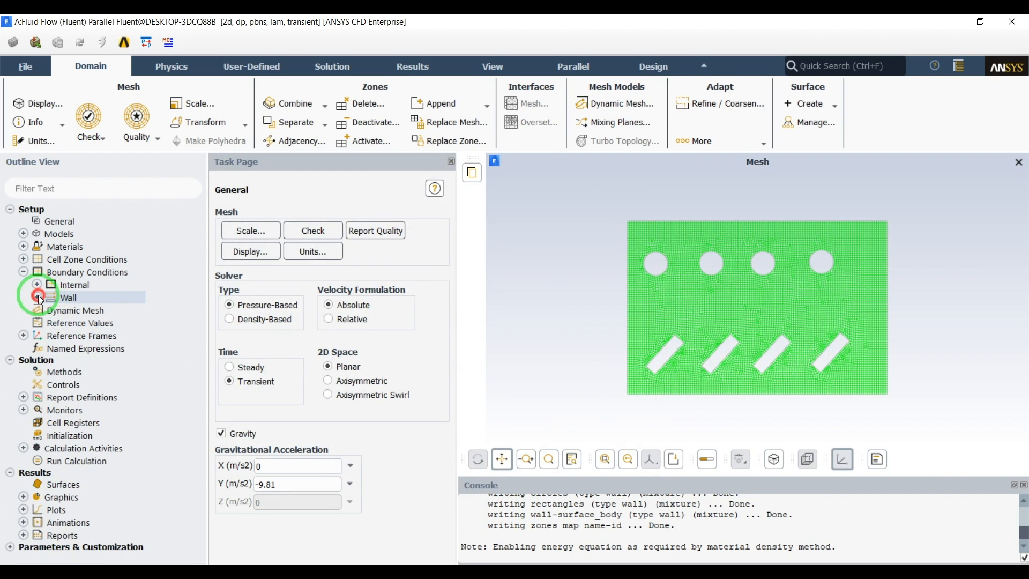
click(23, 272)
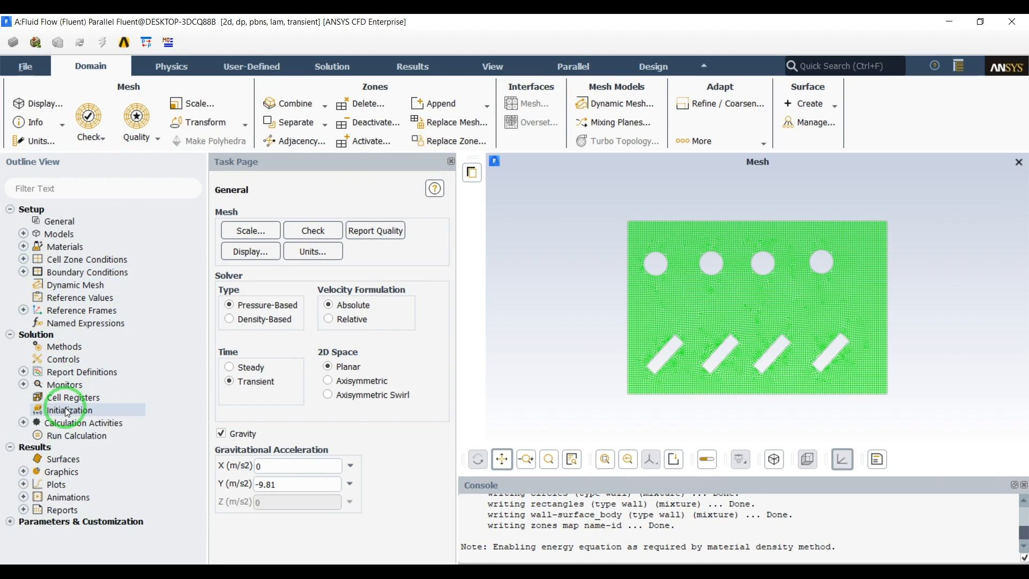
- Set the initial temperature to 30 °C under Solution Initialization and expand Calculation Activities
click(69, 409)
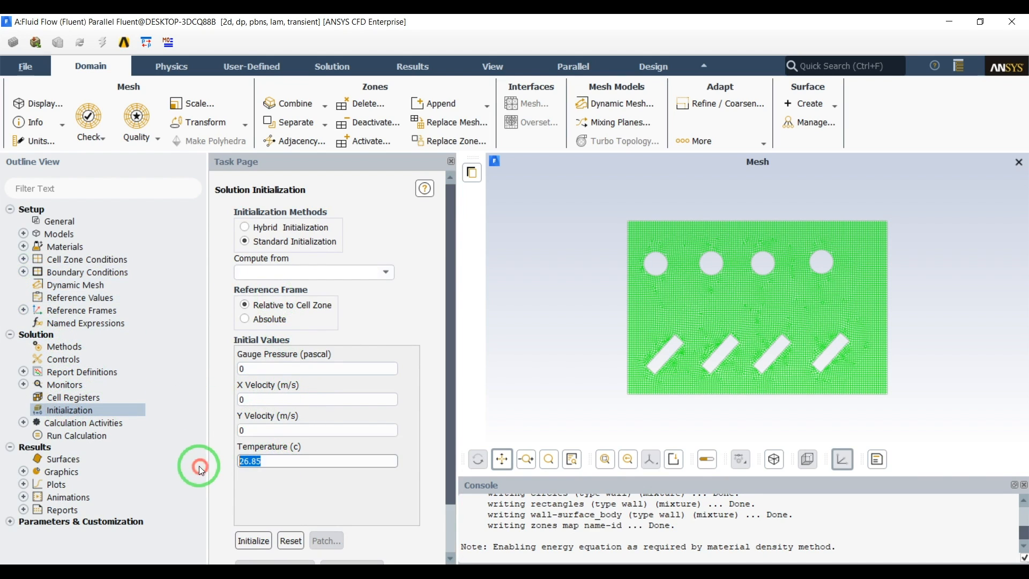
text(30)
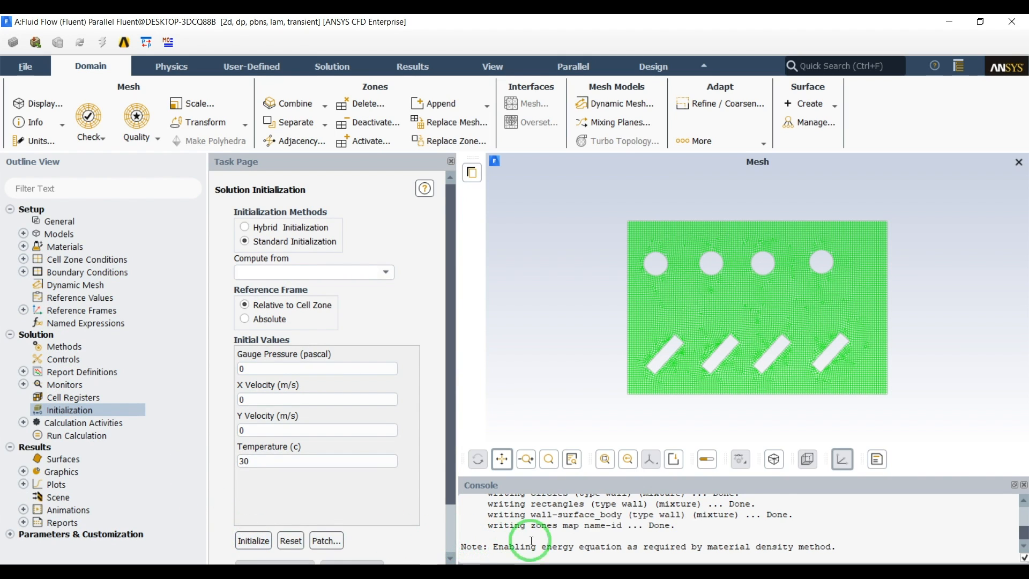
click(23, 422)
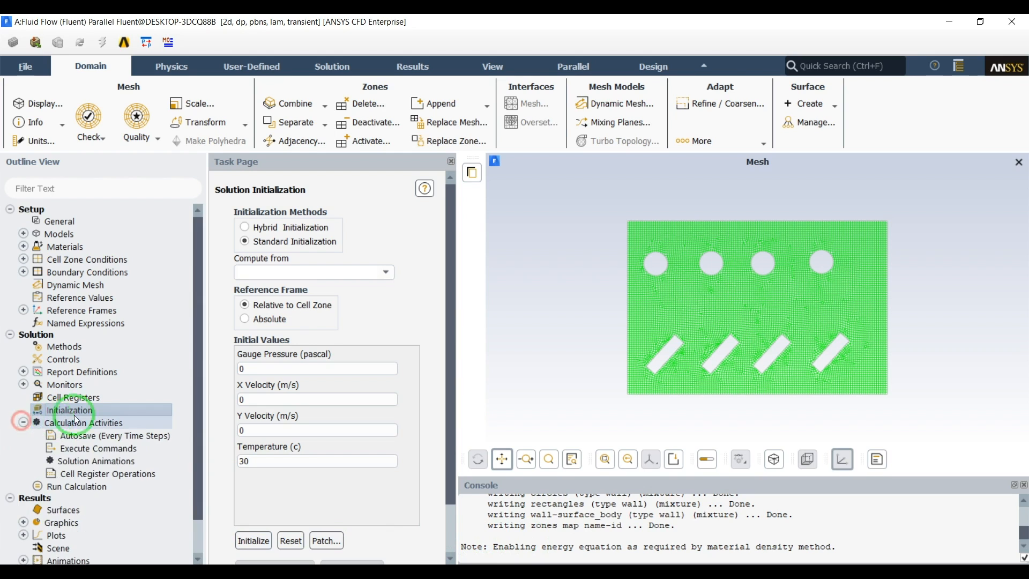
scroll(down, 3)
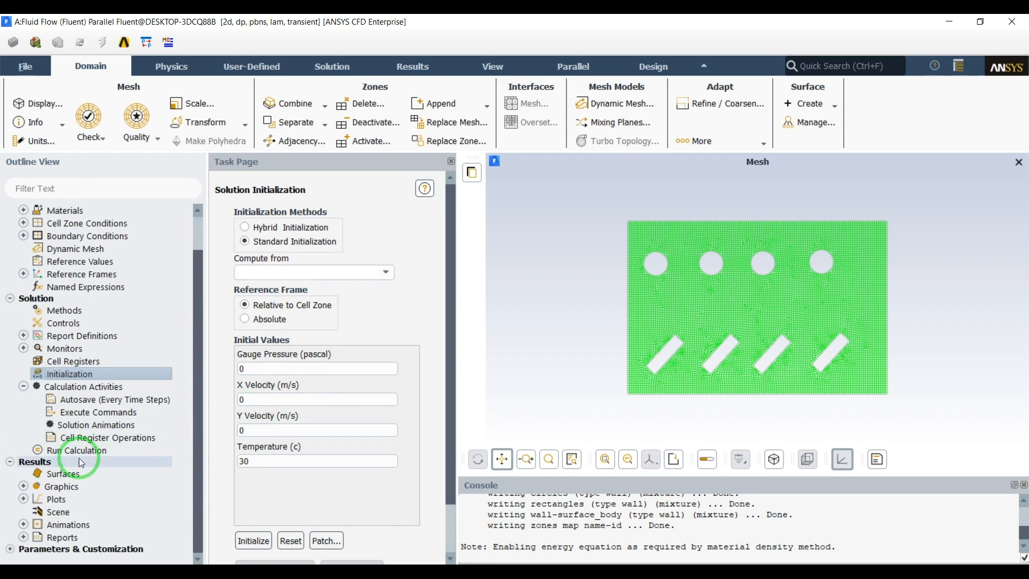
- Set Autosave Every (Time Steps) to 1 in Calculation Activities
click(83, 422)
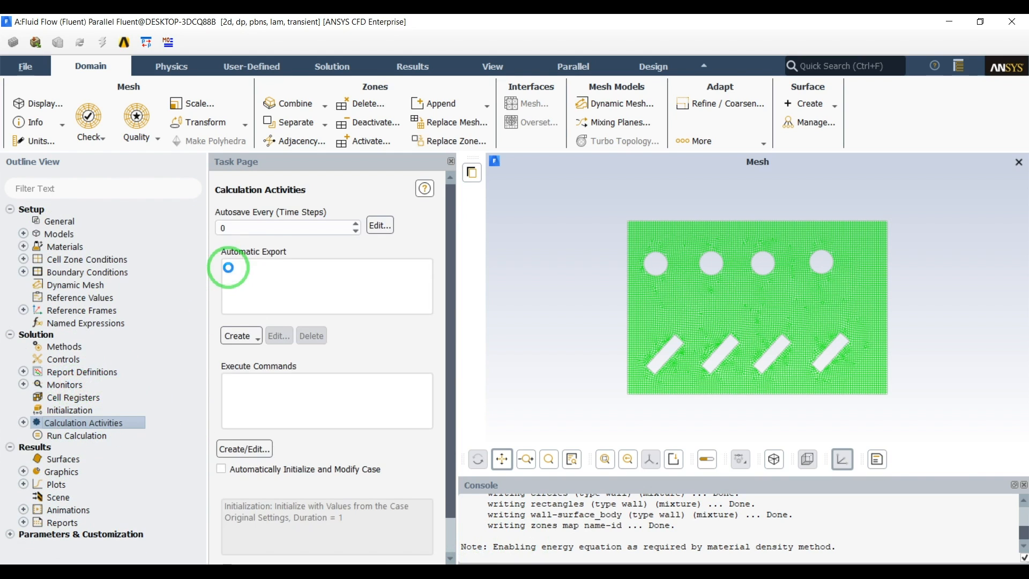
click(282, 228)
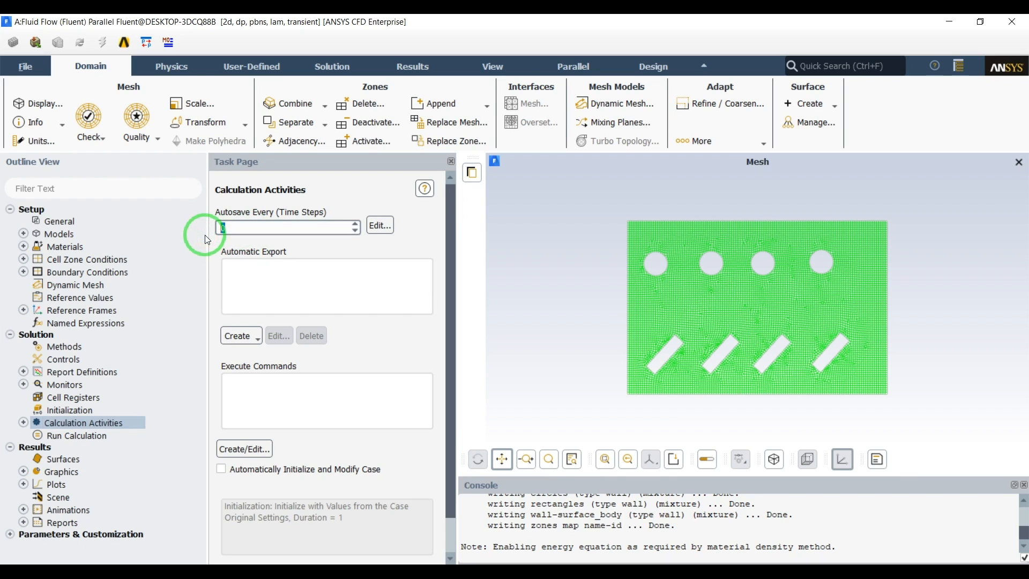
text(1)
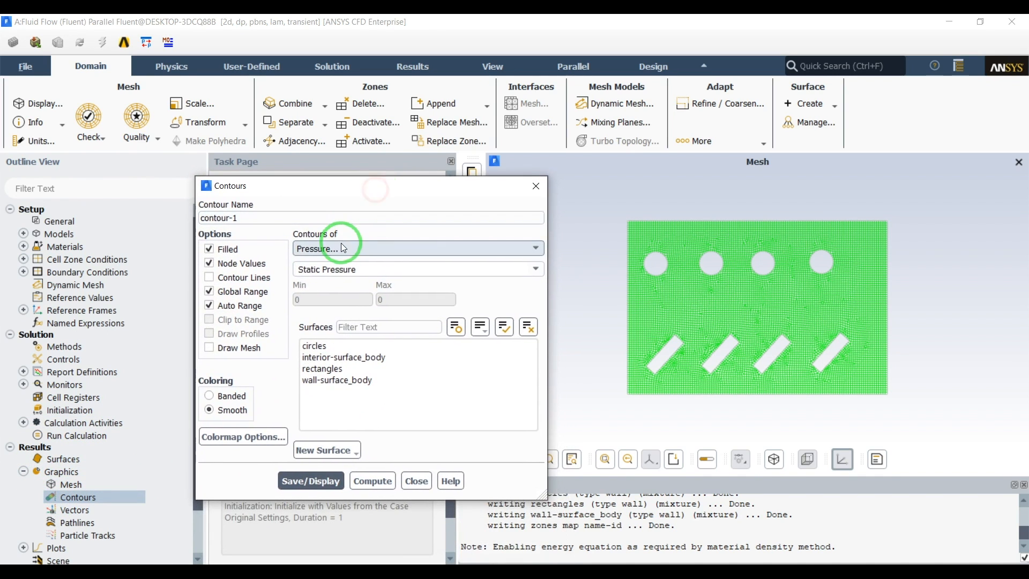
- Display static temperature contours plotted on surface_body only
click(420, 248)
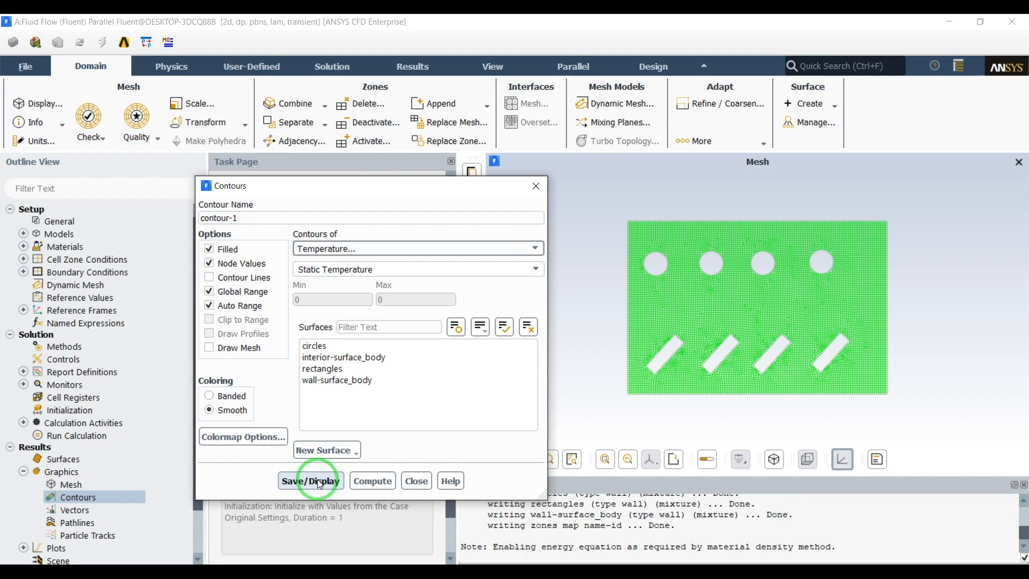
click(309, 481)
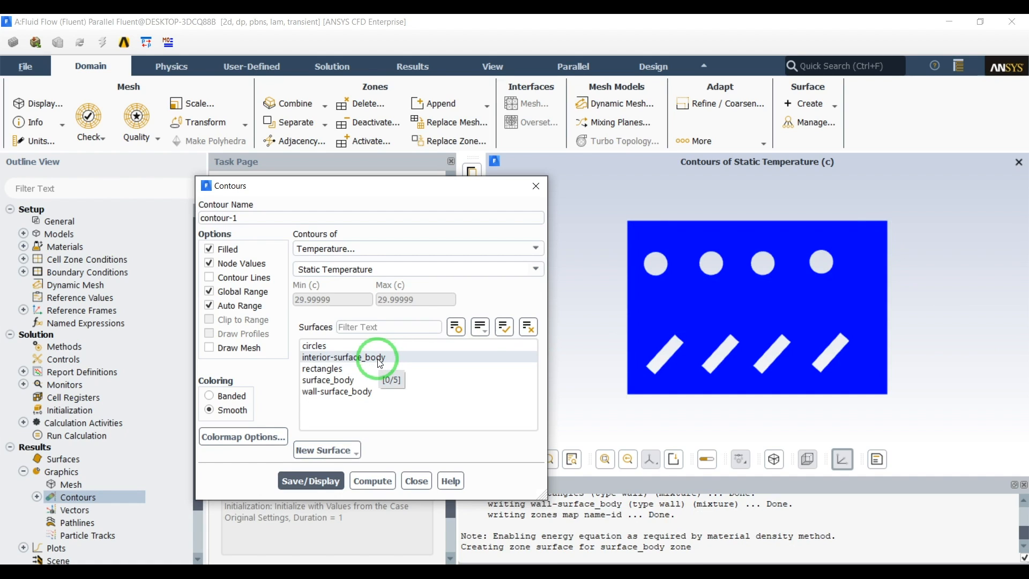
click(337, 379)
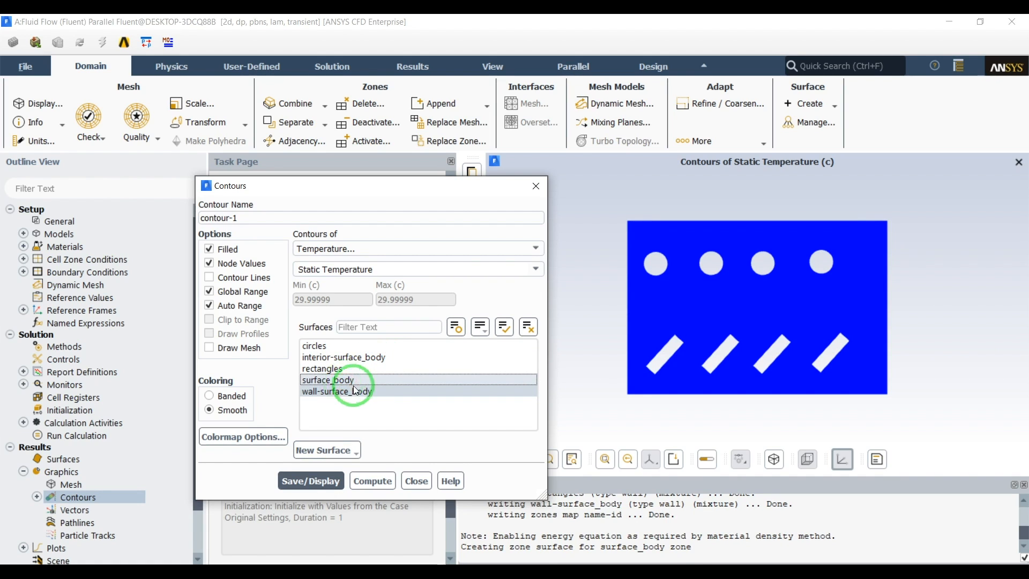
click(328, 380)
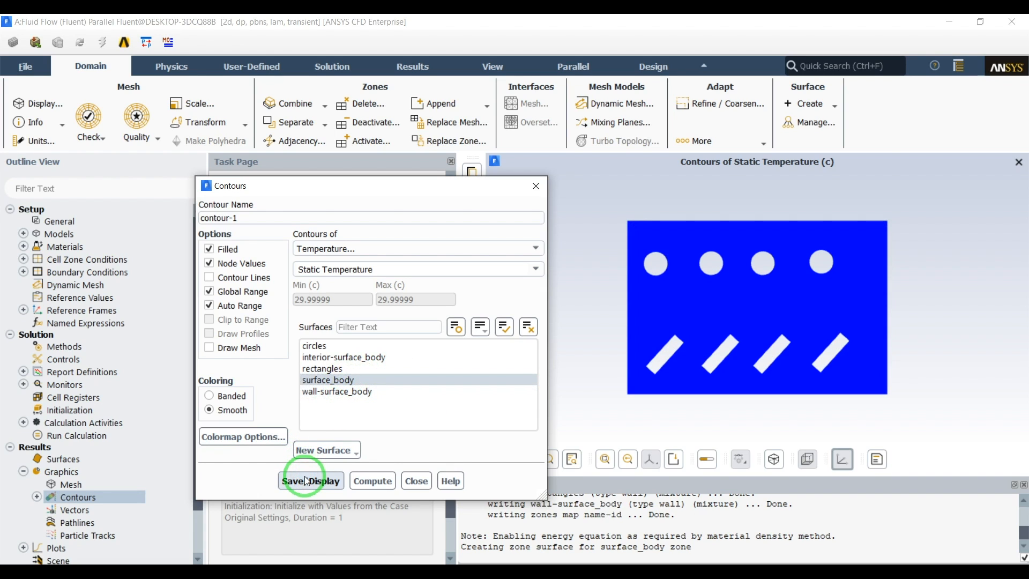
- Redisplay the temperature contours over the fluid body and close the contour settings
click(311, 480)
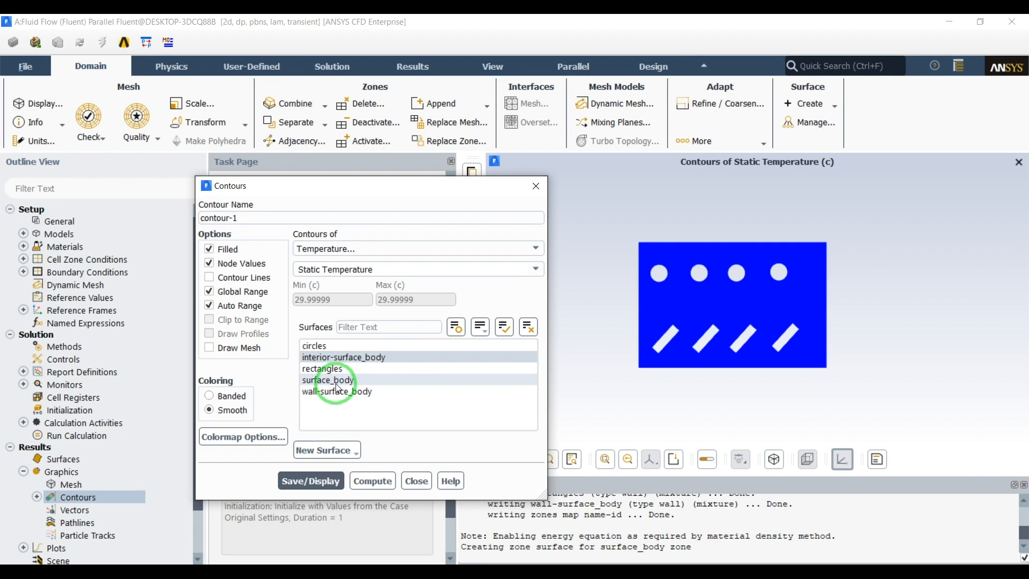
click(527, 327)
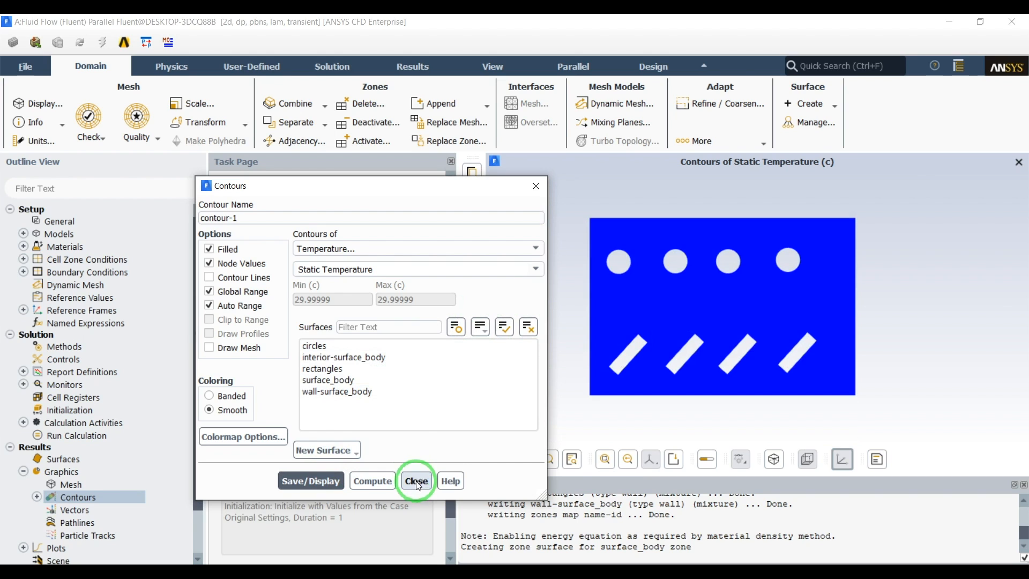
click(416, 481)
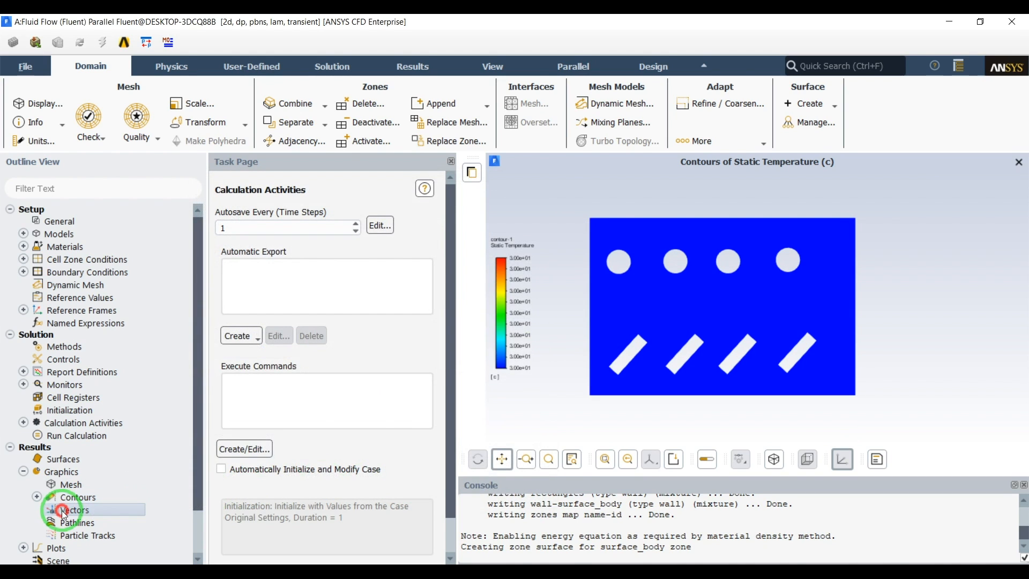
- Create vector-1 showing velocity vectors as 3D arrows coloured by velocity magnitude
double_click(74, 510)
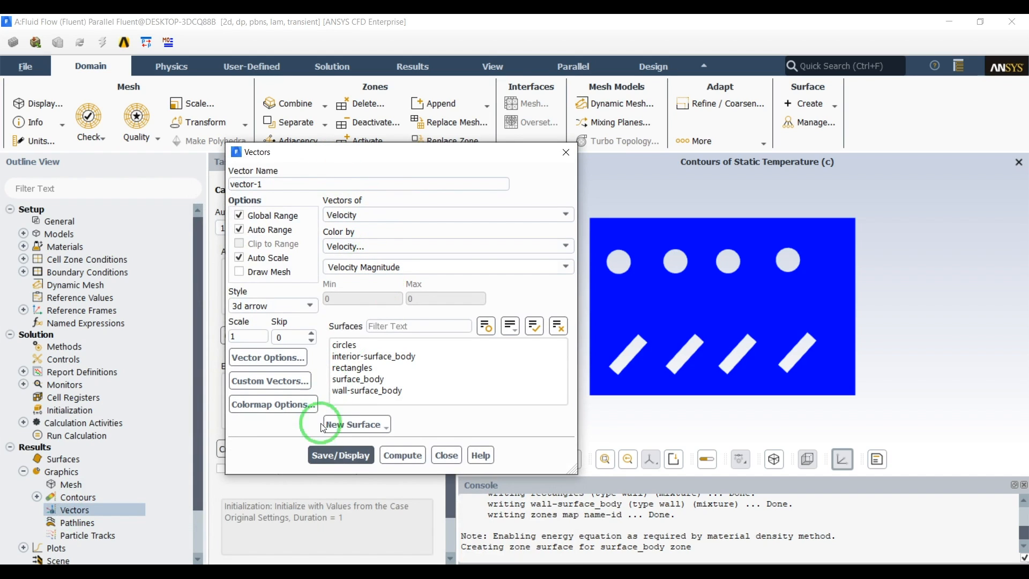
click(340, 455)
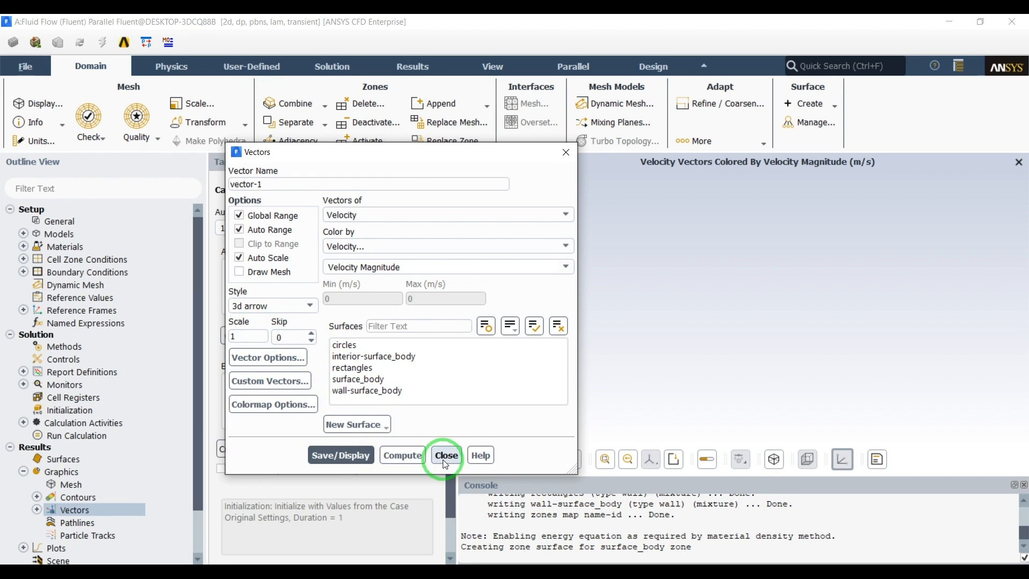
click(446, 454)
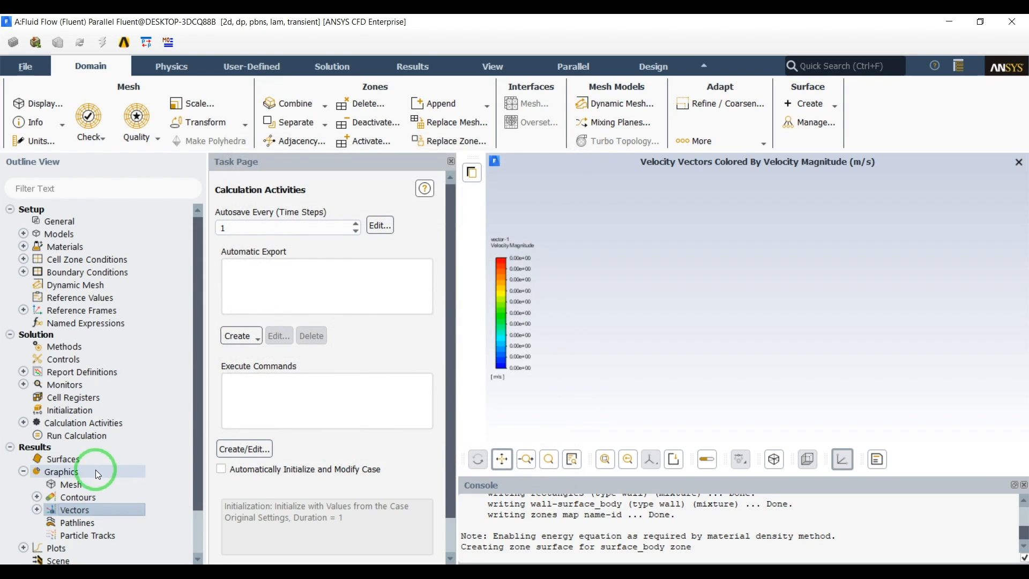
click(23, 423)
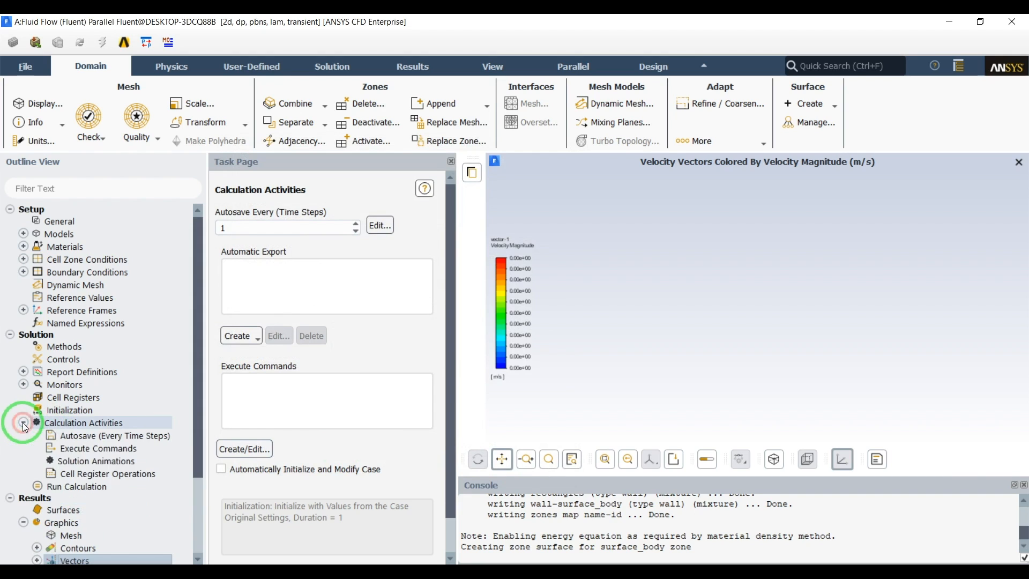
- Define animation-2 recording vector-1 every time step
click(105, 460)
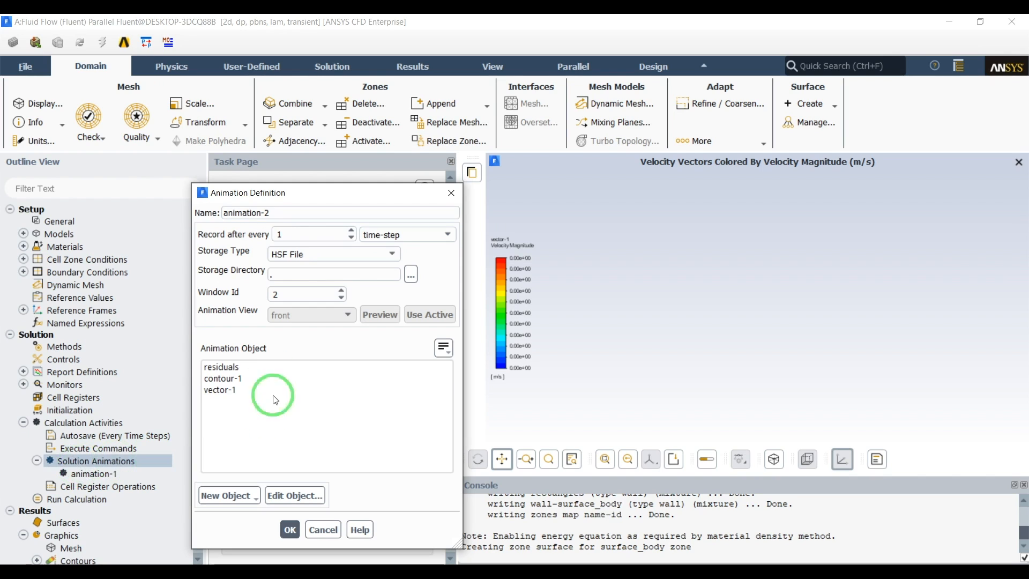
click(220, 390)
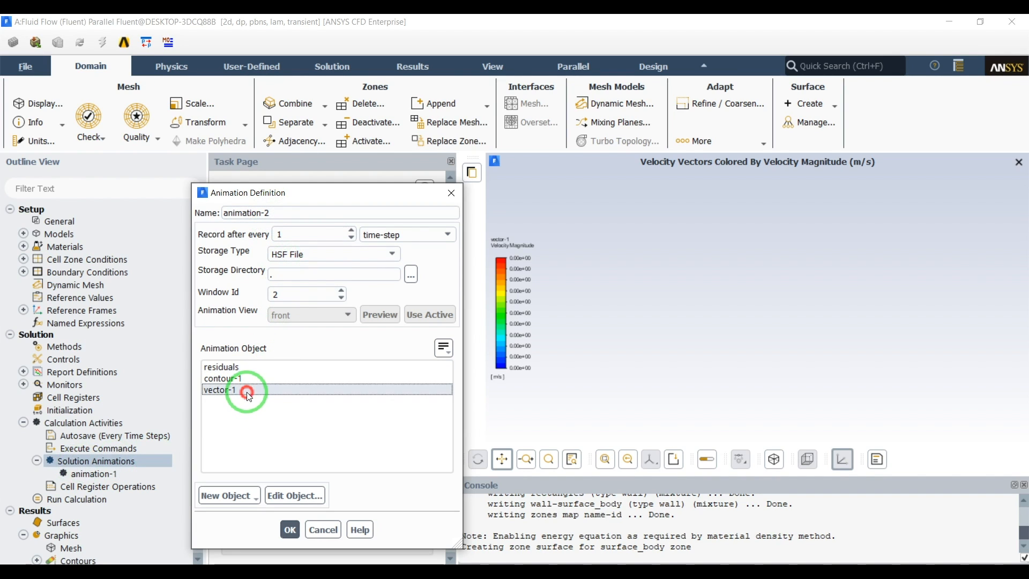
click(290, 529)
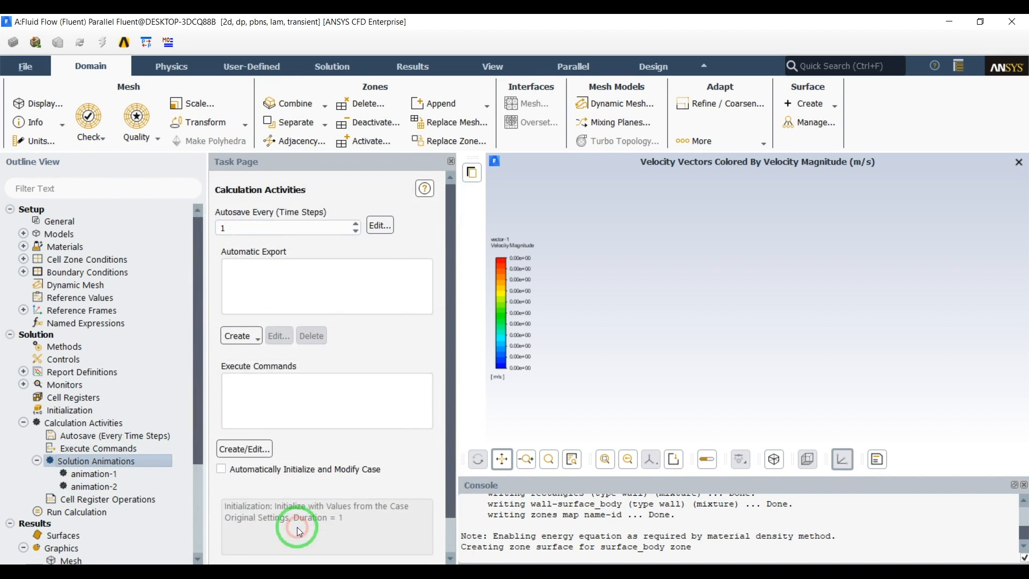
click(77, 512)
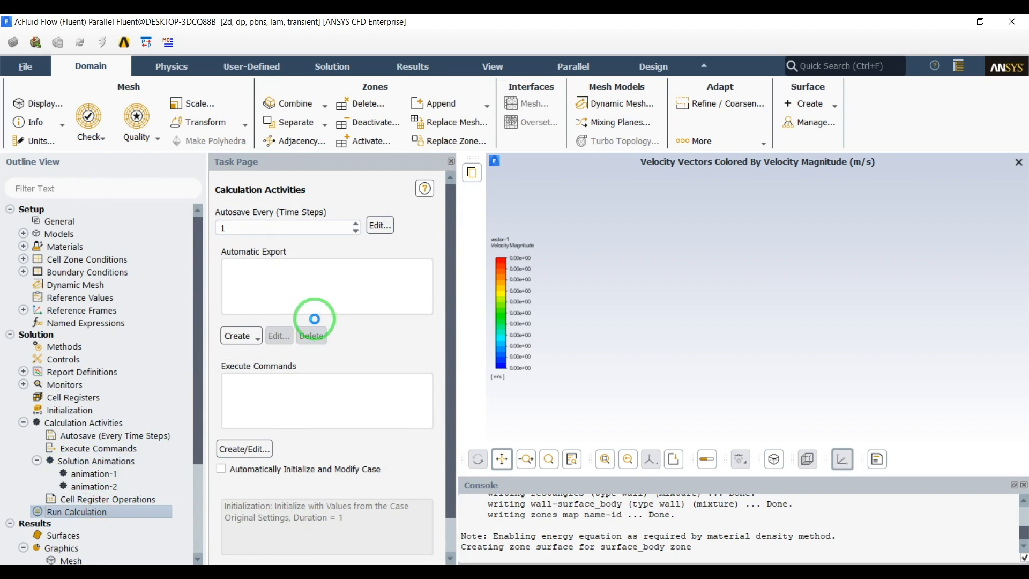
- Run 100 time steps of 0.1 s with 10 iterations per step
click(78, 511)
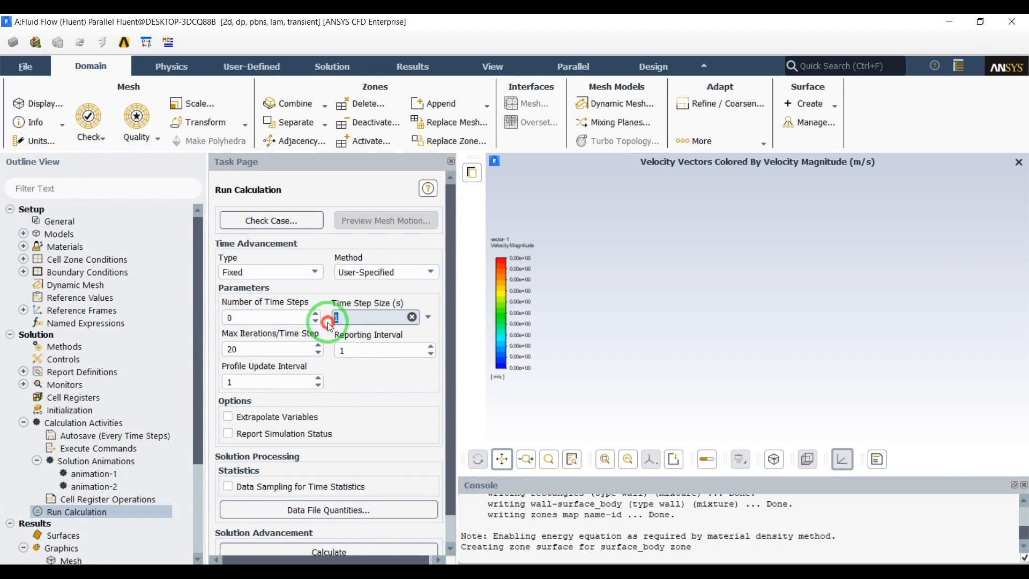
text(.1)
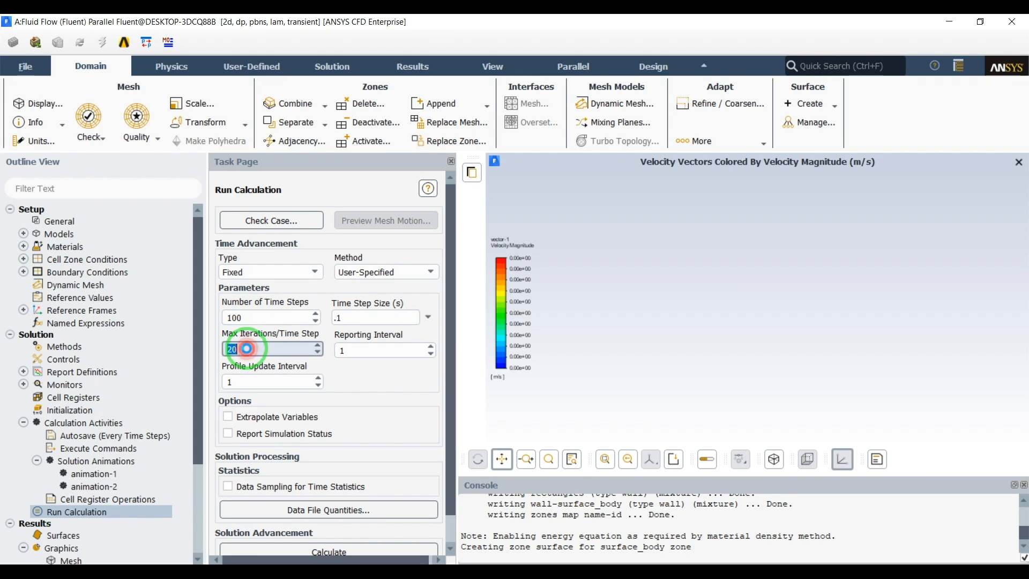
text(10)
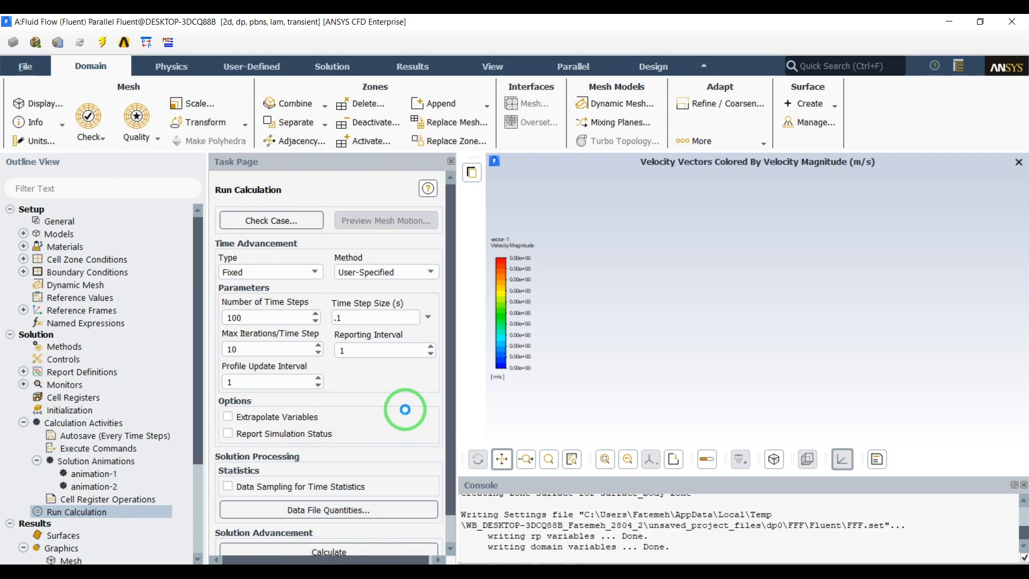
click(328, 550)
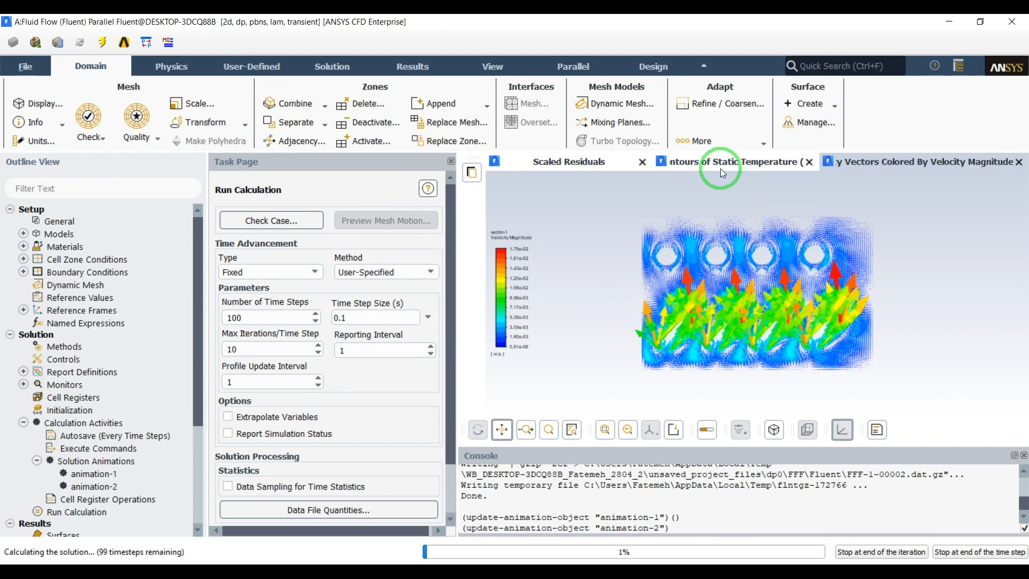
- Acknowledge the completed calculation and show the final static temperature contours
click(722, 162)
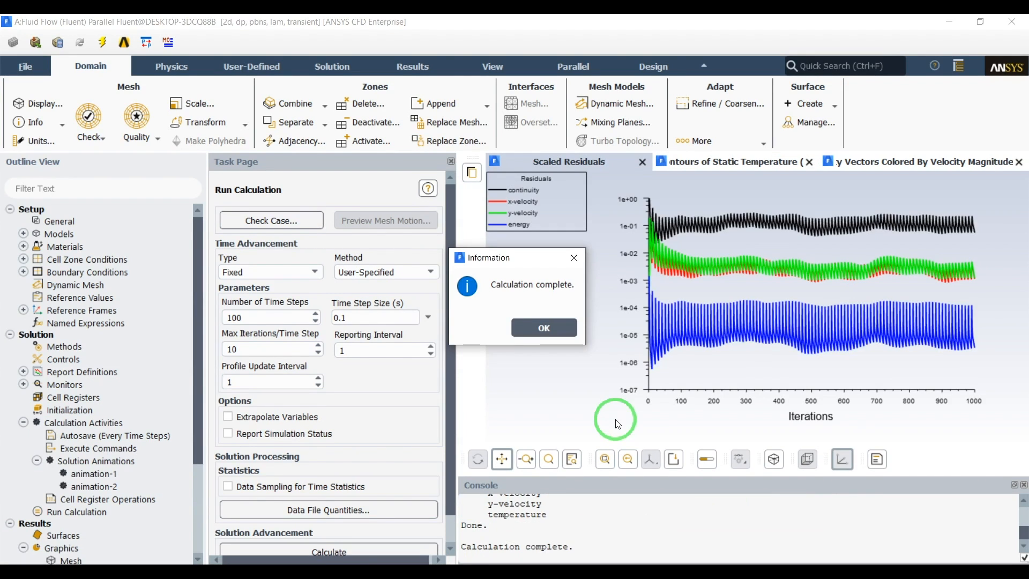
mouse_move(603, 422)
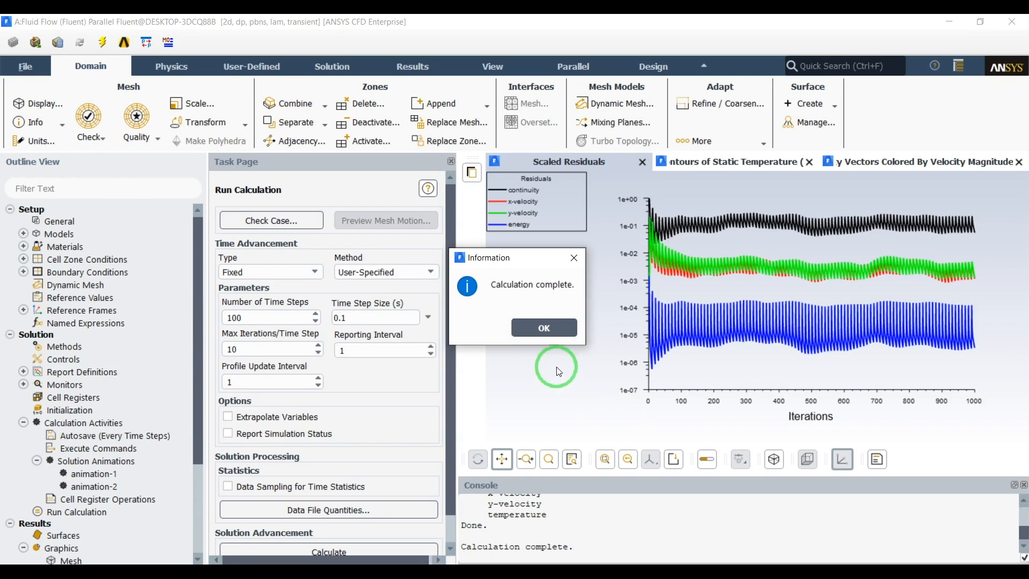
click(544, 328)
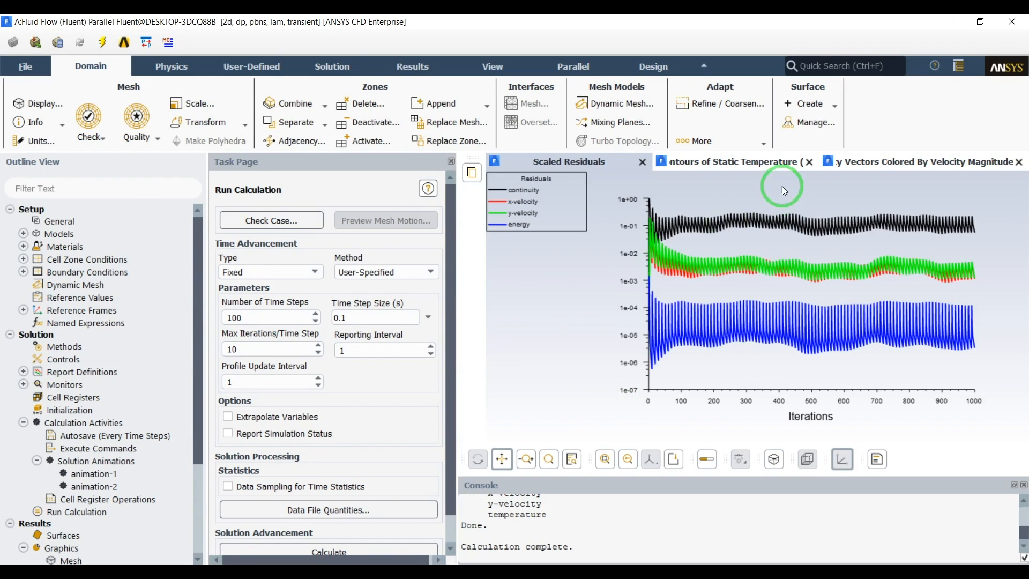
click(736, 162)
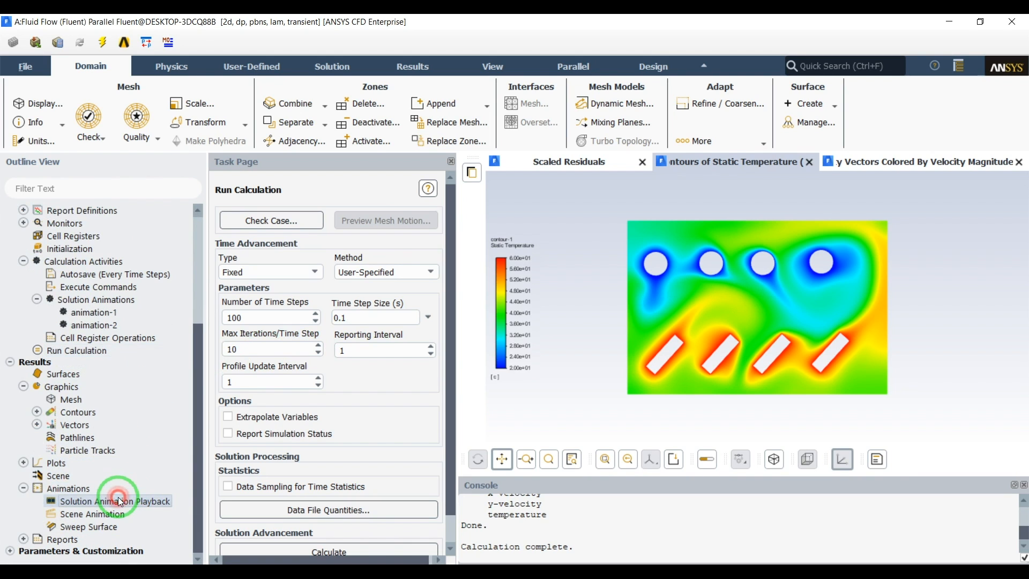
- Play animation-1 of the temperature contours through all 100 frames, then bring up the vector animation
double_click(116, 501)
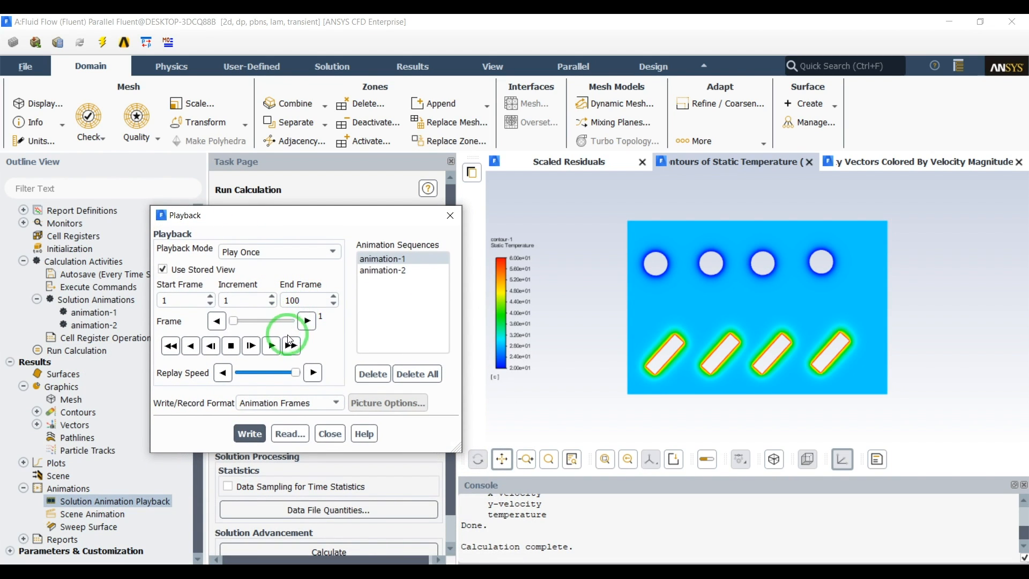
click(271, 344)
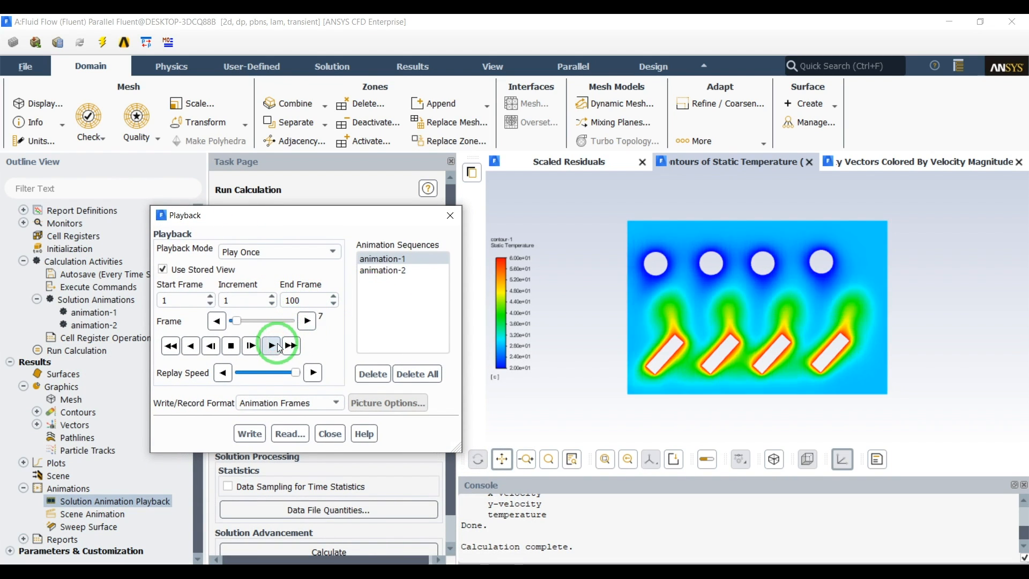
click(270, 345)
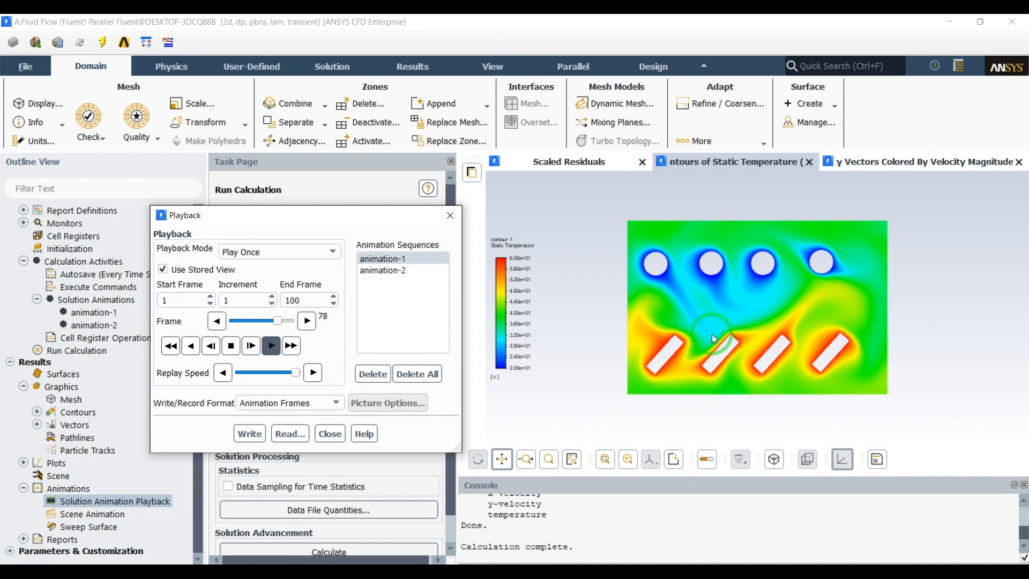
click(270, 346)
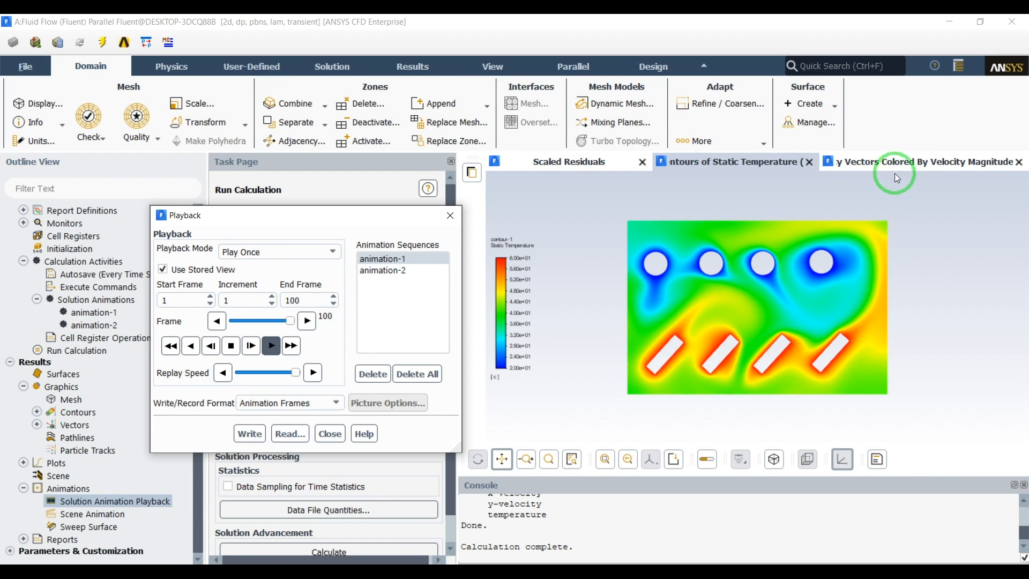
click(270, 346)
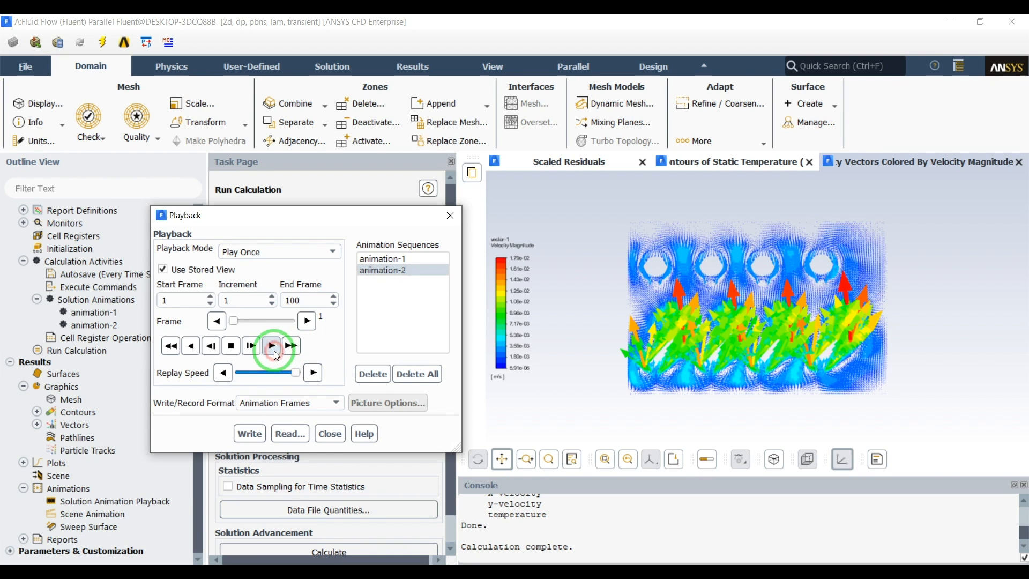
- Play animation-2 of the velocity vectors through its frames and close the playback dialog
click(271, 345)
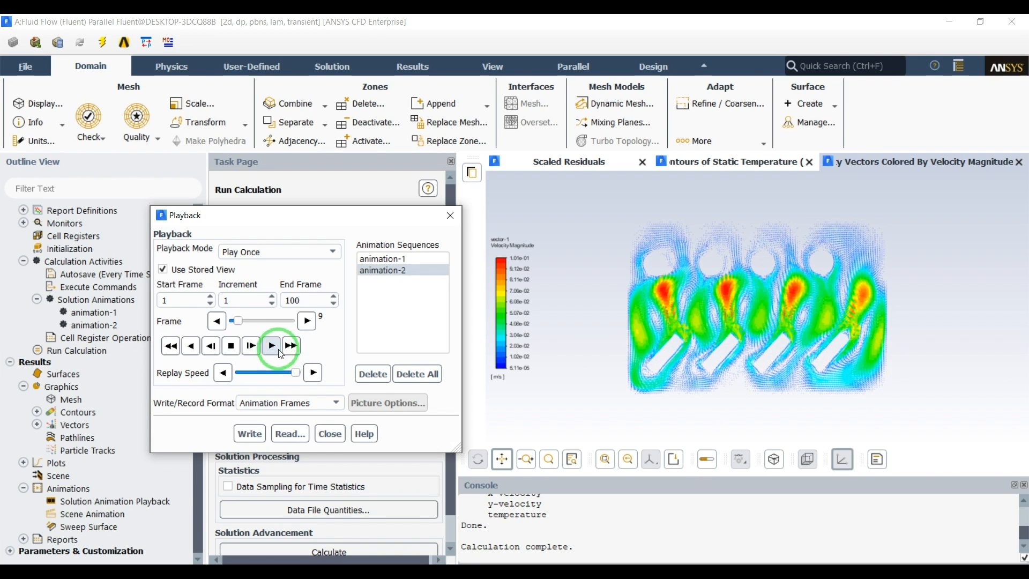
click(270, 345)
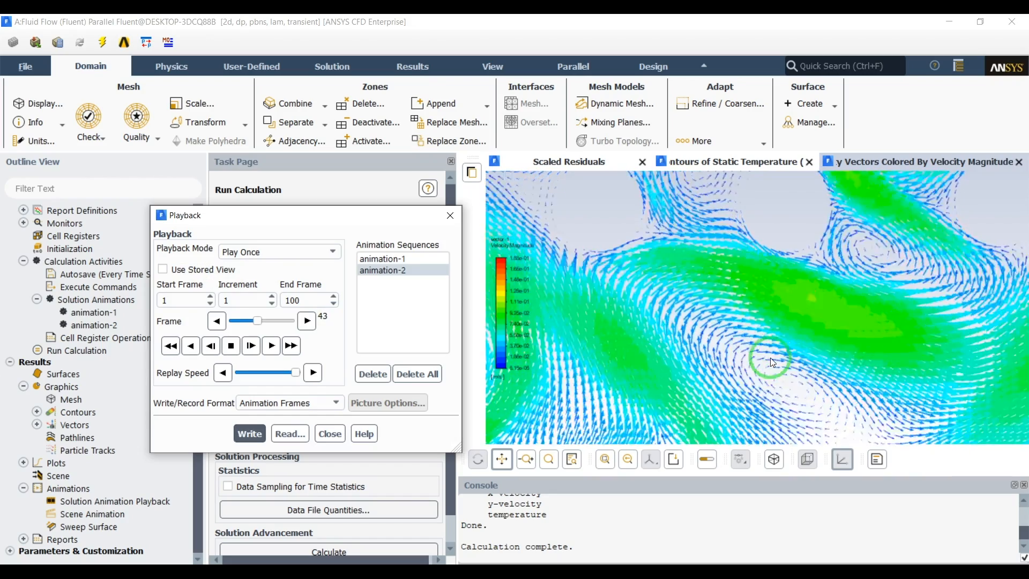
click(270, 345)
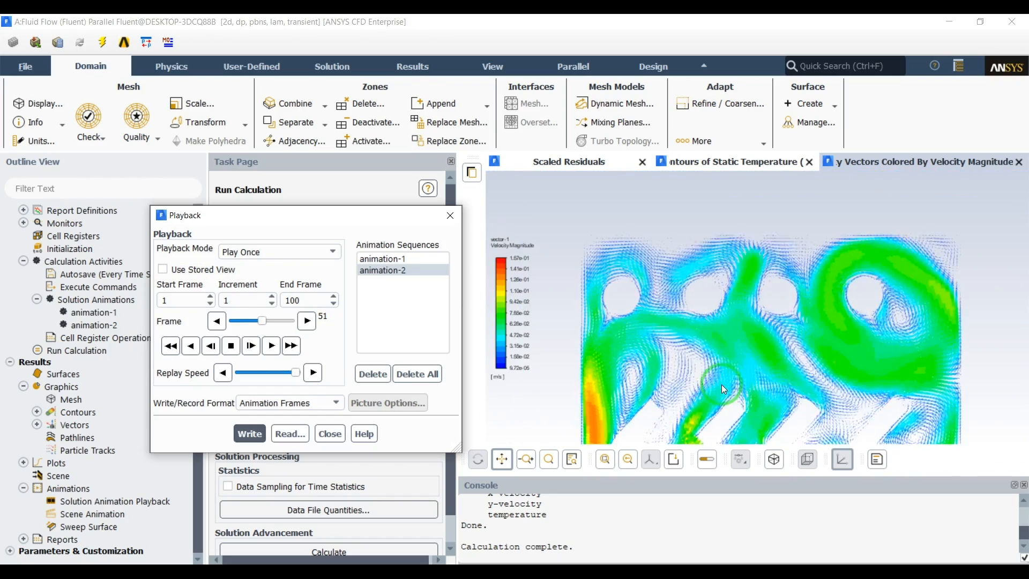
click(271, 345)
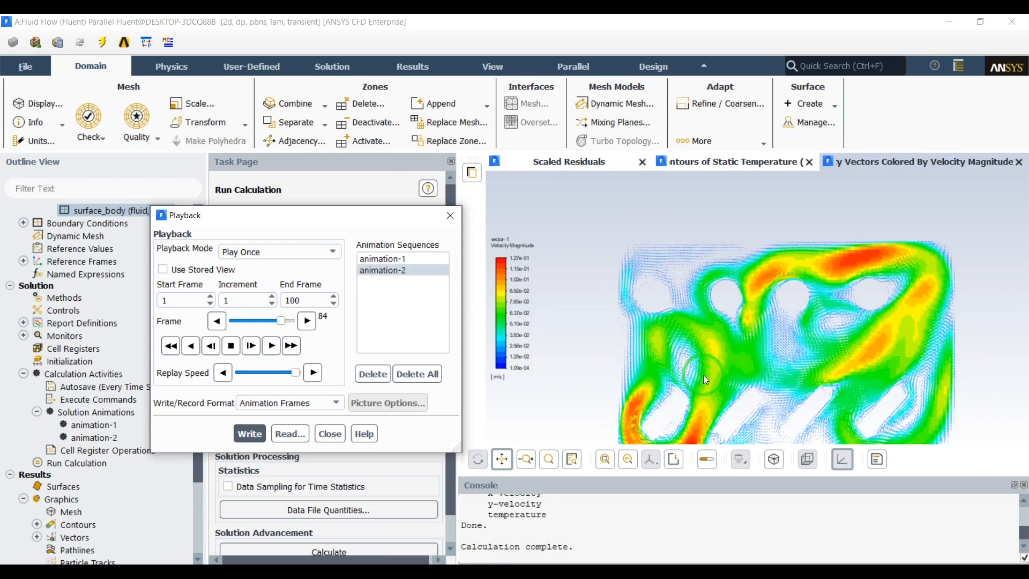
click(270, 345)
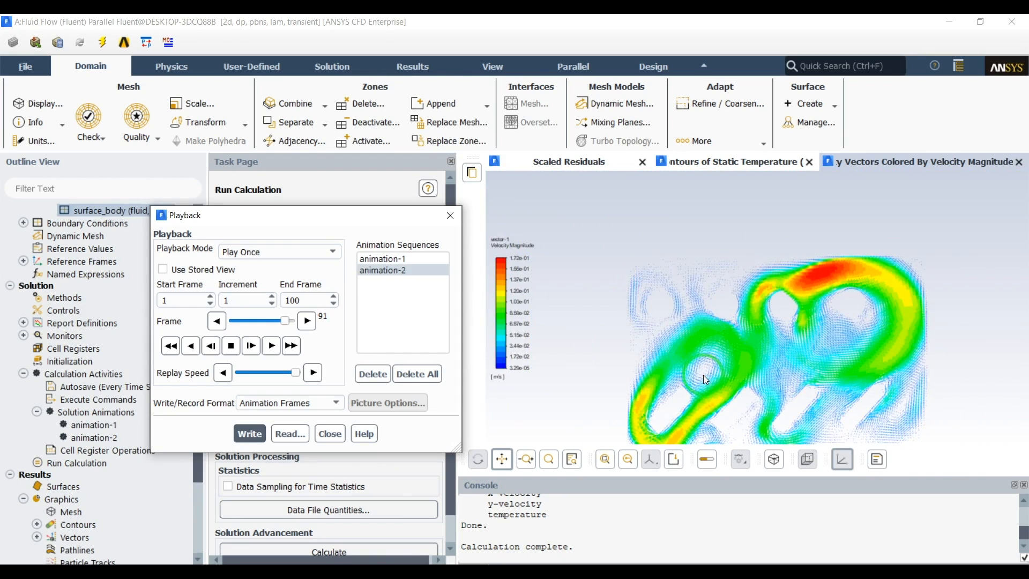
click(231, 345)
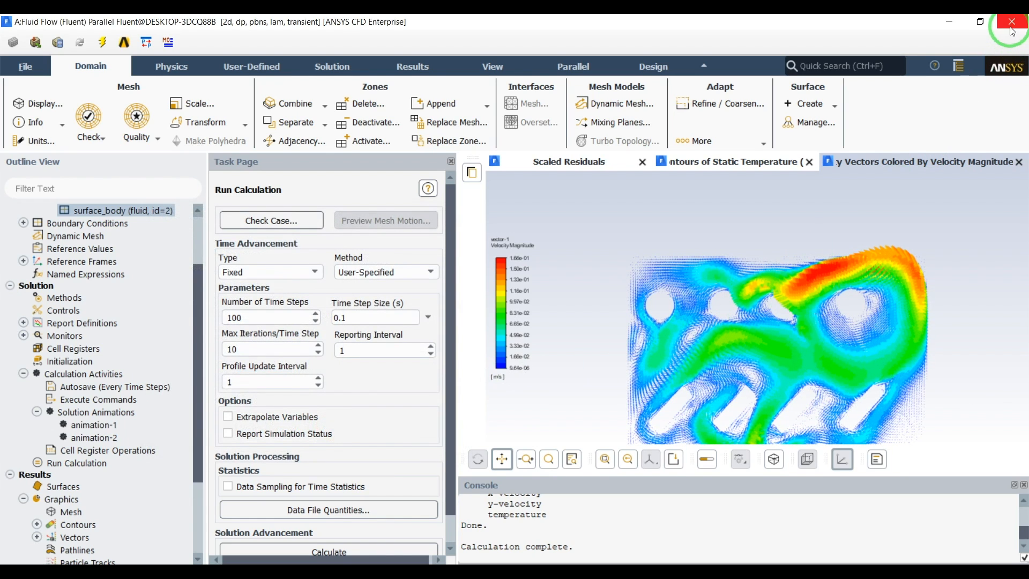
- Quit Fluent and launch CFD-Post from the Fluid Flow (Fluent) Results cell
click(1011, 21)
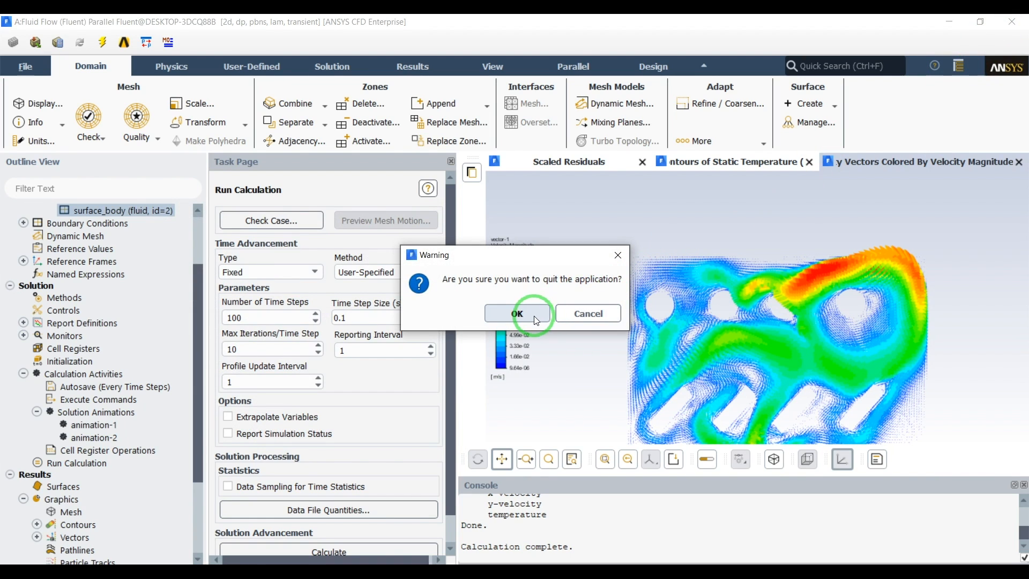
click(586, 313)
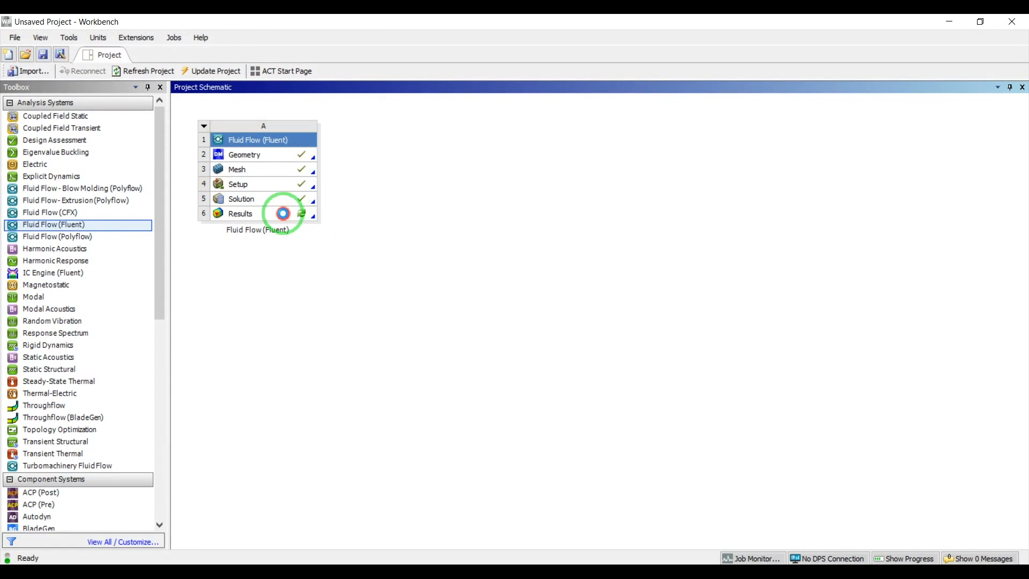
double_click(240, 213)
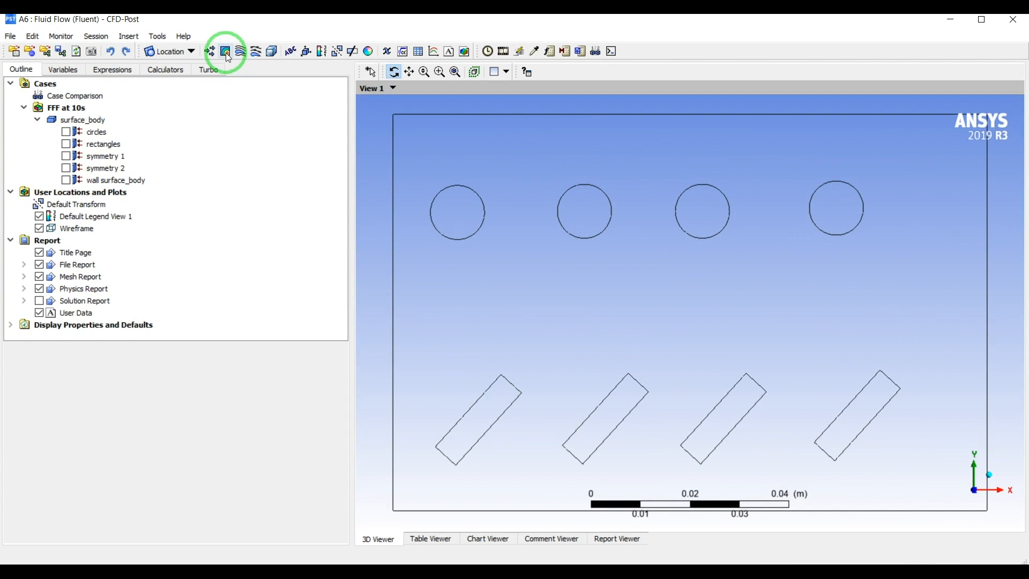
- Create Contour 1 of Temperature on symmetry 1 with 50 levels and contour lines turned off
click(226, 52)
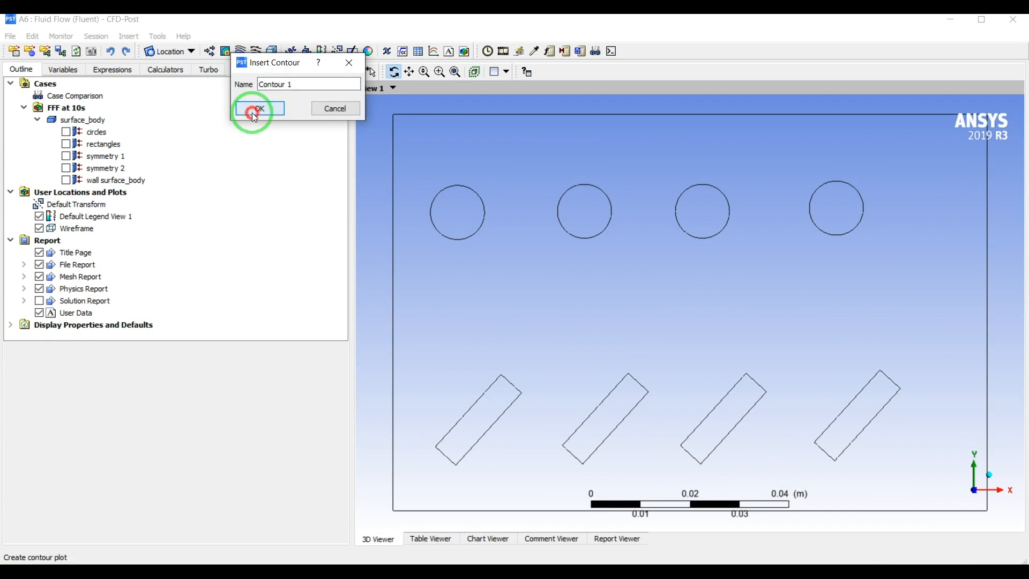
click(257, 108)
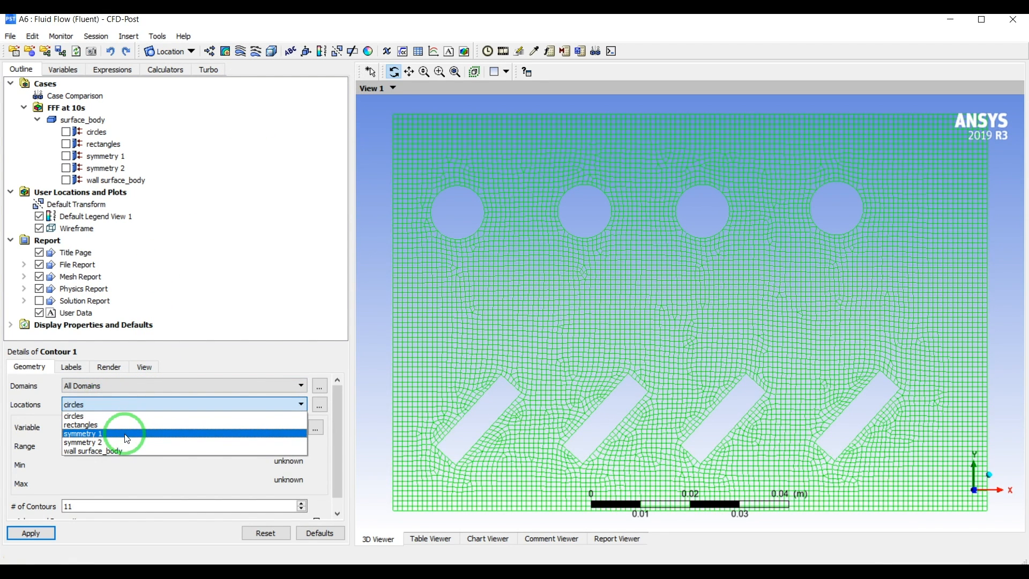
click(82, 433)
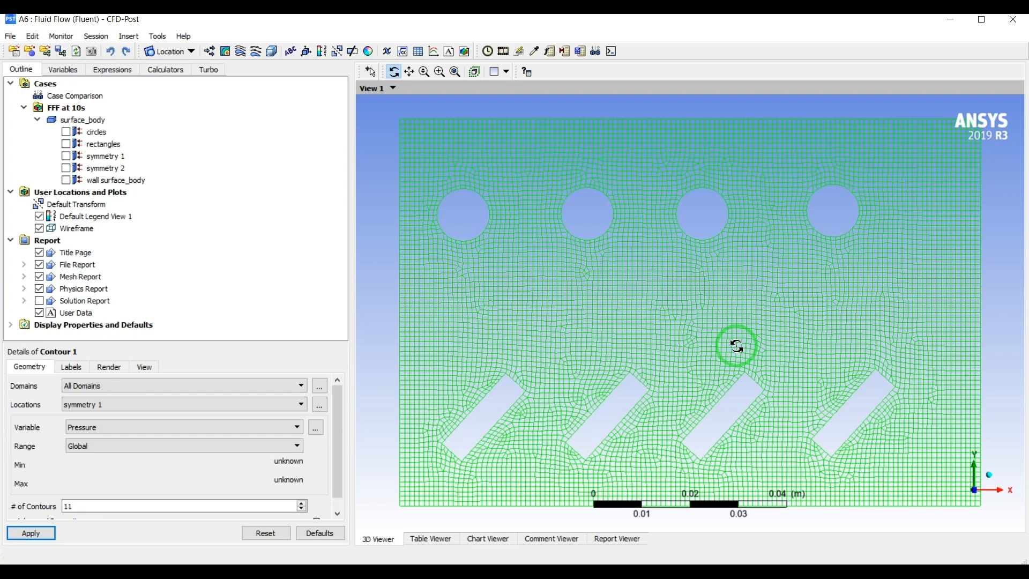
click(177, 405)
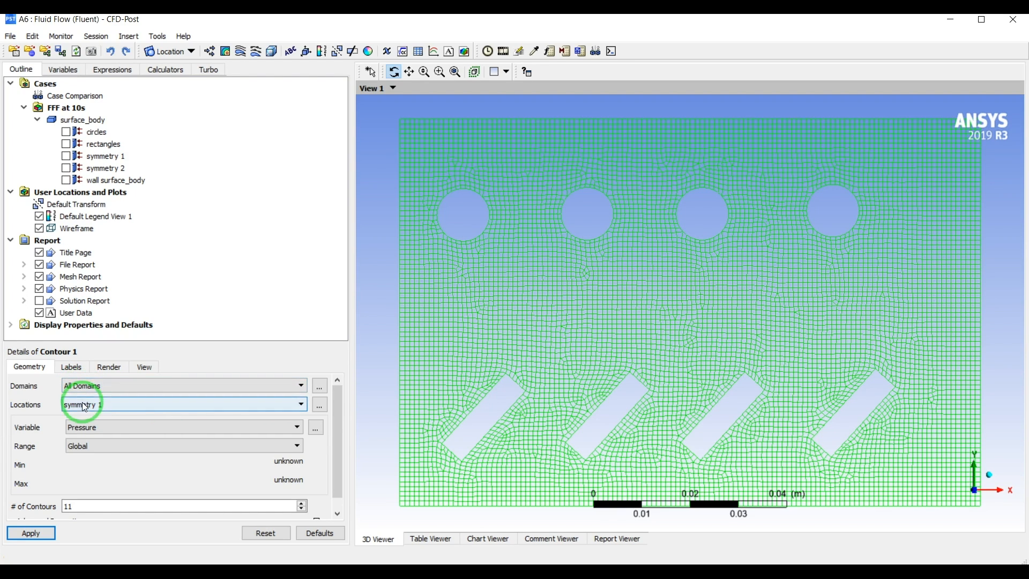
mouse_move(662, 328)
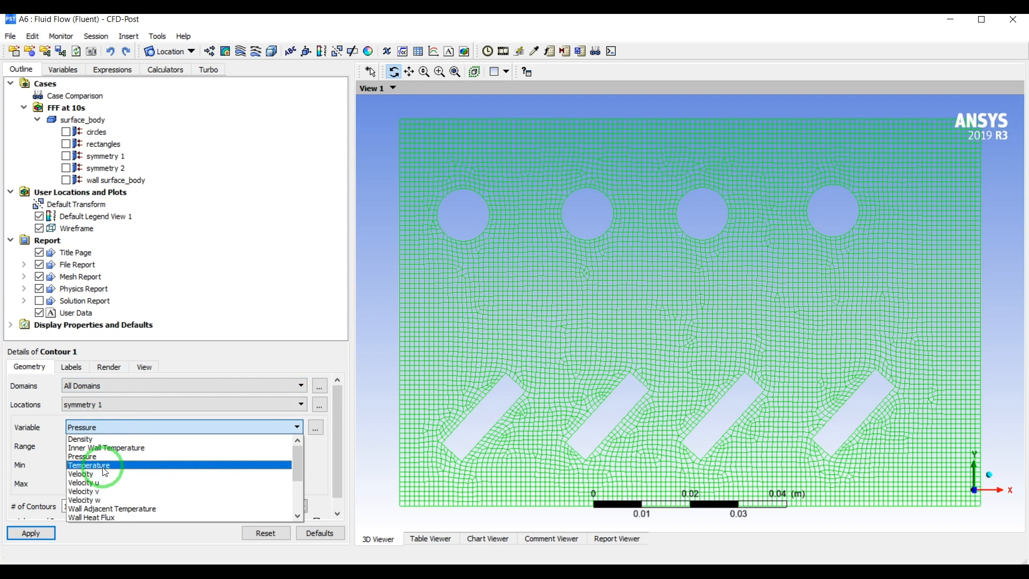
click(89, 465)
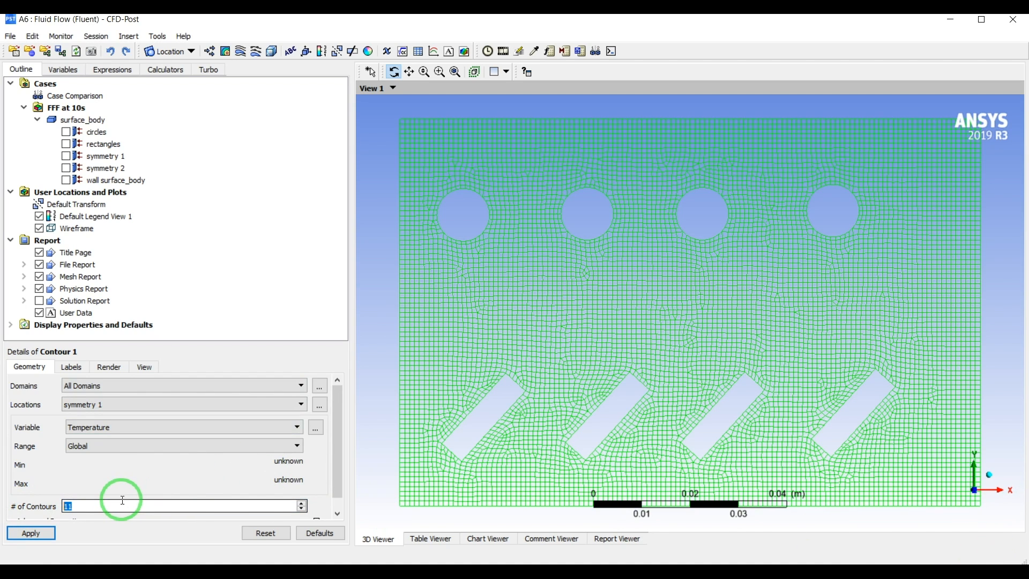
text(50)
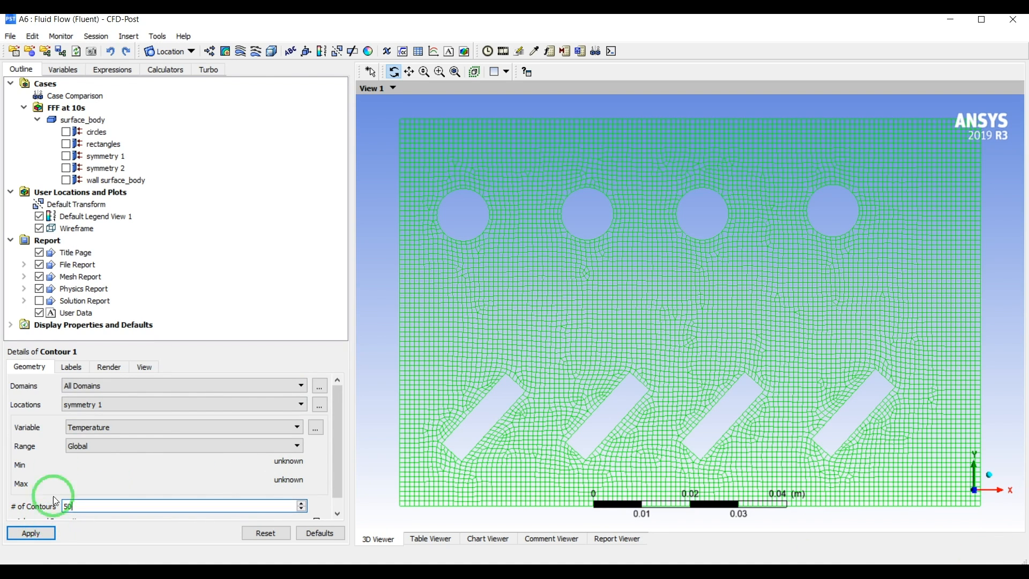
click(108, 367)
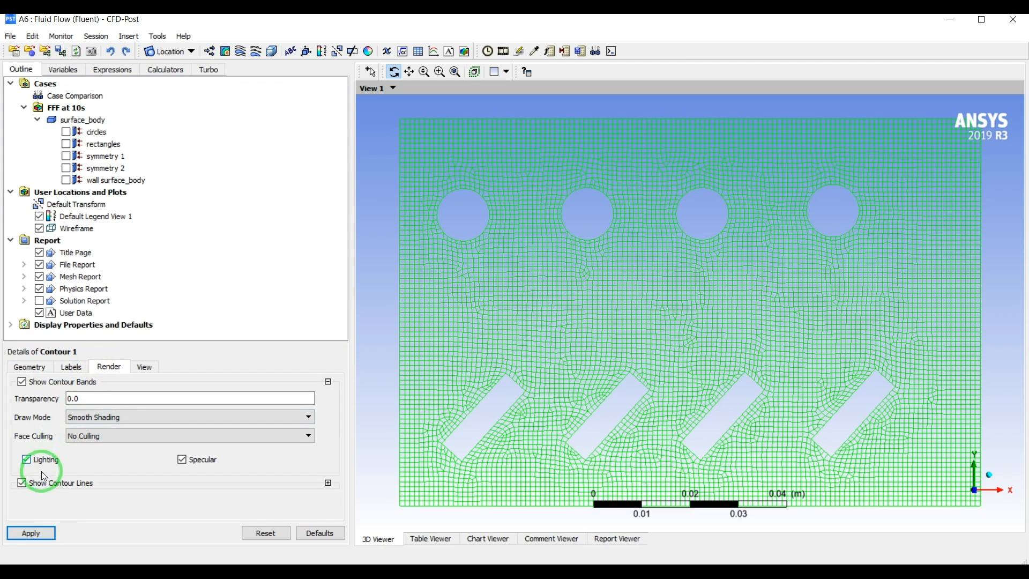
click(22, 483)
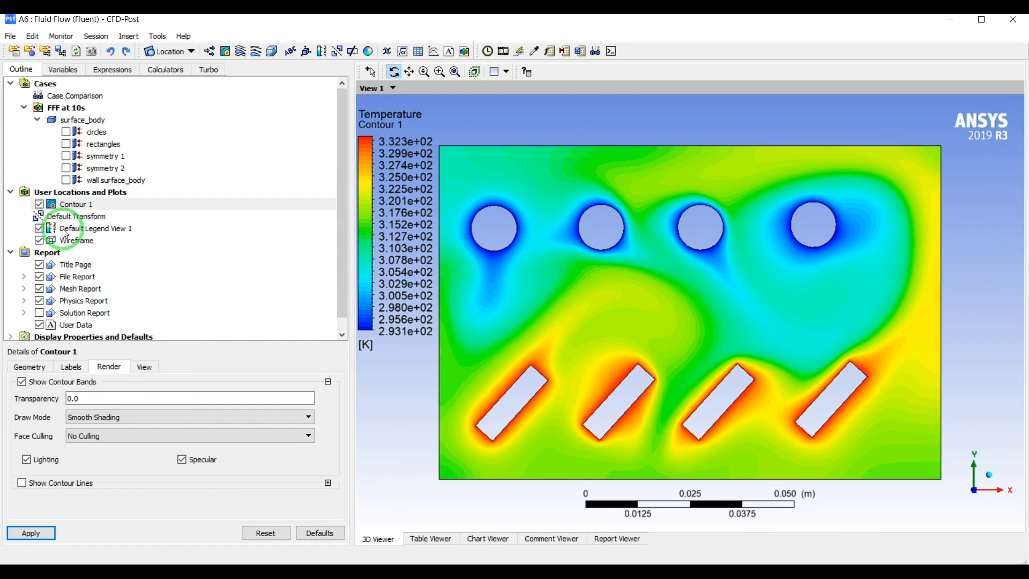
- Set Default Legend View 1 precision to 1 decimal place and start a new Vector 1 plot
click(95, 227)
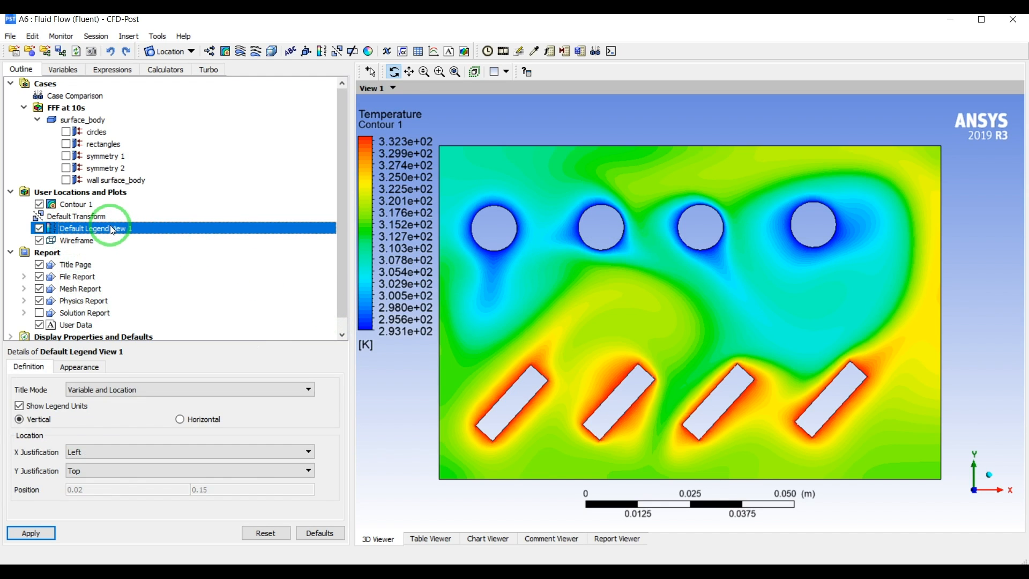
click(78, 367)
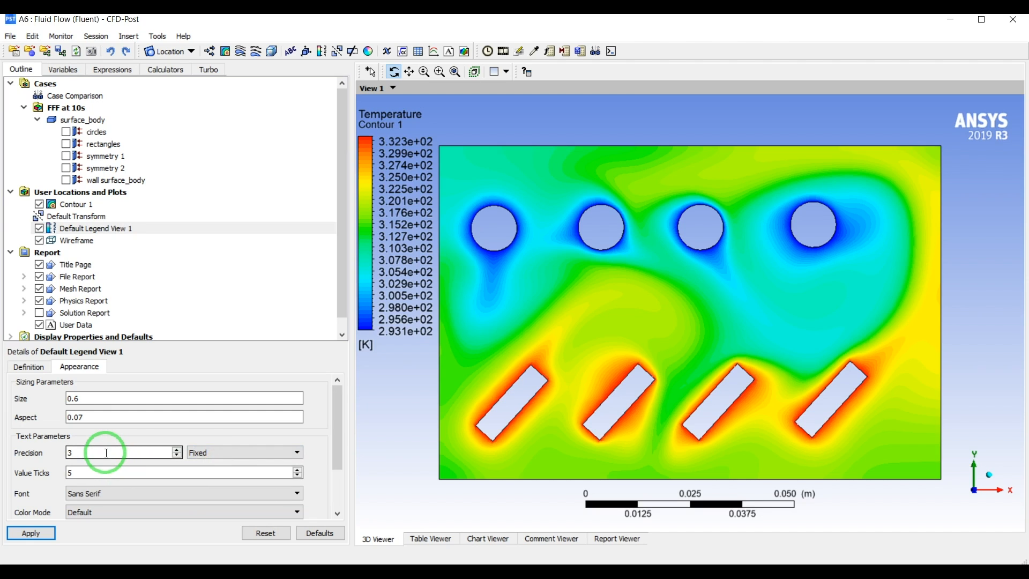
text(1)
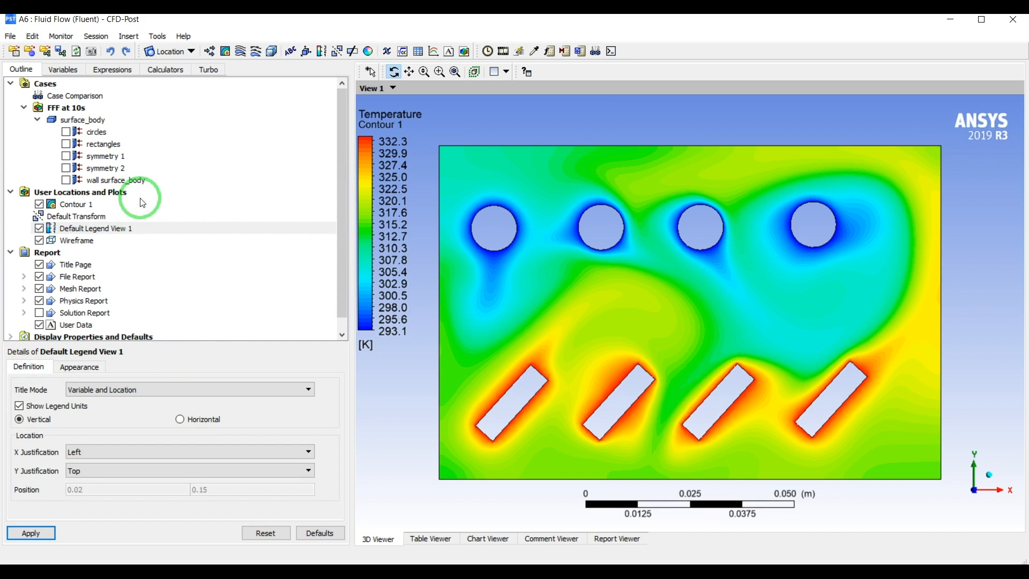
click(77, 203)
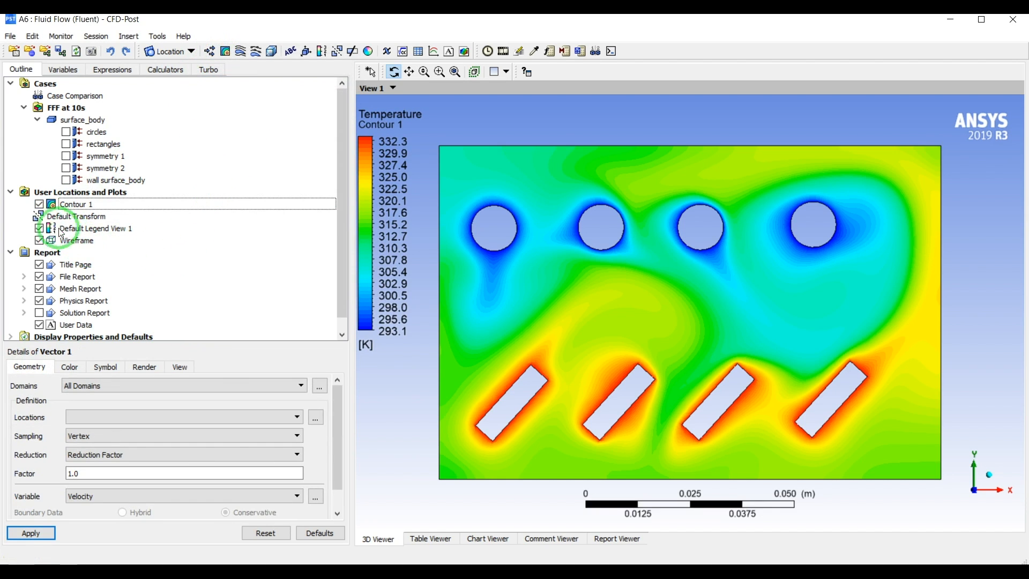
- Place Vector 1 velocity vectors on symmetry 1, then hide them to show Contour 1 again
click(39, 204)
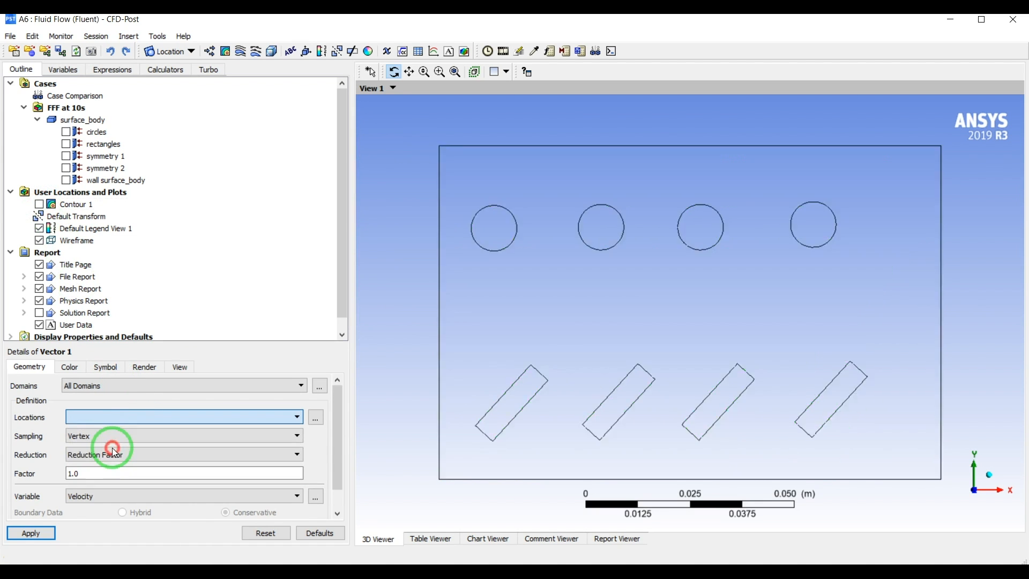
click(183, 417)
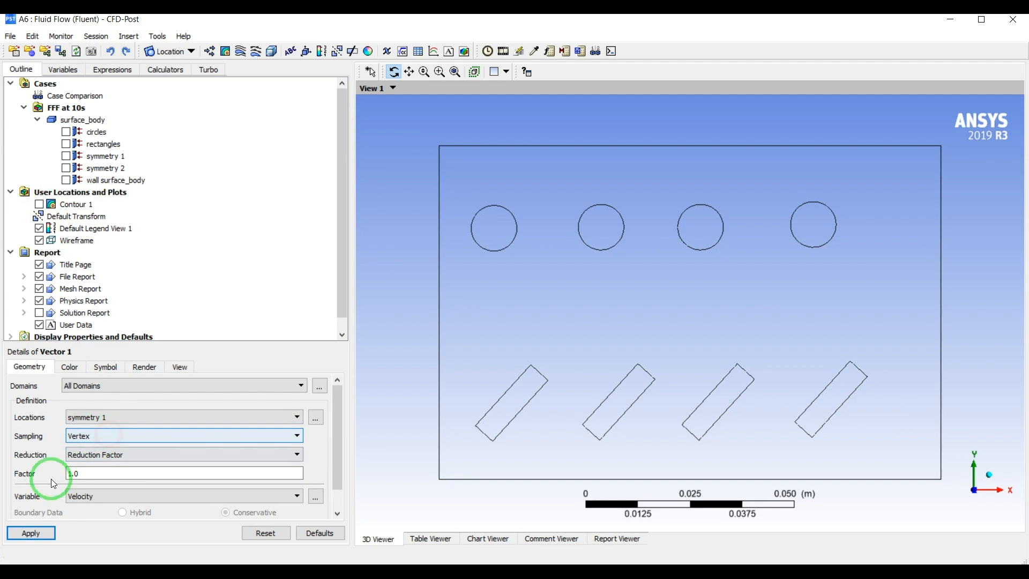
click(30, 532)
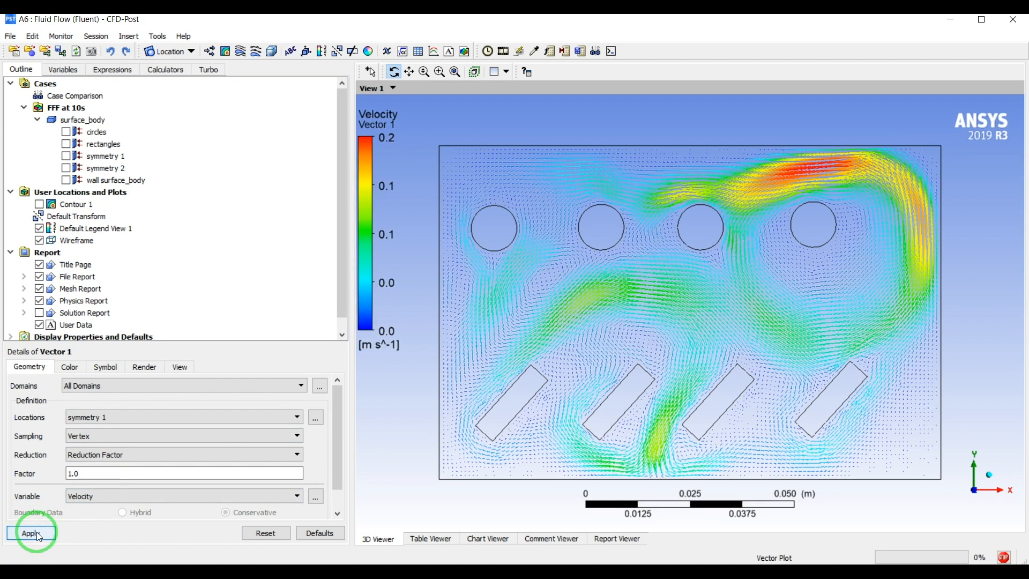
click(30, 533)
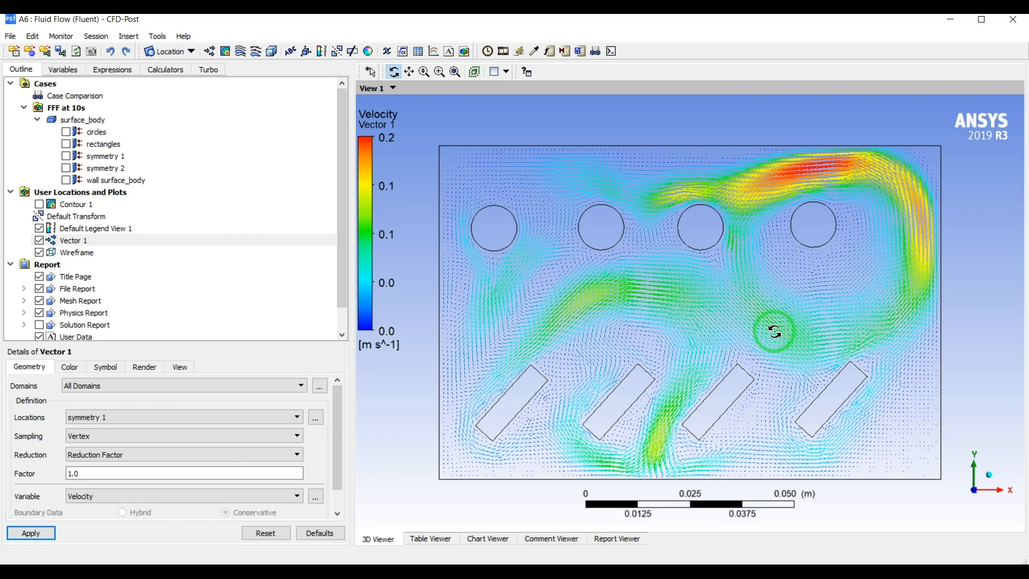
mouse_move(353, 350)
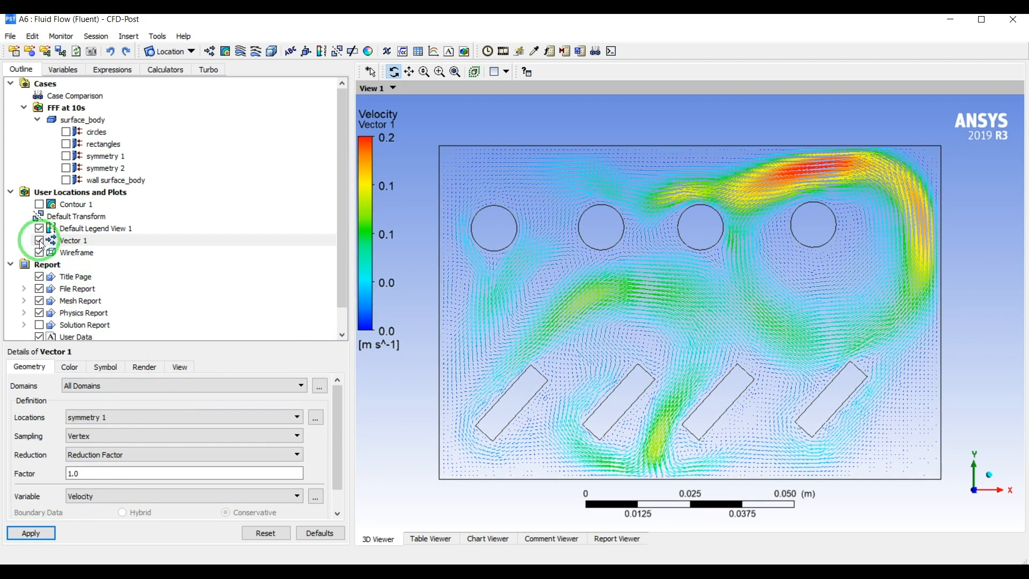
click(40, 240)
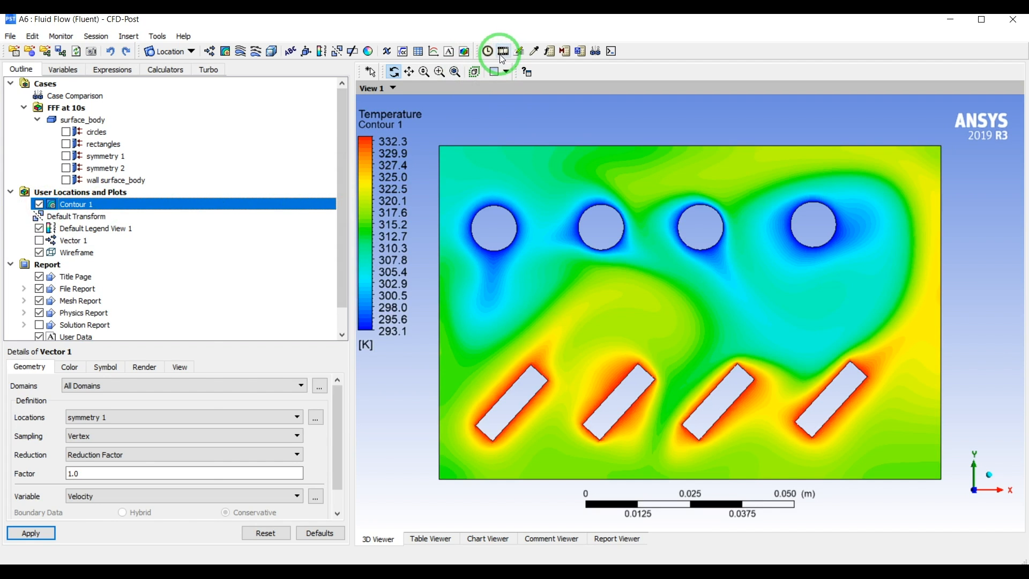
click(500, 51)
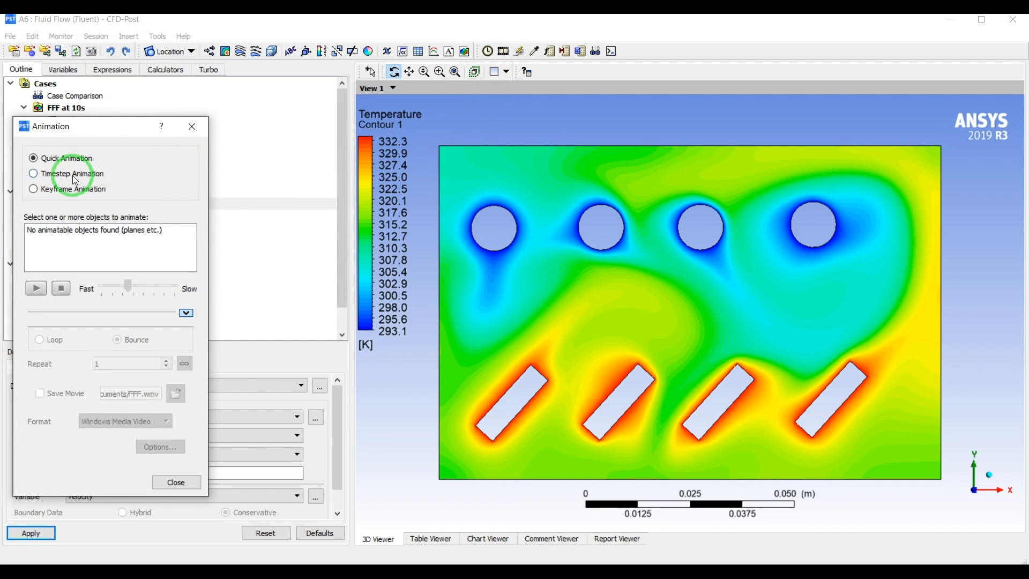
- Choose Timestep Animation, play the temperature contour through about 40 steps, then stop it
click(33, 174)
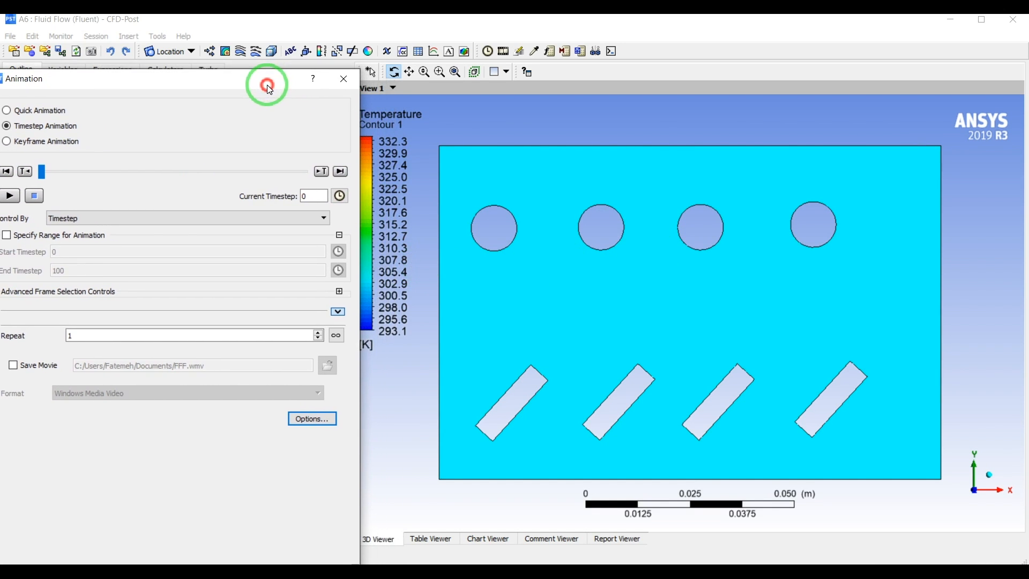
mouse_move(338, 457)
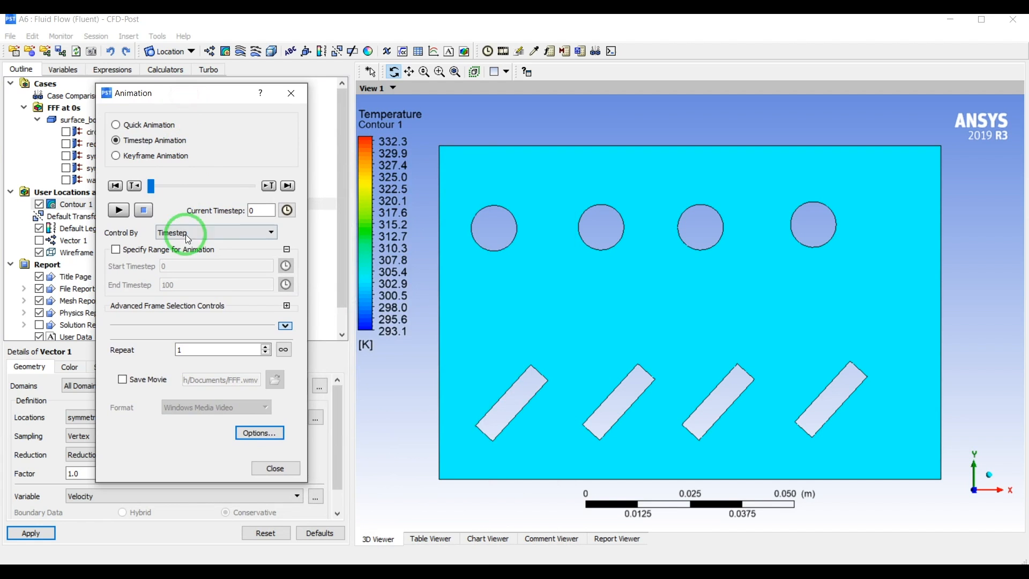
click(117, 209)
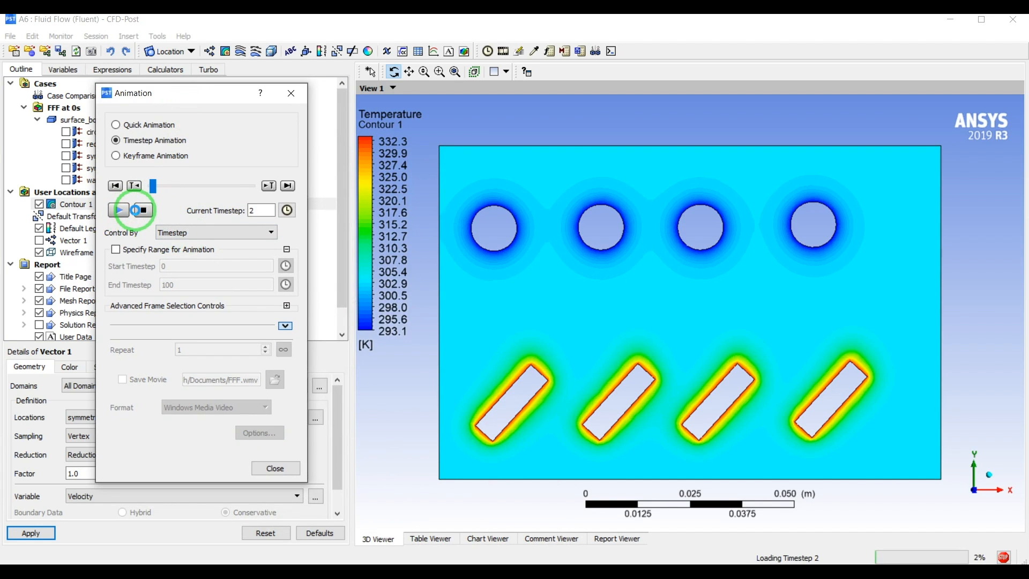
click(119, 210)
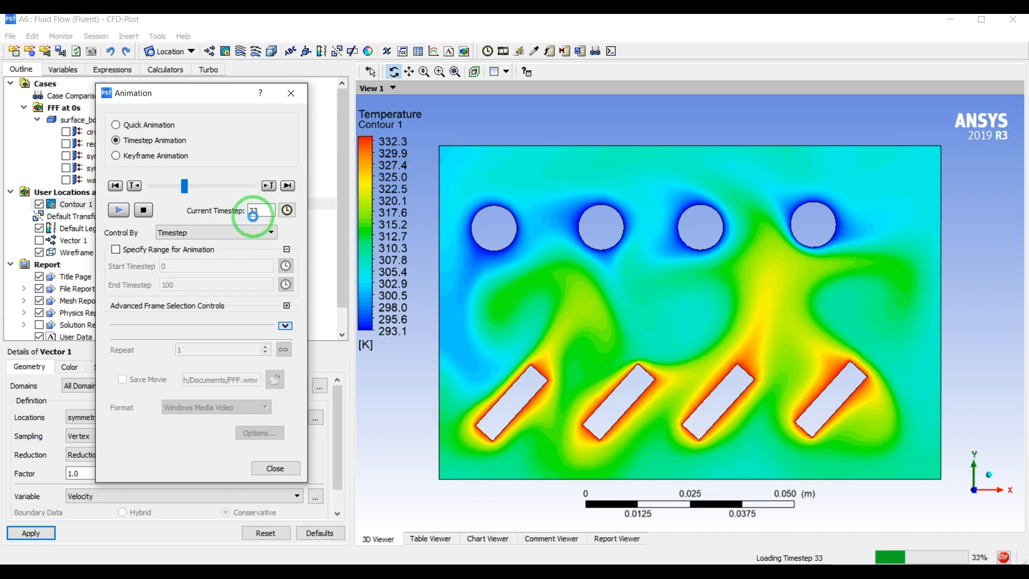
click(117, 209)
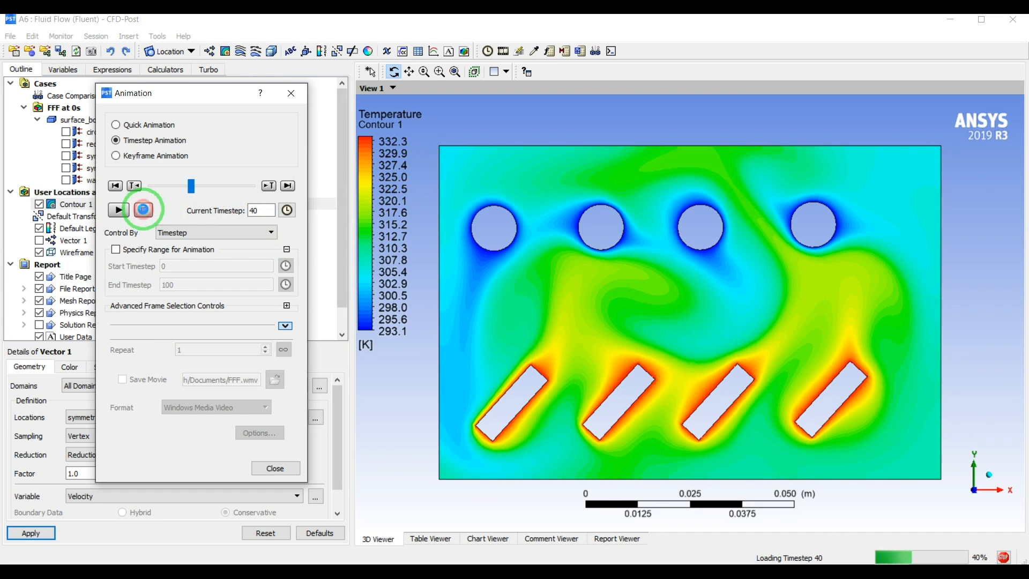
click(143, 210)
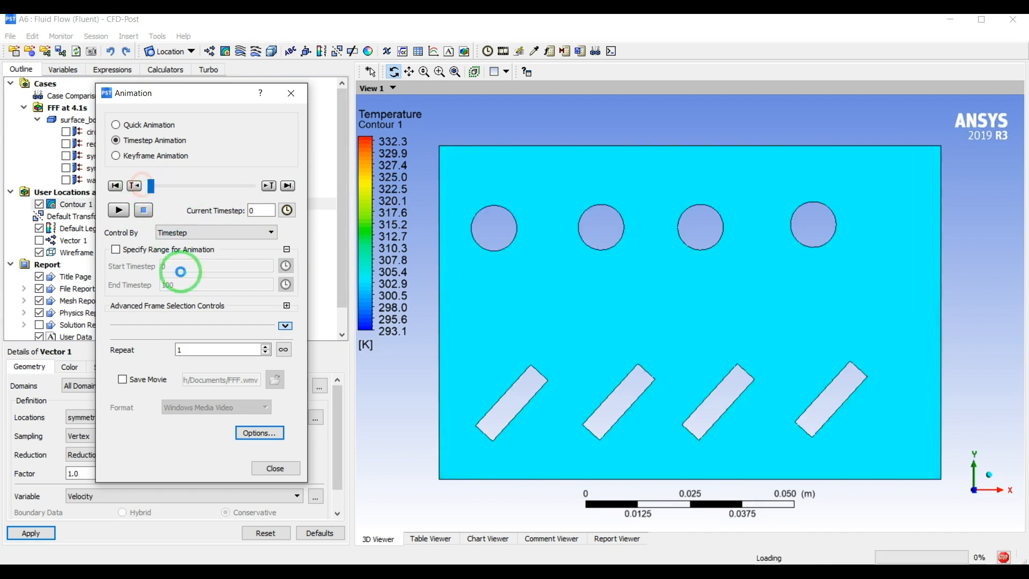
- Raise the movie encoding quality to the highest level in the Advanced animation options
click(259, 432)
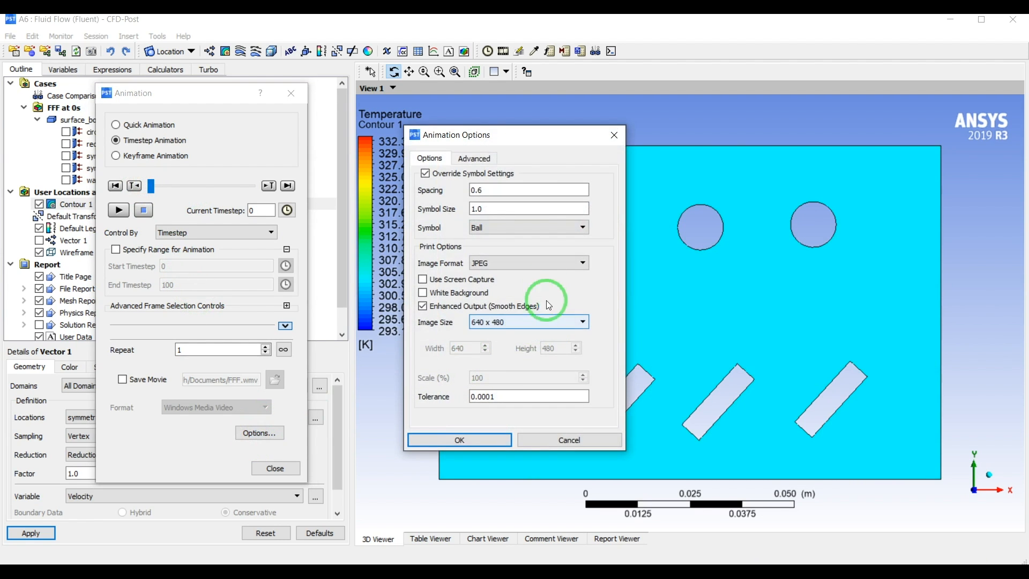
click(474, 158)
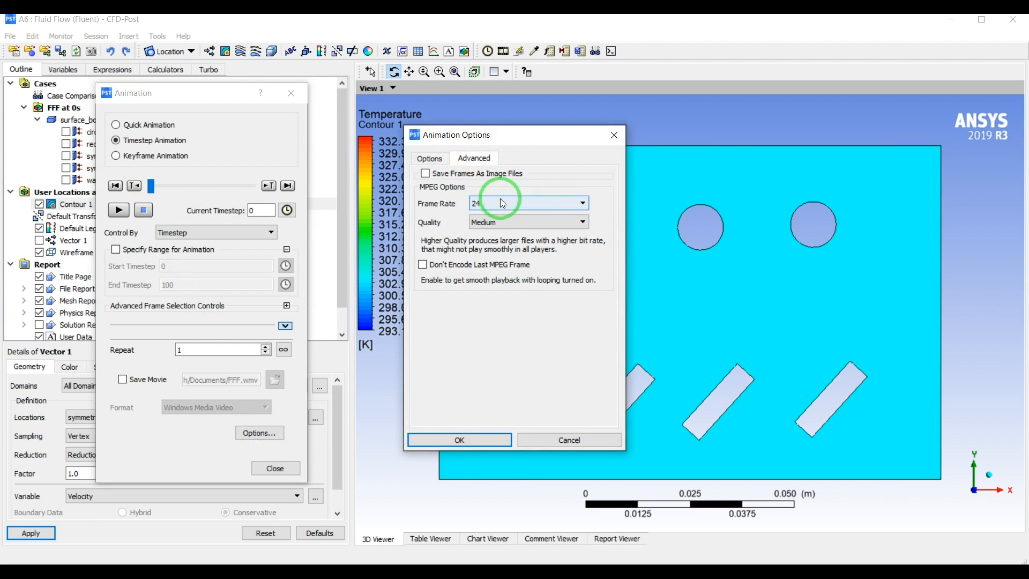
click(580, 222)
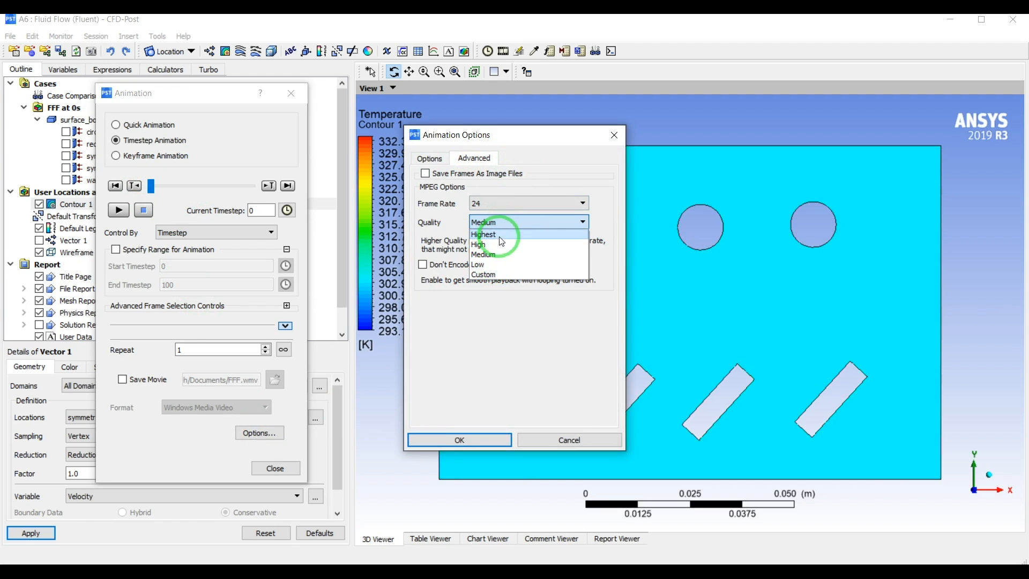
mouse_move(498, 245)
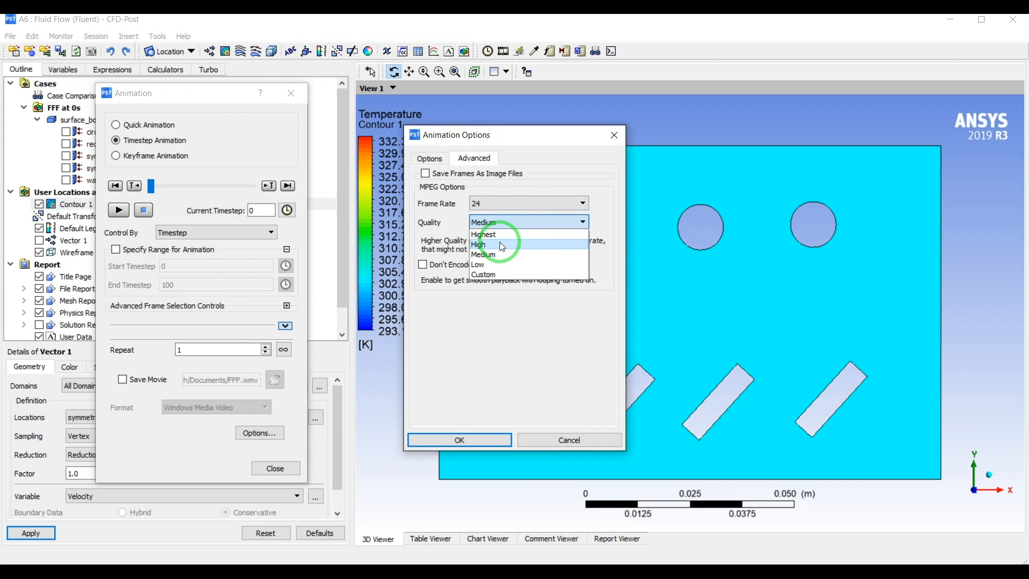
click(478, 245)
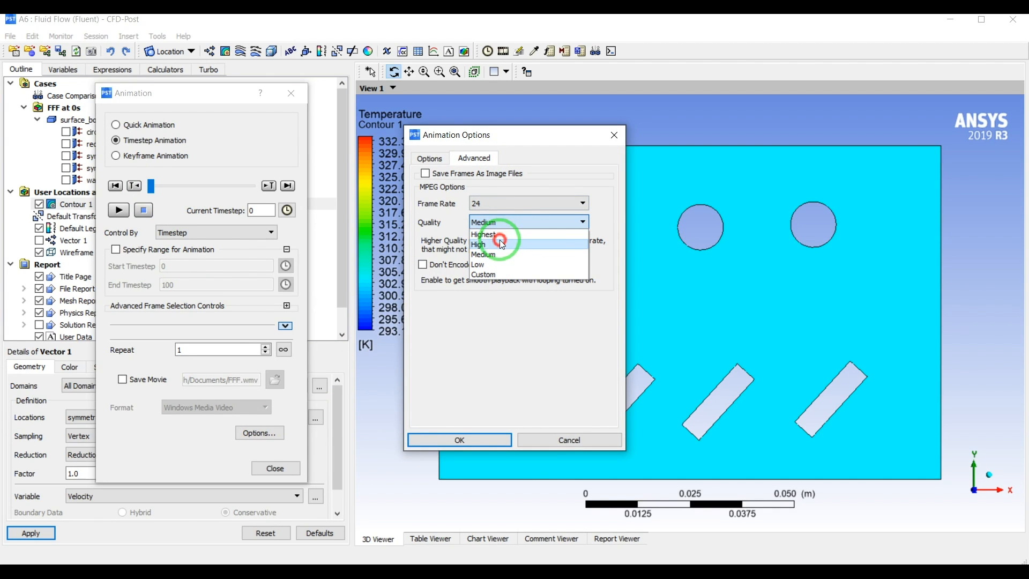
click(429, 158)
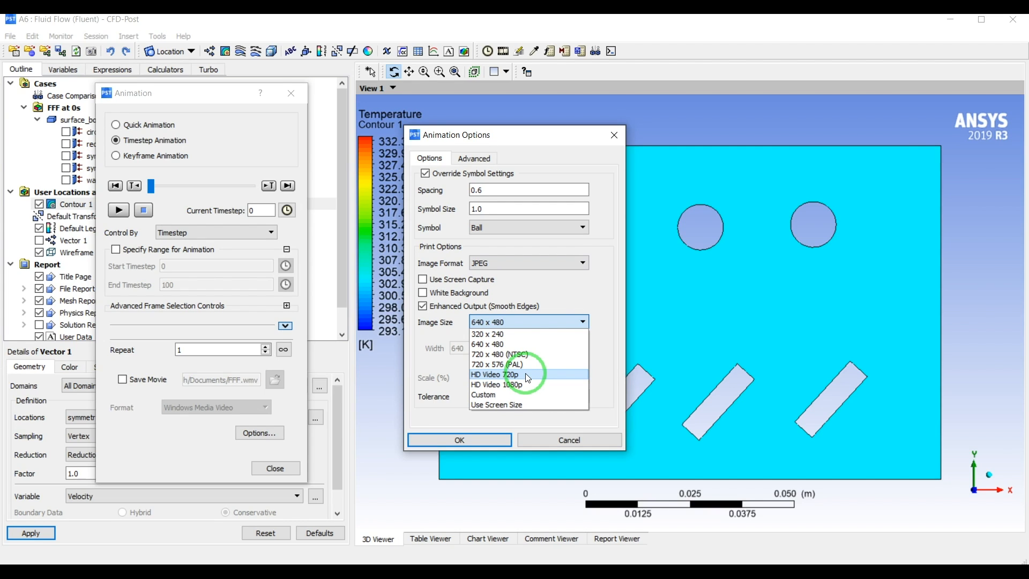
- Set the output image size to HD Video 1080p with a white background and confirm
click(529, 374)
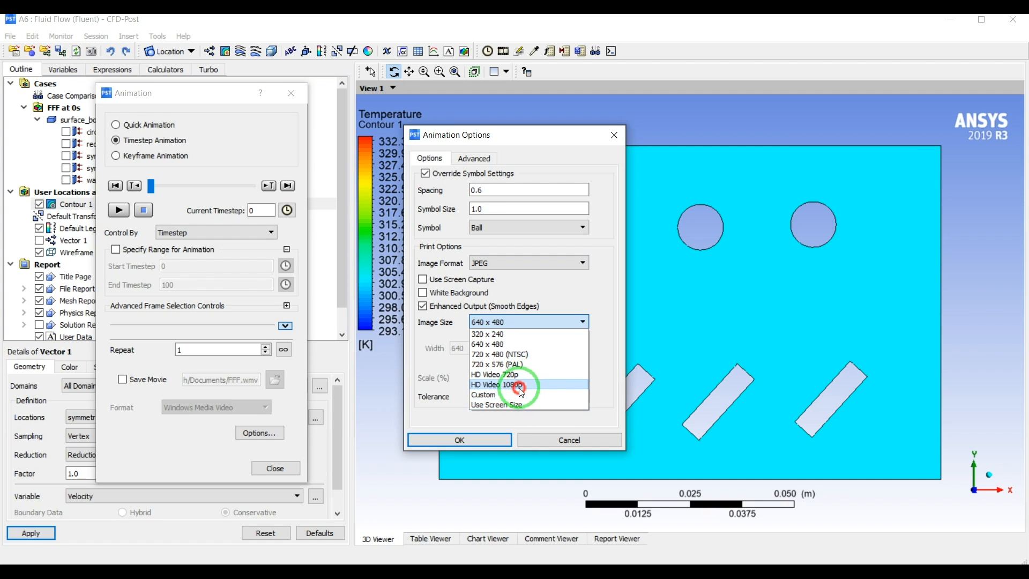
click(496, 385)
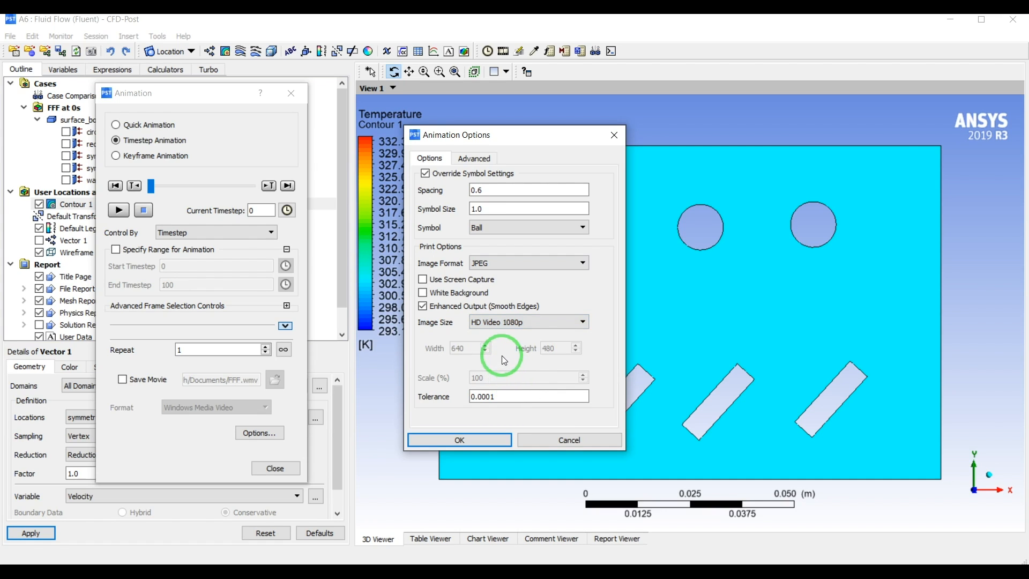
click(424, 293)
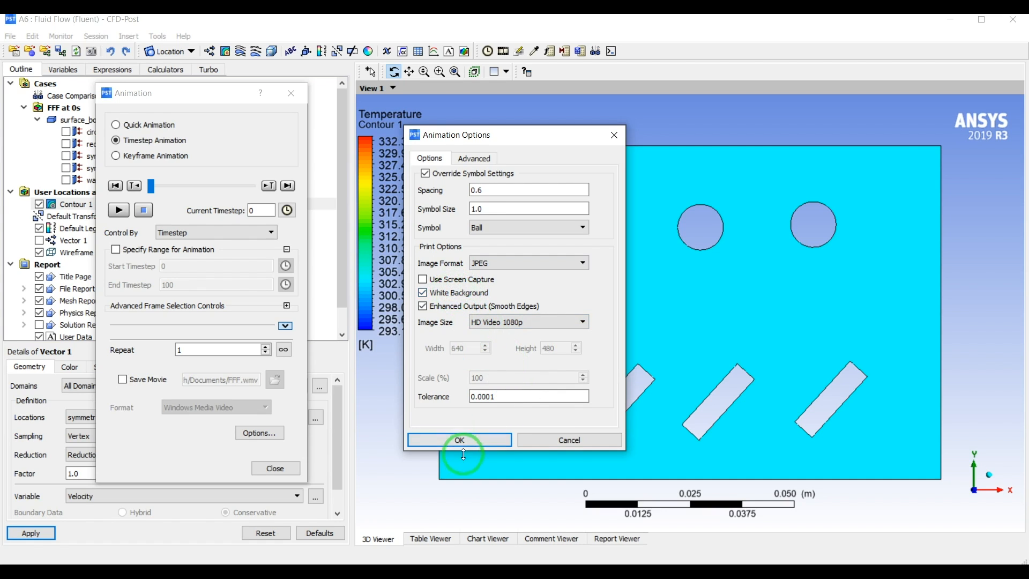
click(458, 440)
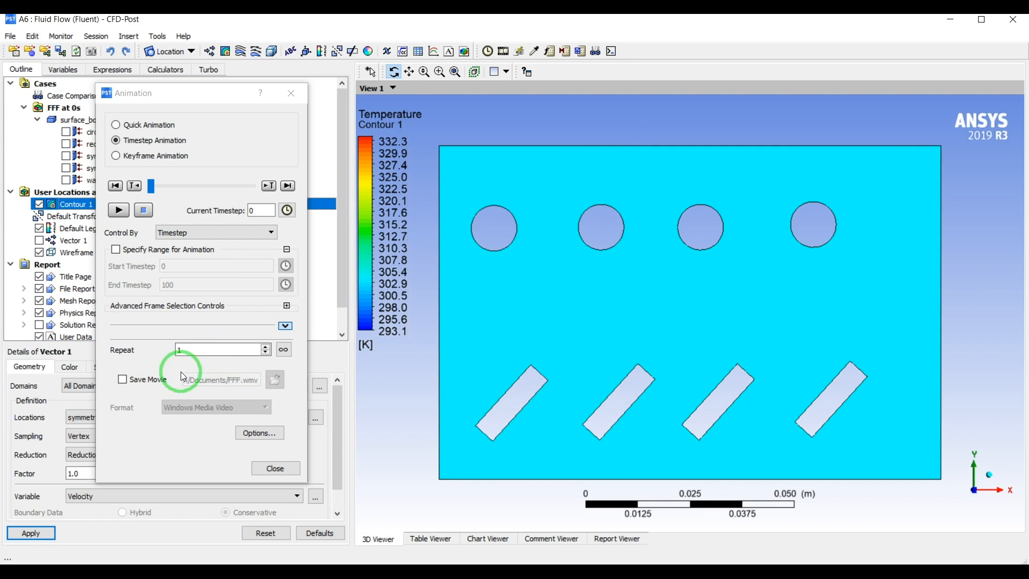
- Enable Save Movie in MPEG4 format and play the temperature animation to record it
click(122, 380)
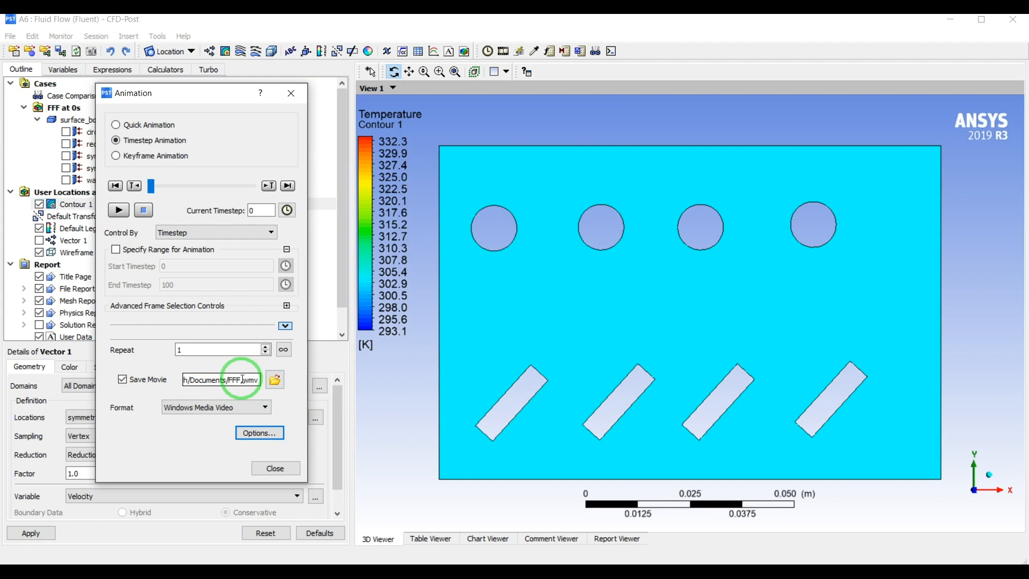
click(217, 408)
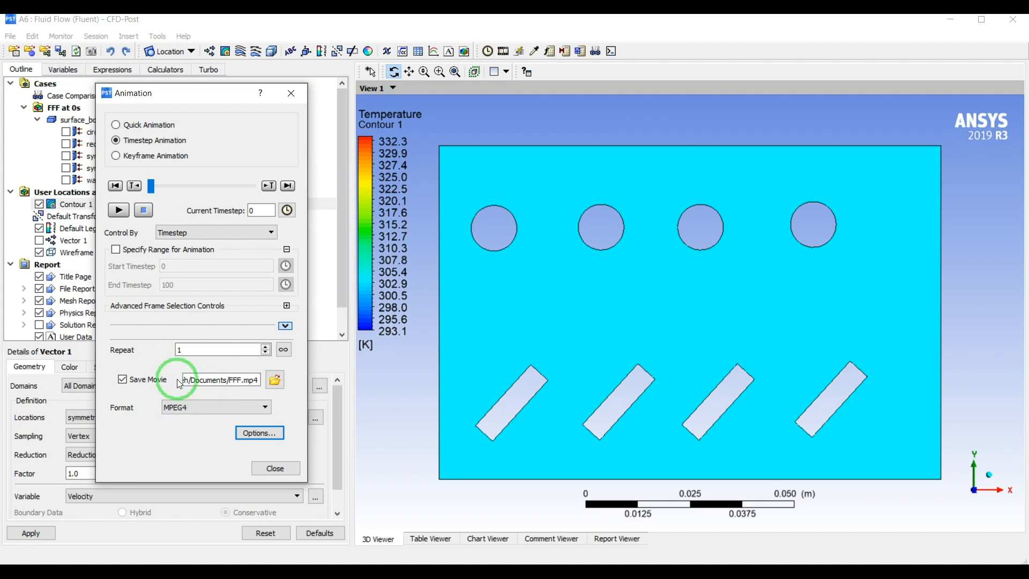
click(118, 211)
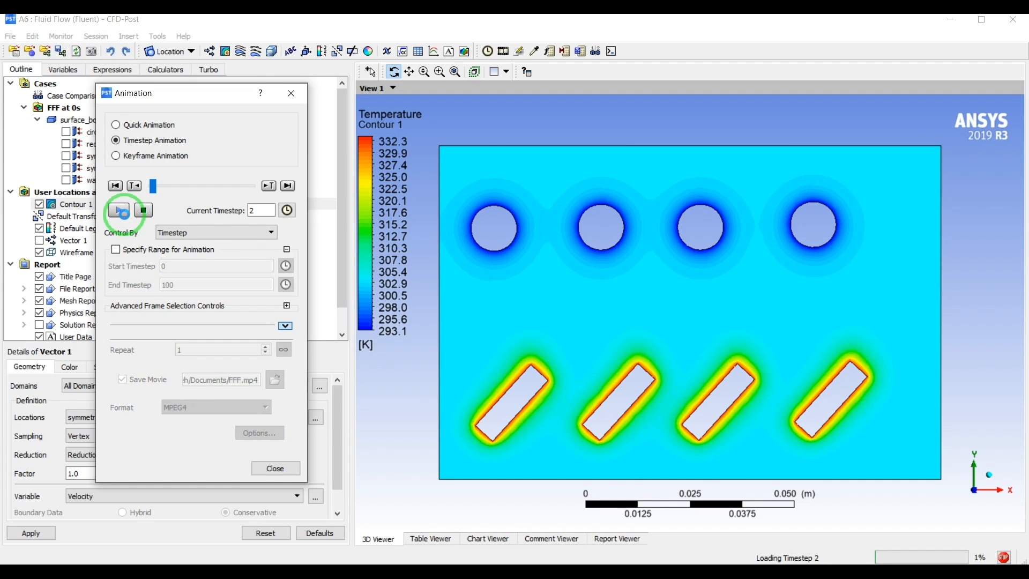
click(118, 210)
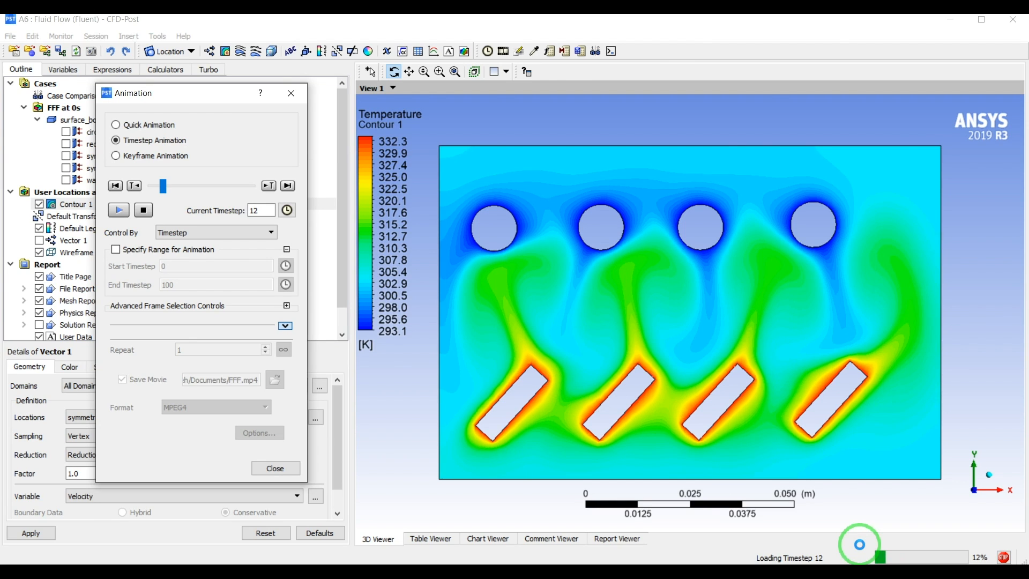
click(118, 210)
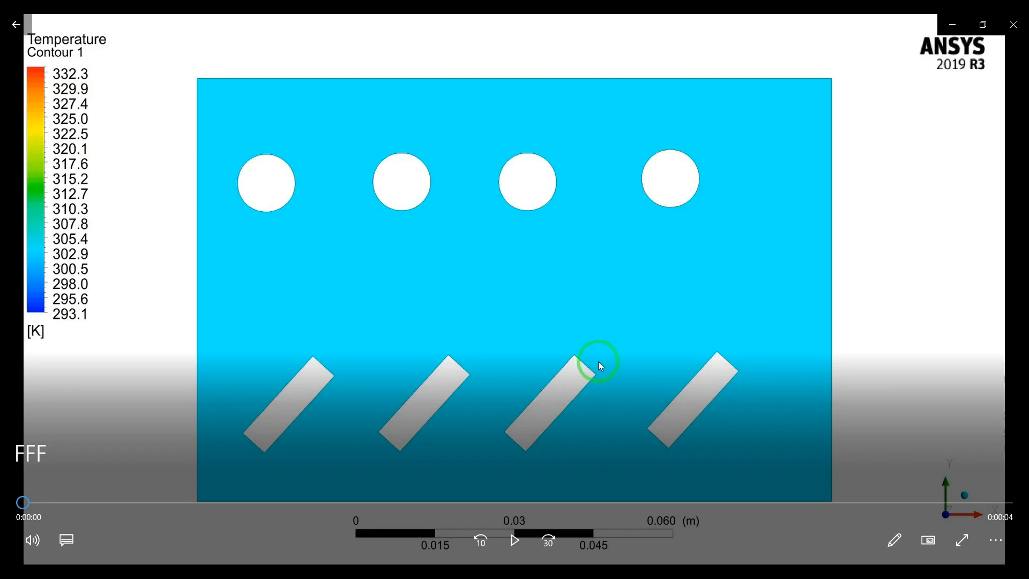
- Play the exported temperature contour MP4 in Windows Media Player
click(515, 539)
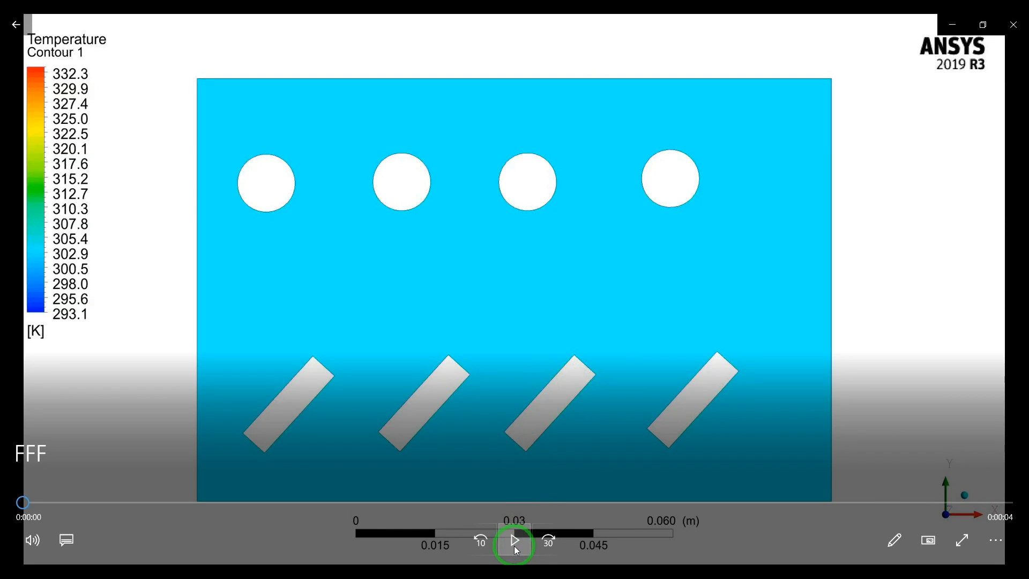
click(516, 541)
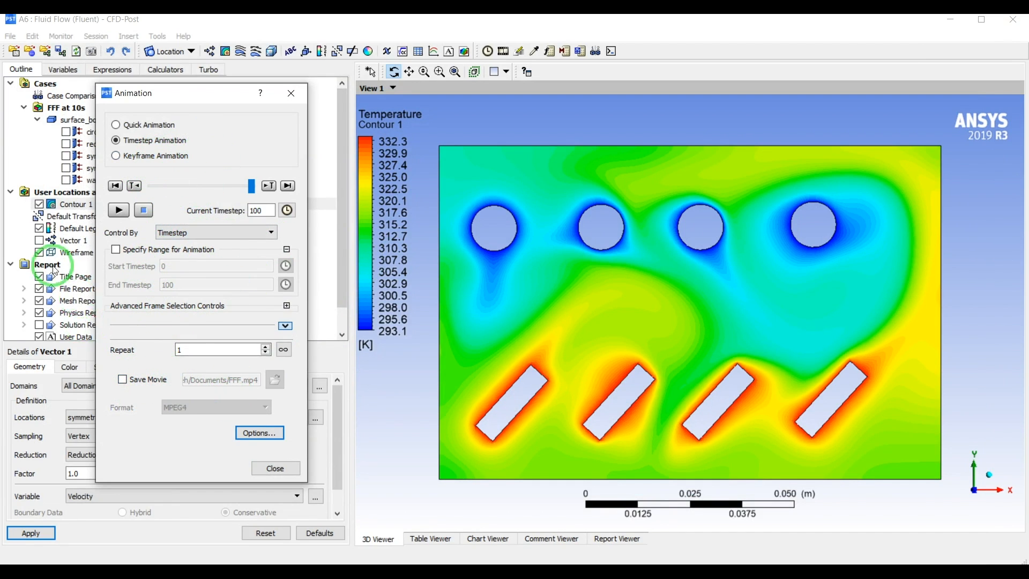
- Hide Contour 1, show Vector 1 and play the velocity vectors through all timesteps
click(38, 204)
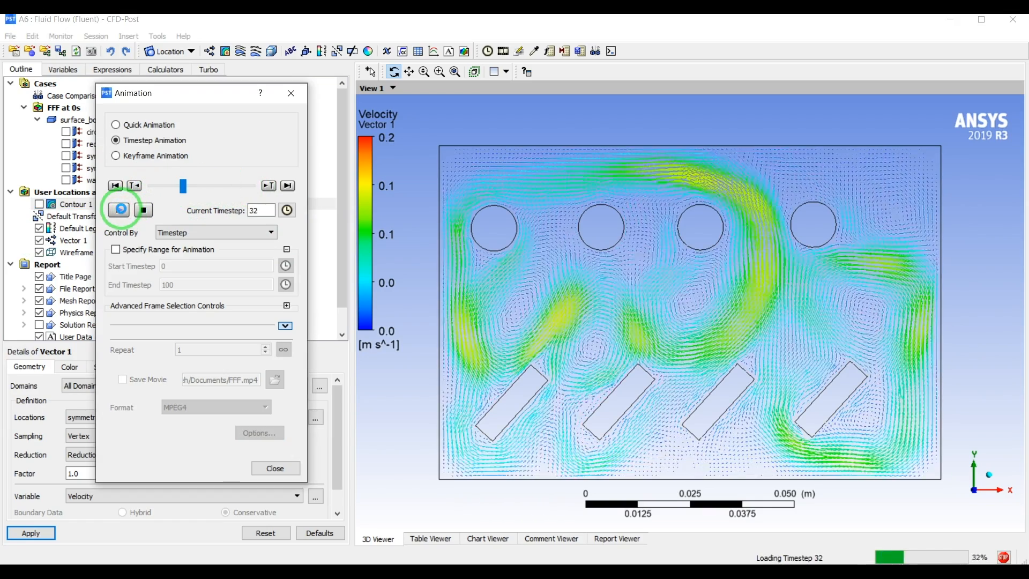
click(118, 209)
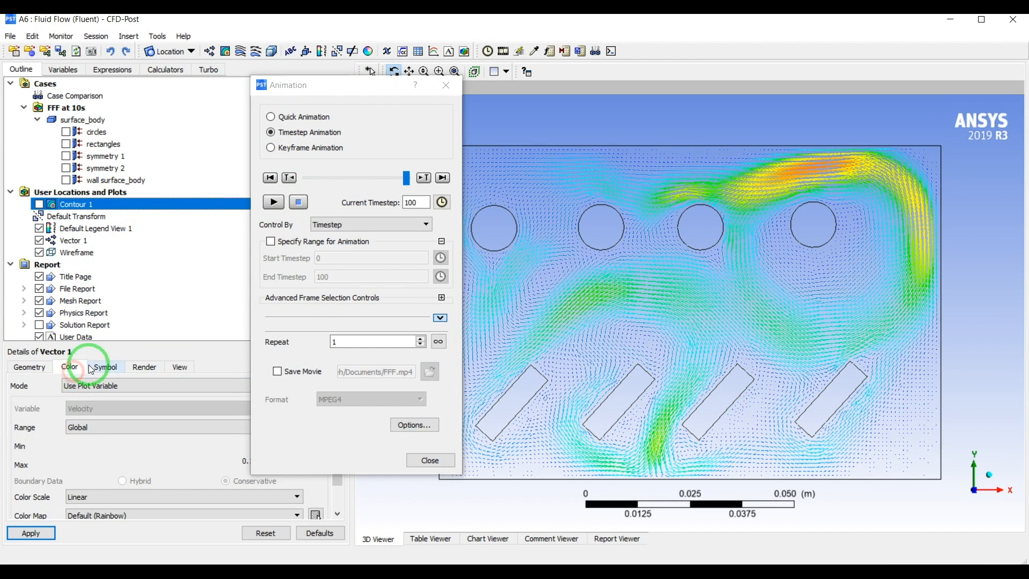
- Draw Vector 1 with Arrow3D symbols at symbol size 3 and restart the animation
click(104, 366)
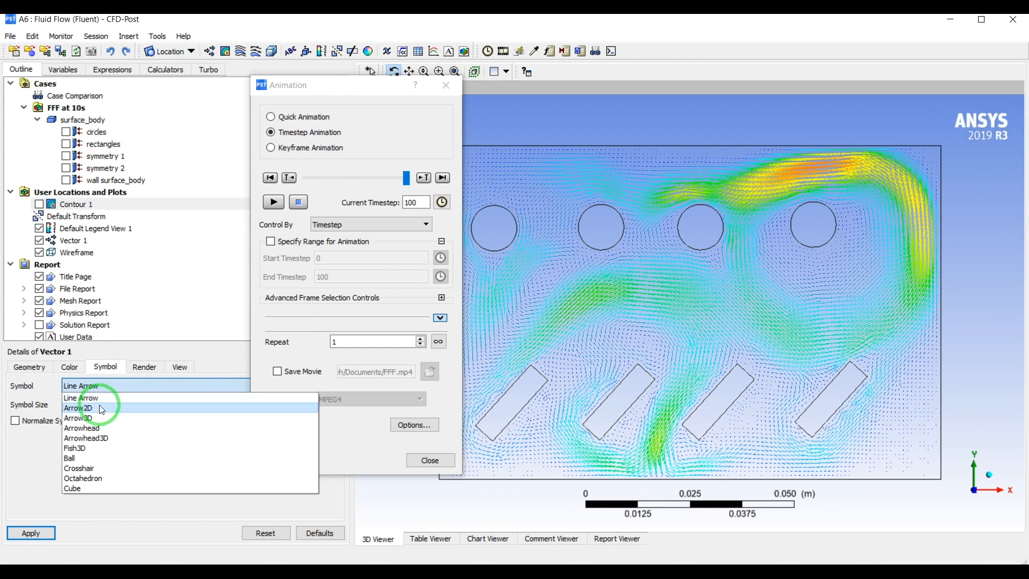
click(31, 533)
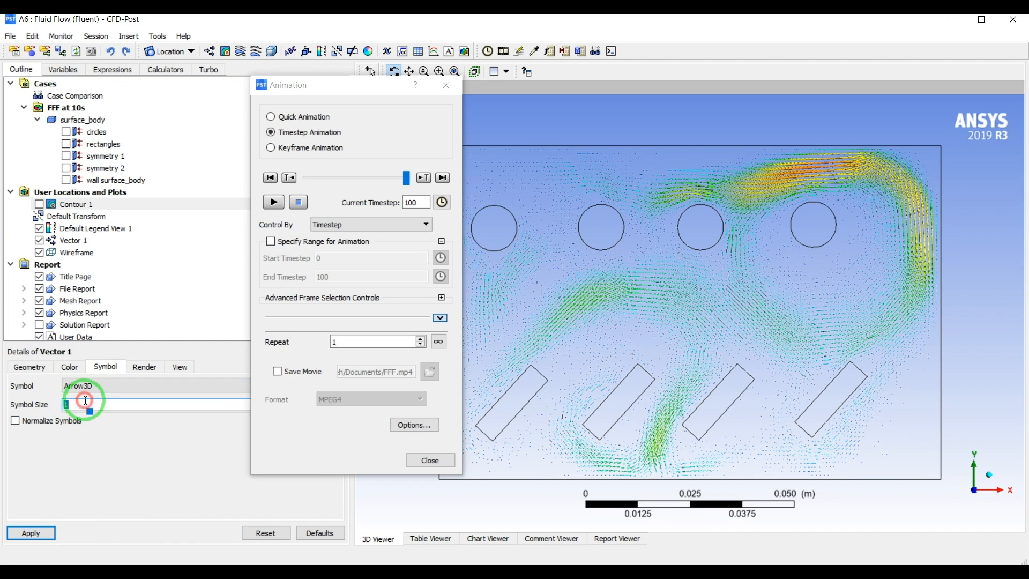
text(3)
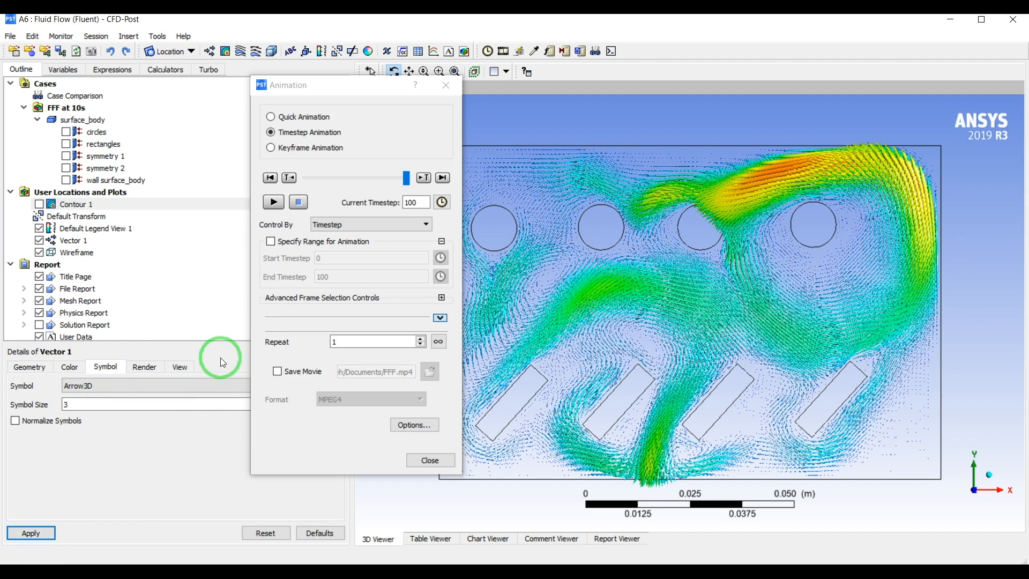
click(274, 202)
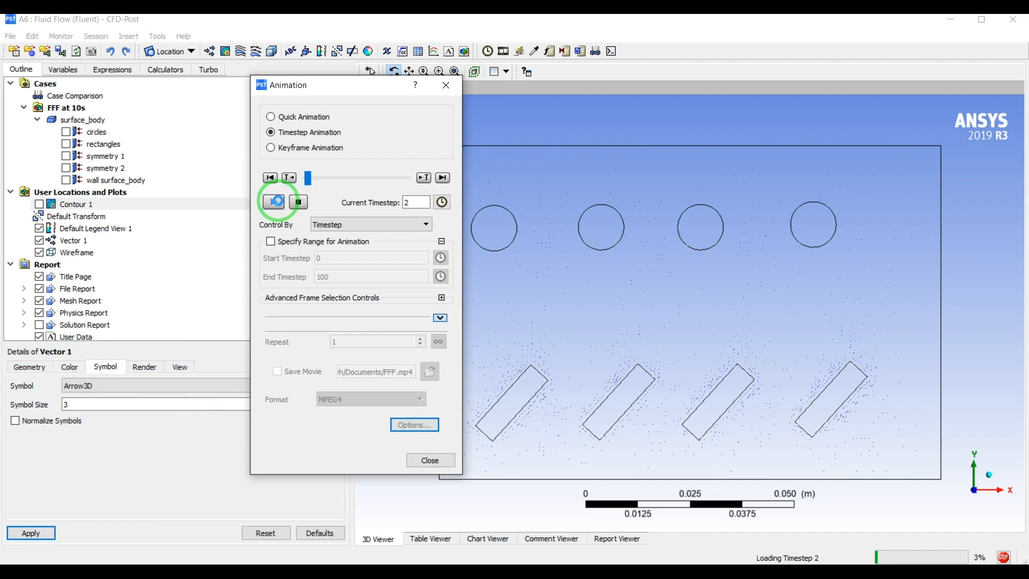
- Play the 3D-arrow velocity animation, zooming on the flow between cylinders, and stop near timestep 92
click(276, 201)
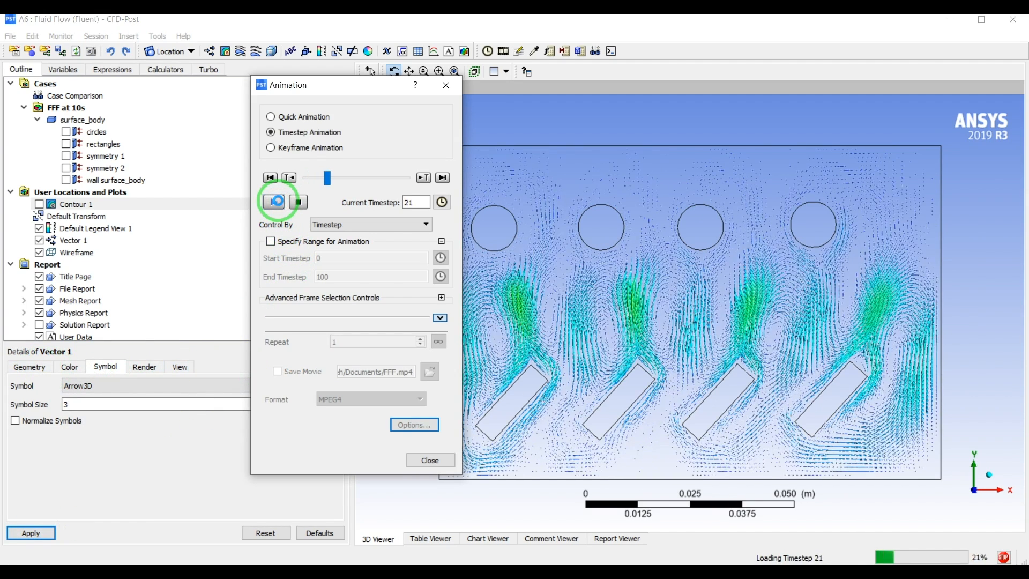
click(274, 201)
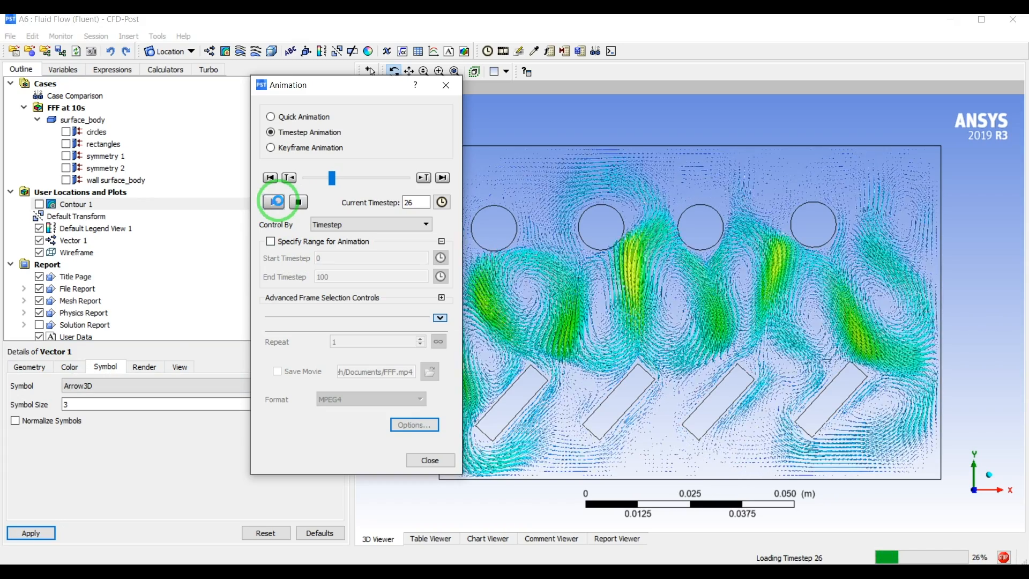
click(275, 201)
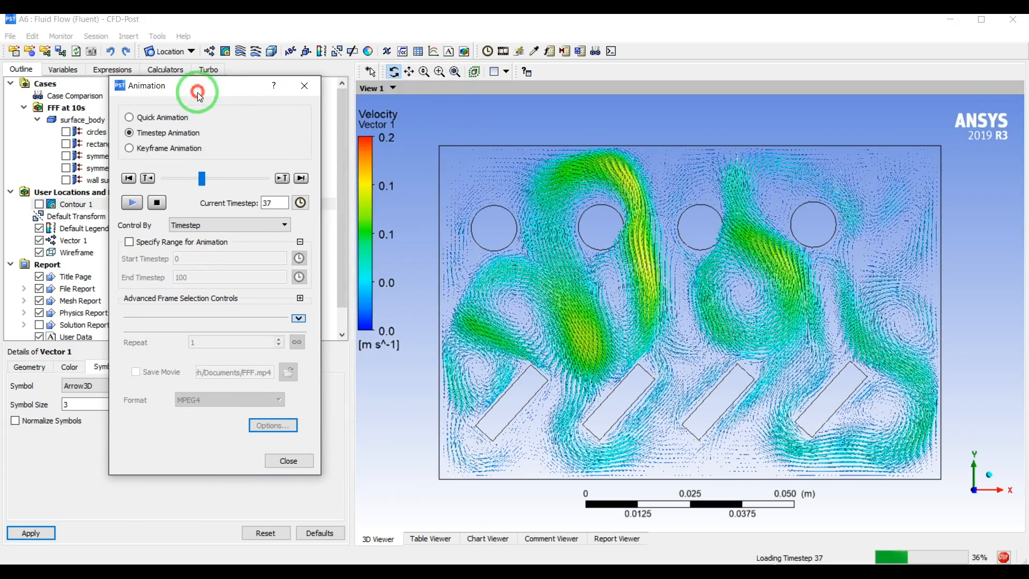
click(131, 203)
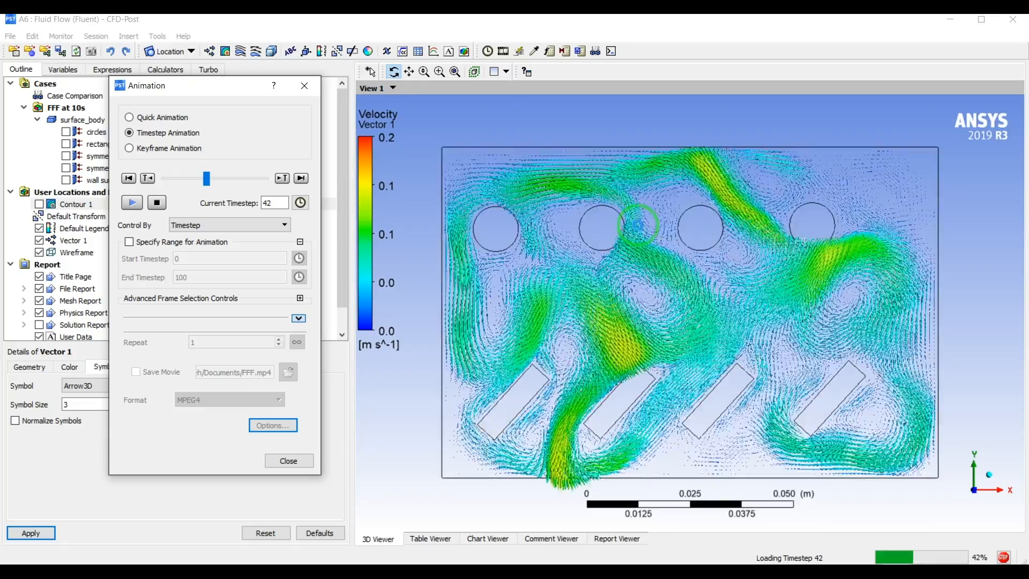
click(131, 203)
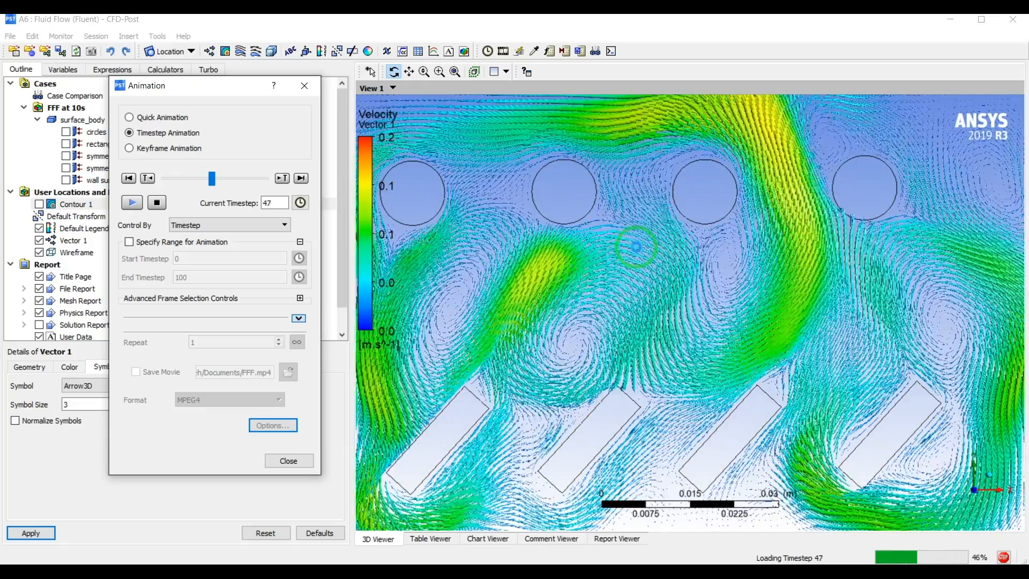
click(131, 202)
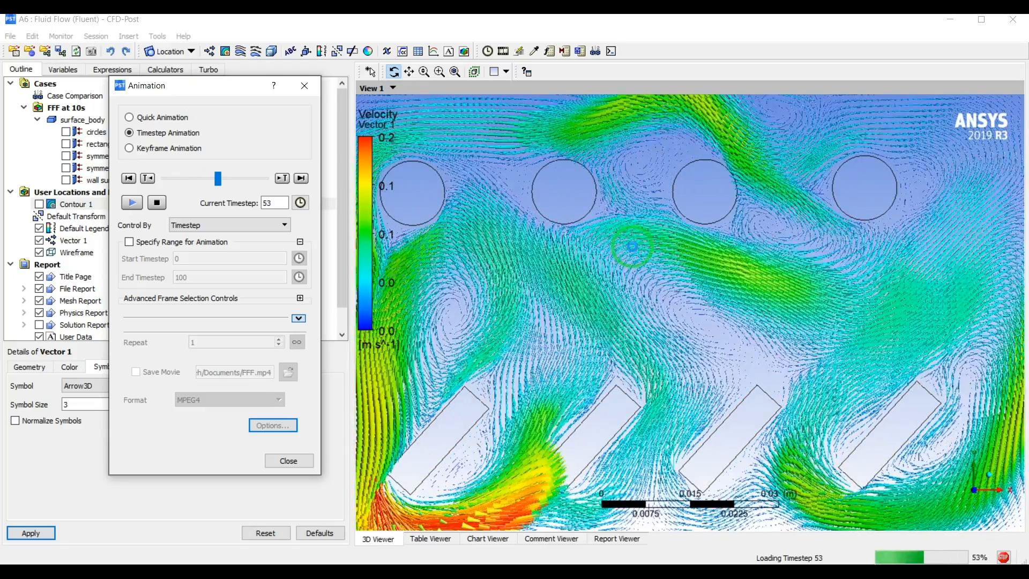
click(131, 203)
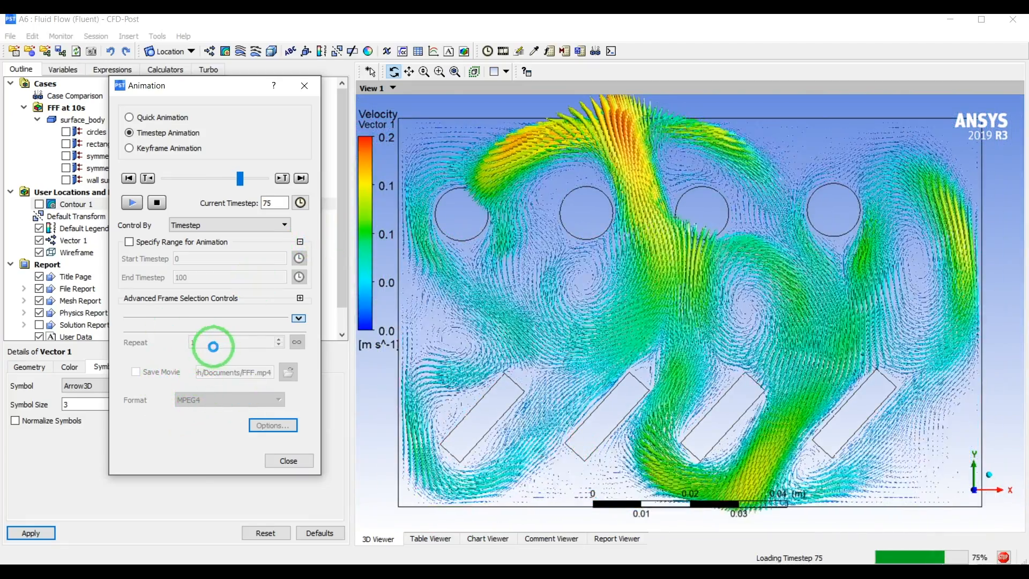
click(130, 202)
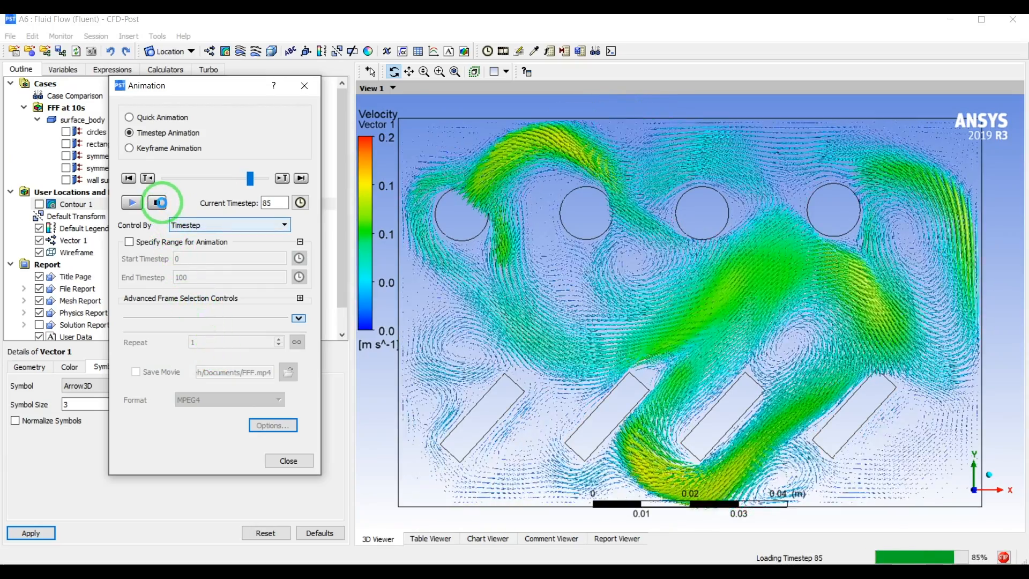
click(130, 203)
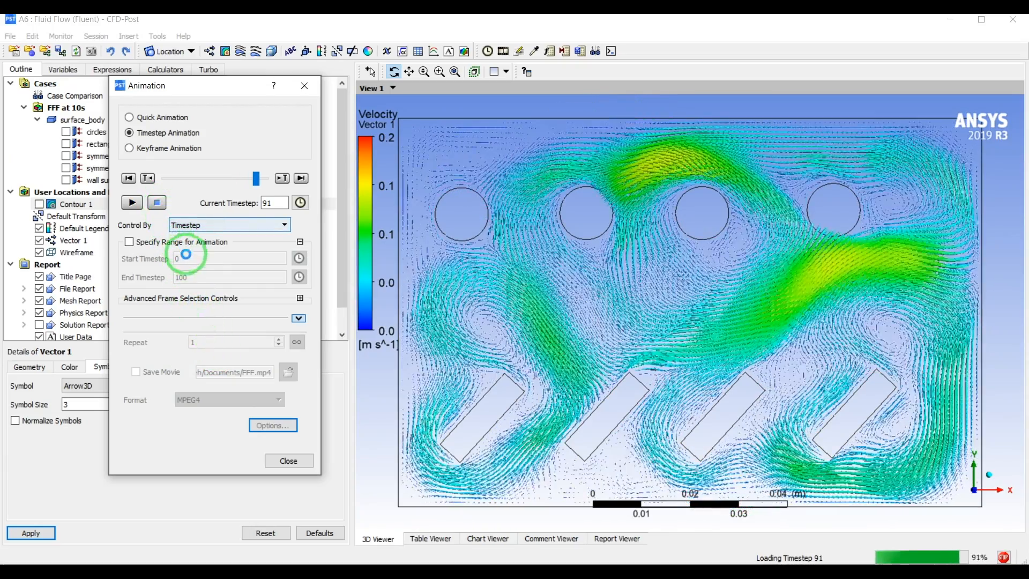
click(131, 203)
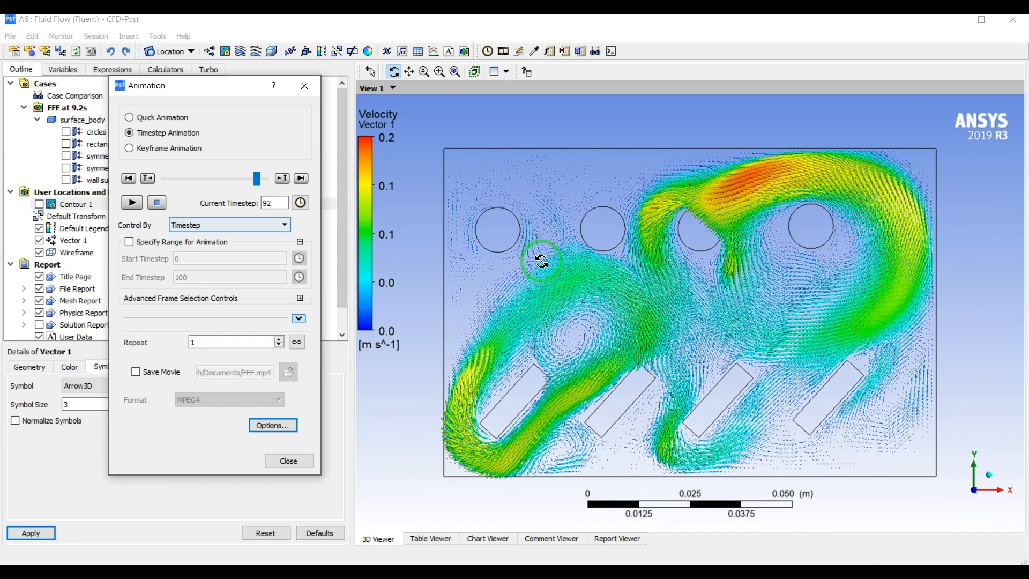
mouse_move(532, 267)
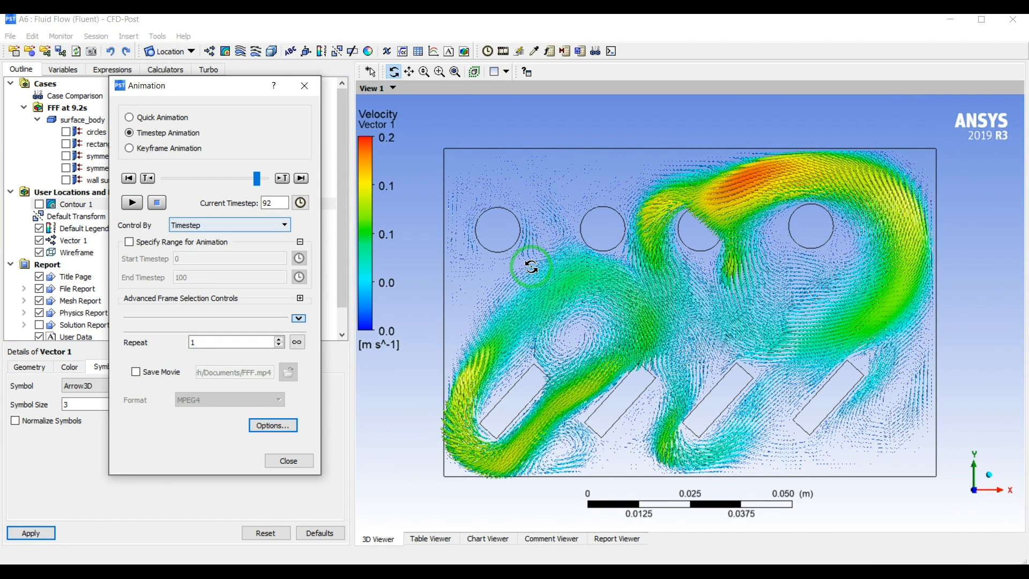